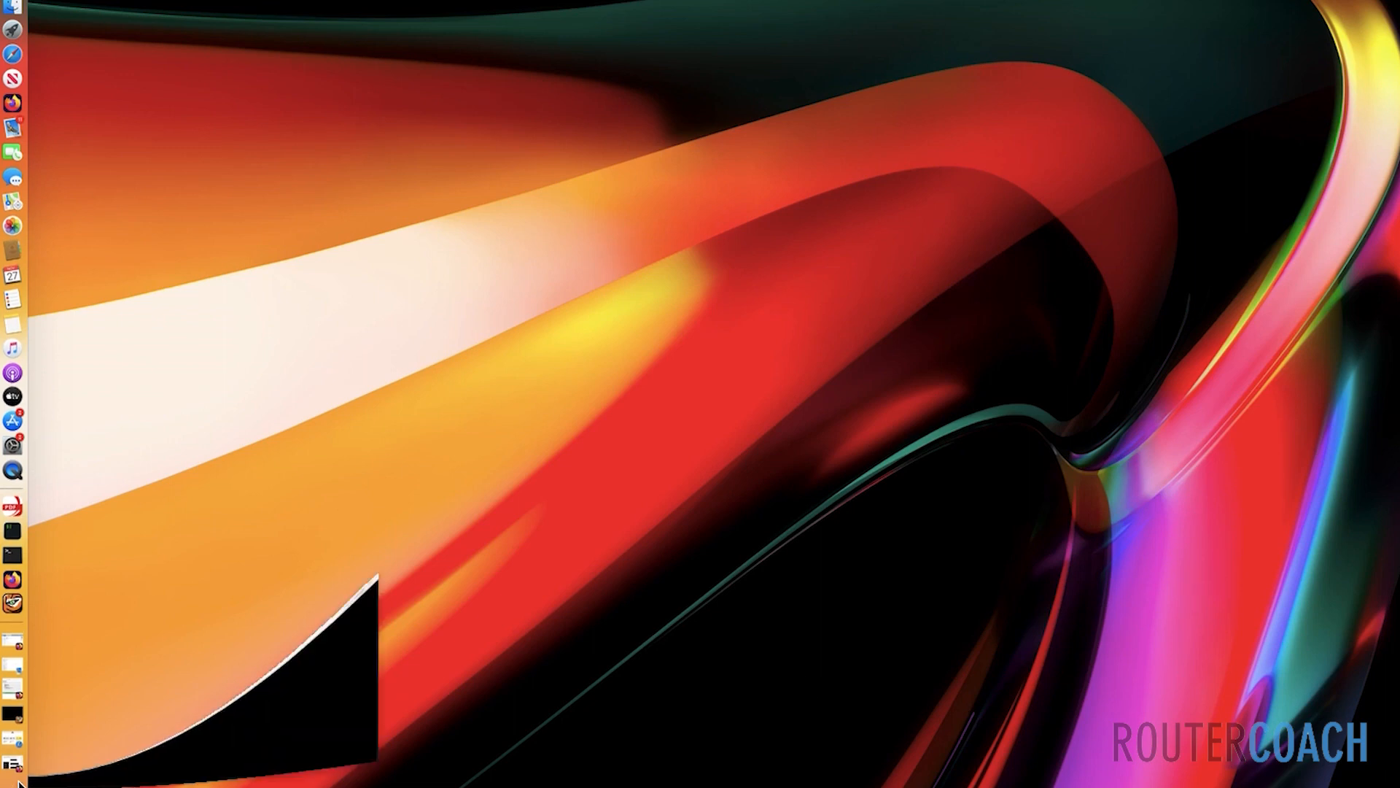
Start the Junos CLI and enter configuration mode at the [edit system login] hierarchy
{"action": "type", "text": "cli"}
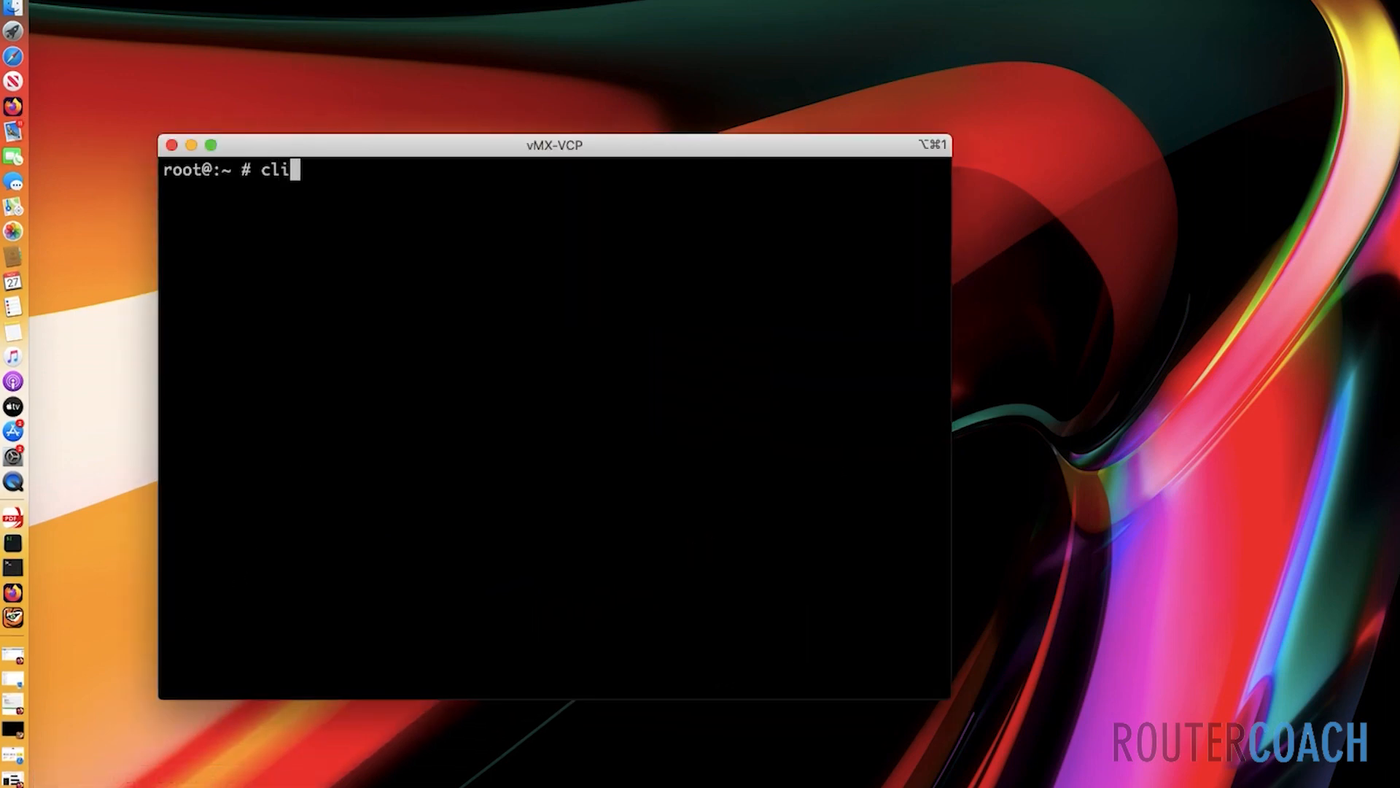
{"action": "key", "text": "Return"}
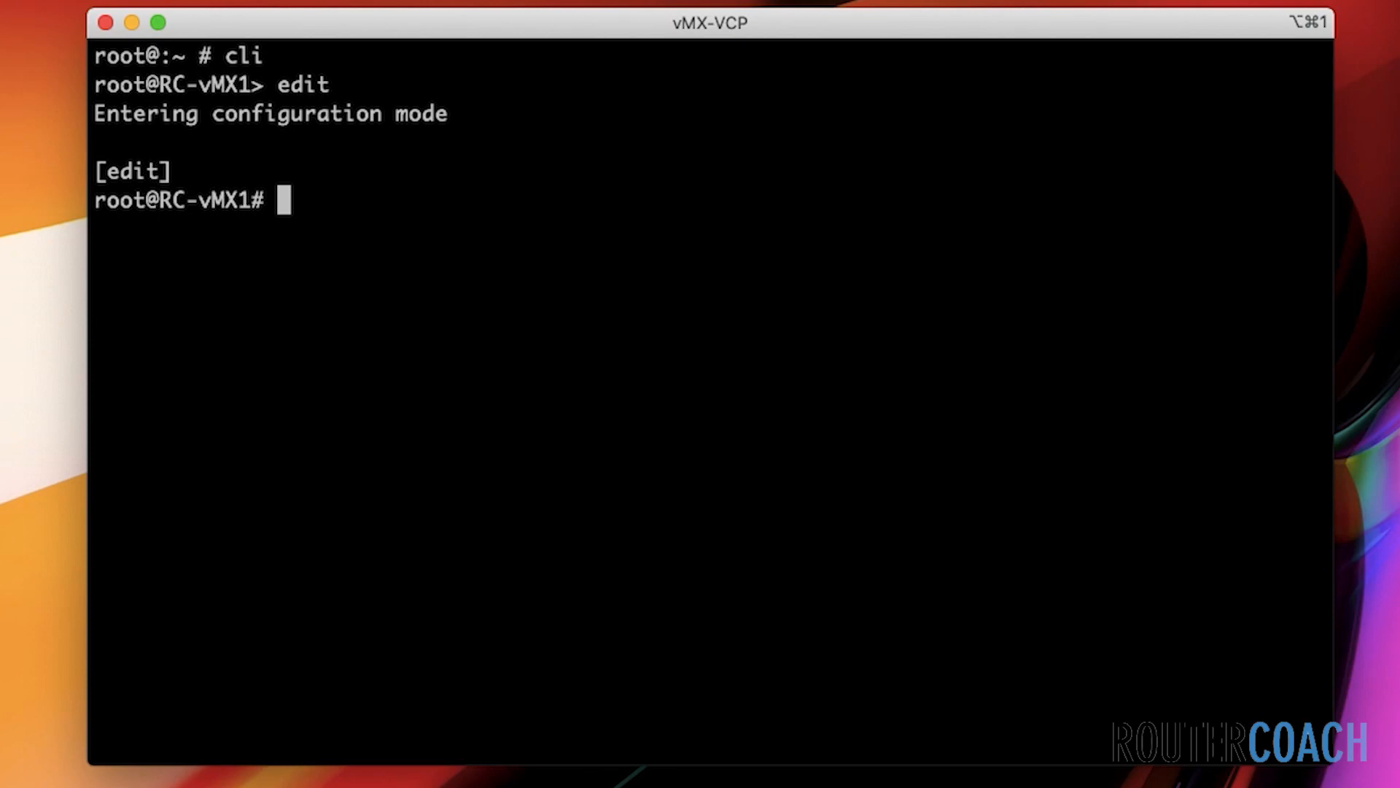
{"action": "type", "text": "edit"}
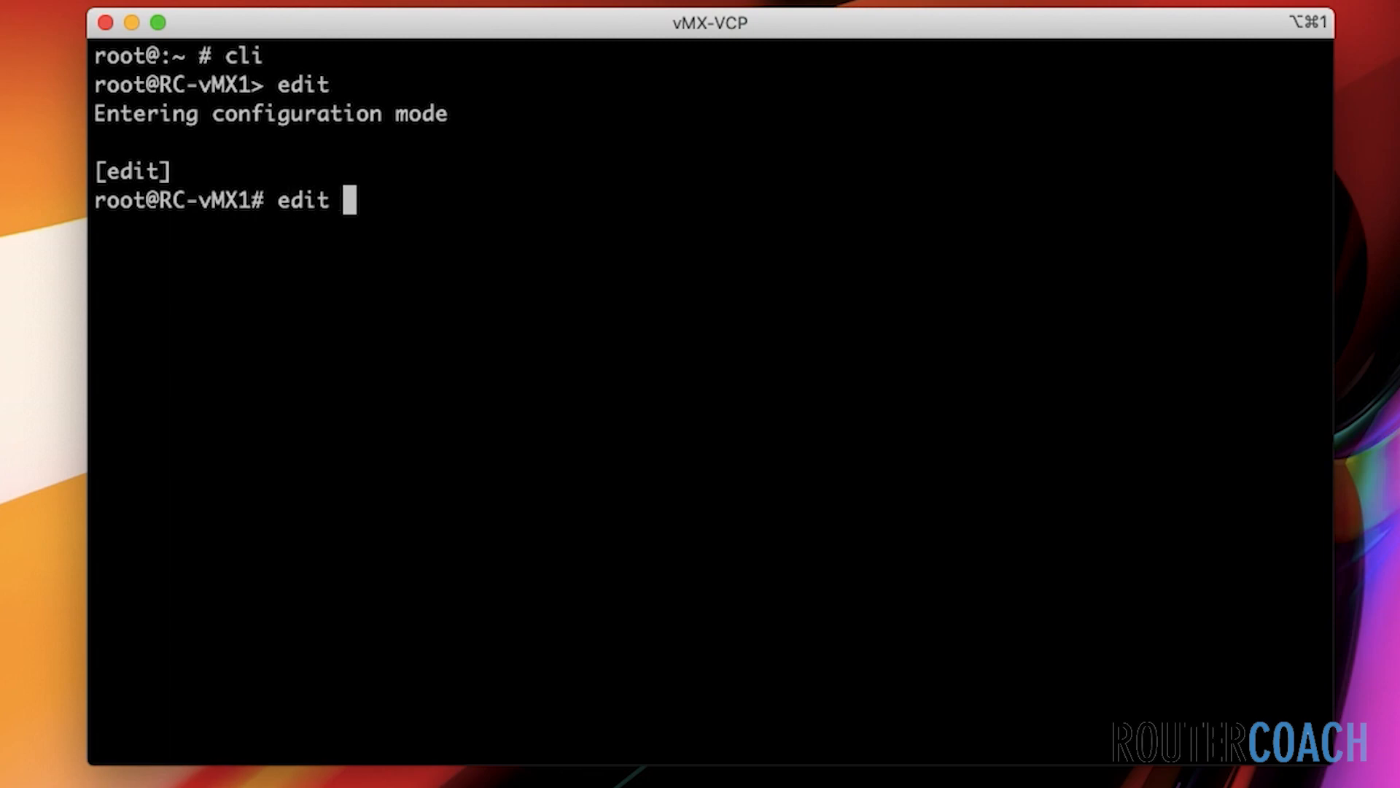
{"action": "type", "text": "syst"}
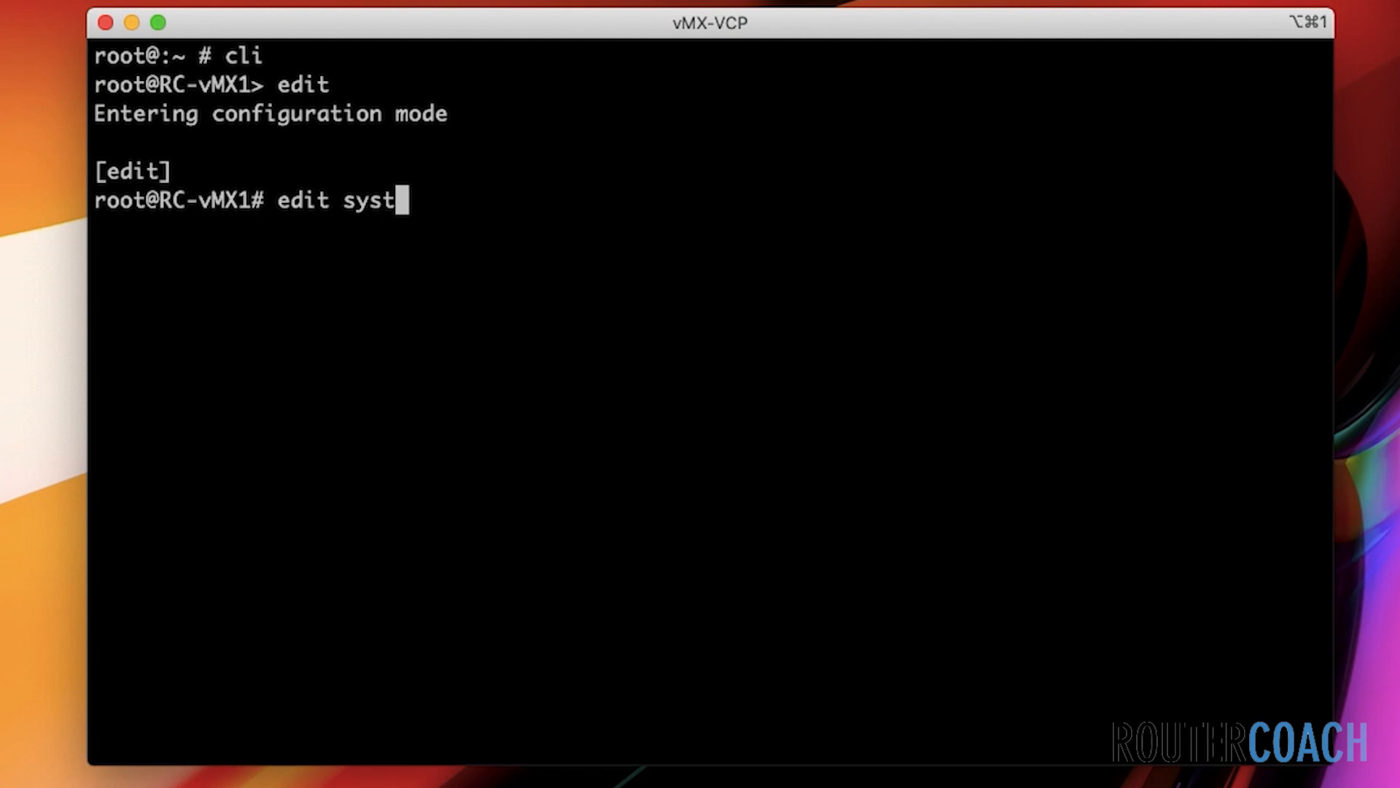
{"action": "type", "text": "em log"}
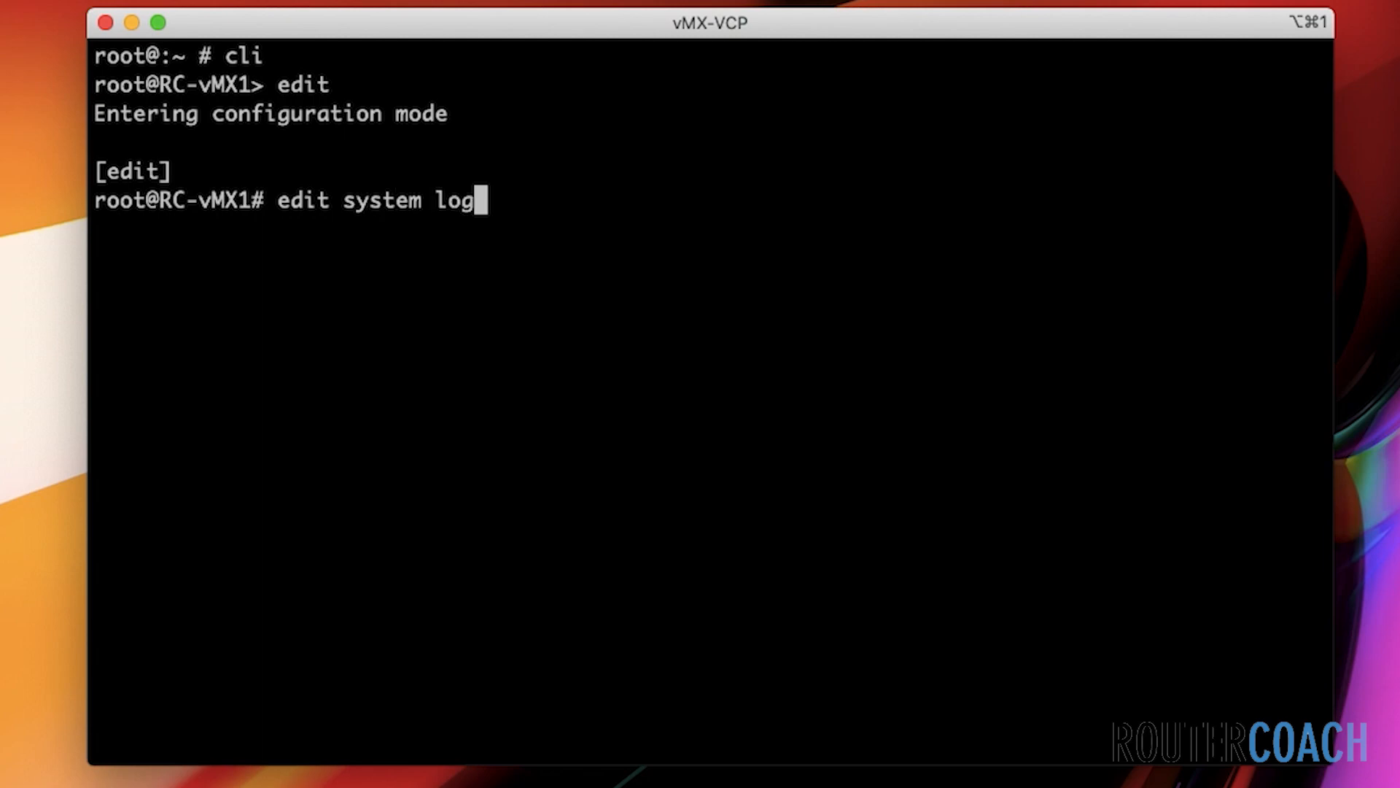
{"action": "key", "text": "Return"}
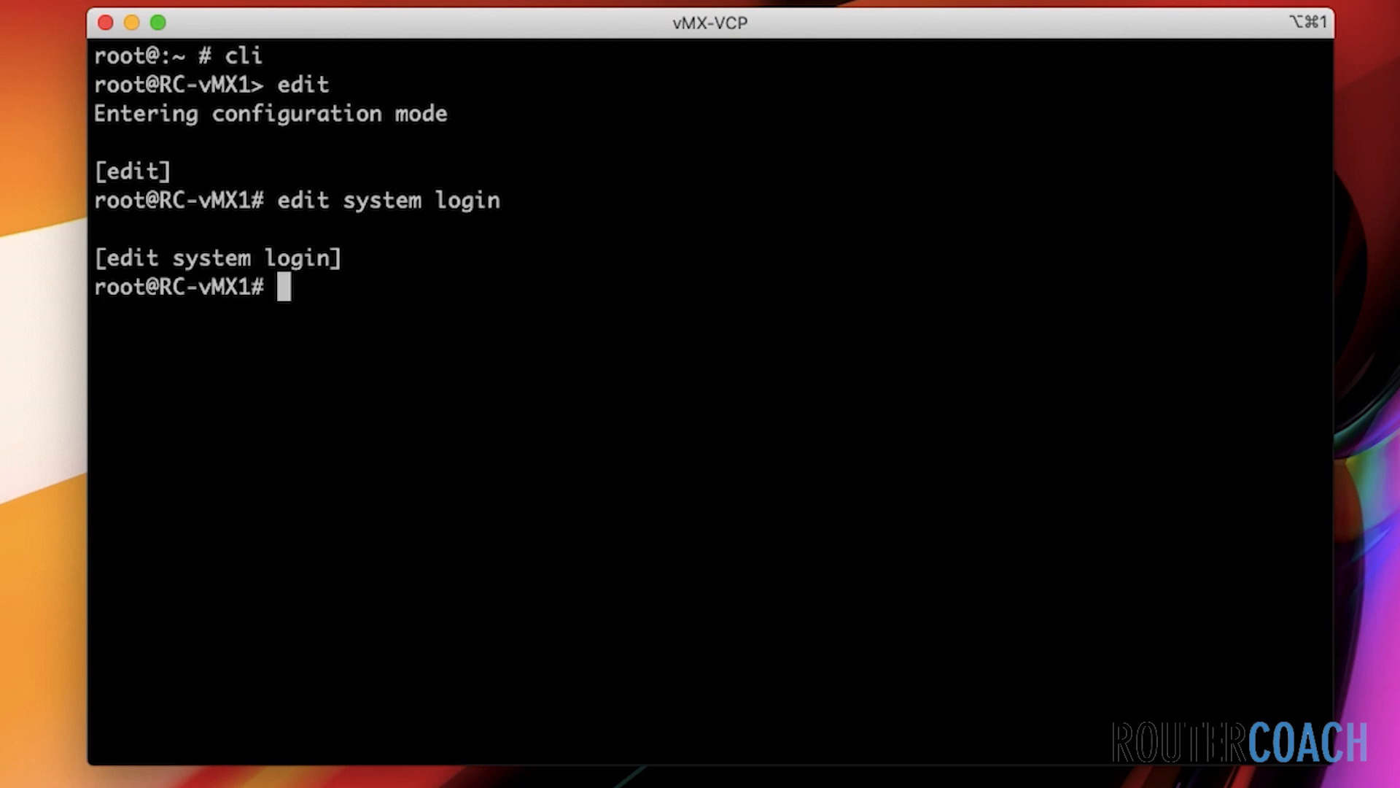
Add login user 'ibraheem' with uid 2002
{"action": "type", "text": "set user"}
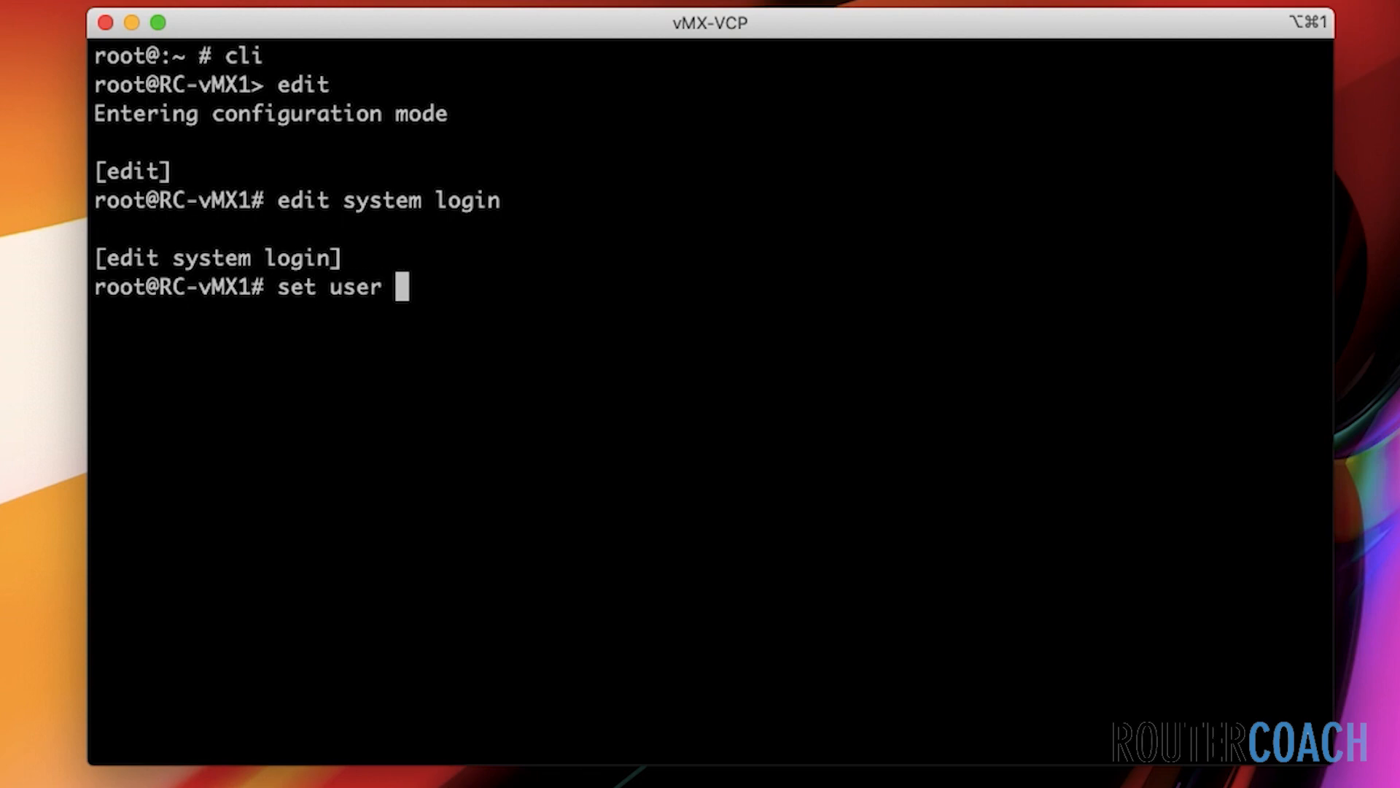
{"action": "type", "text": "ibraheem uid 2002"}
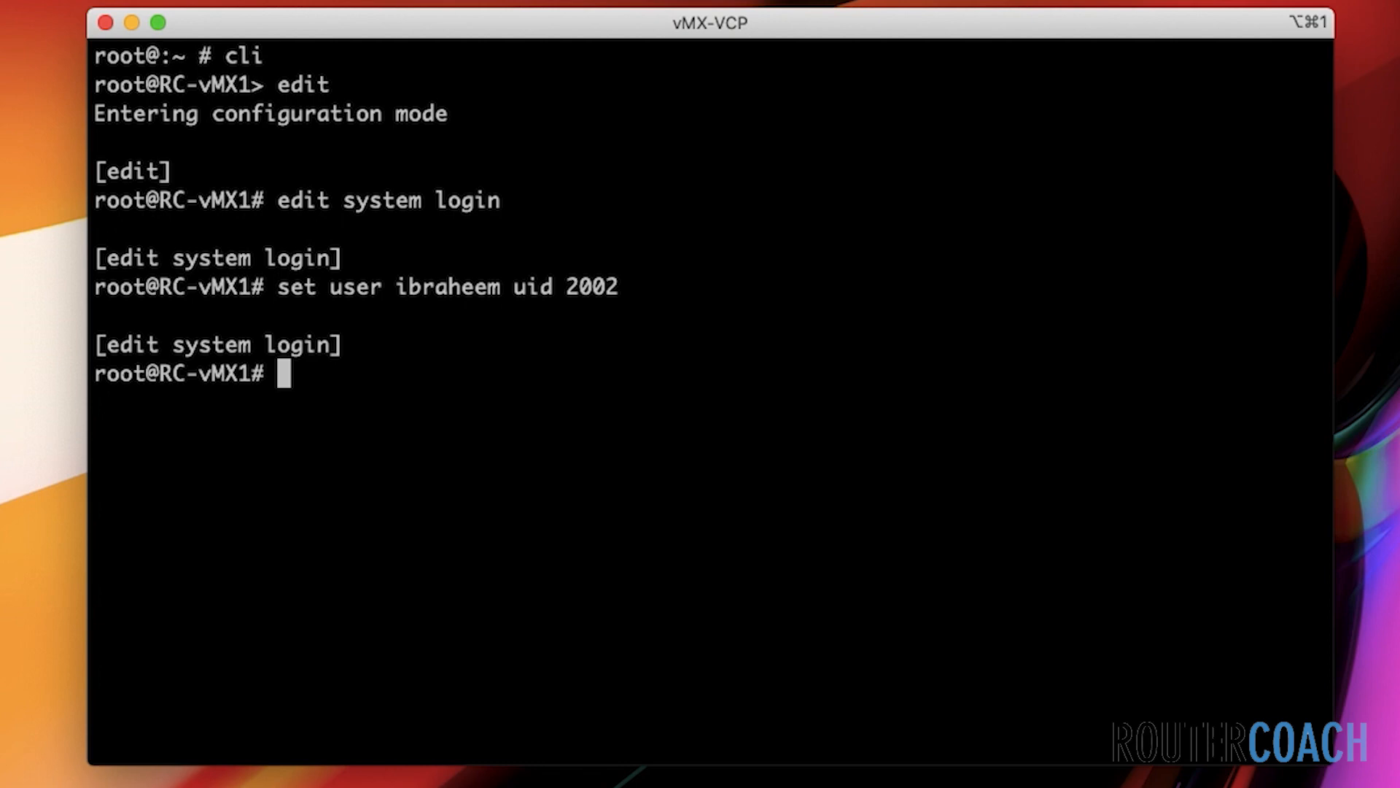
{"action": "type", "text": "set"}
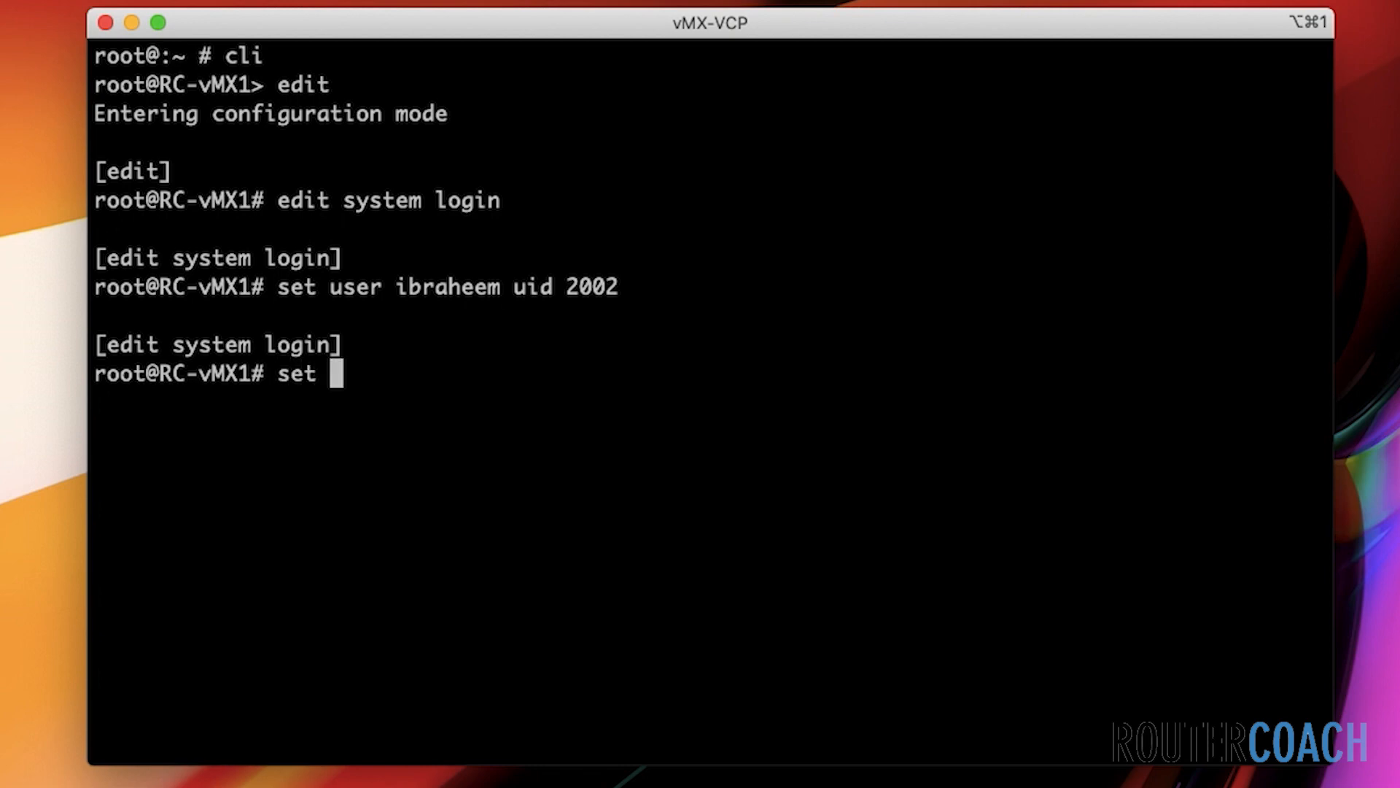
List class options for user ibraheem: operator, read-only, super-user, unauthorized
{"action": "type", "text": "u"}
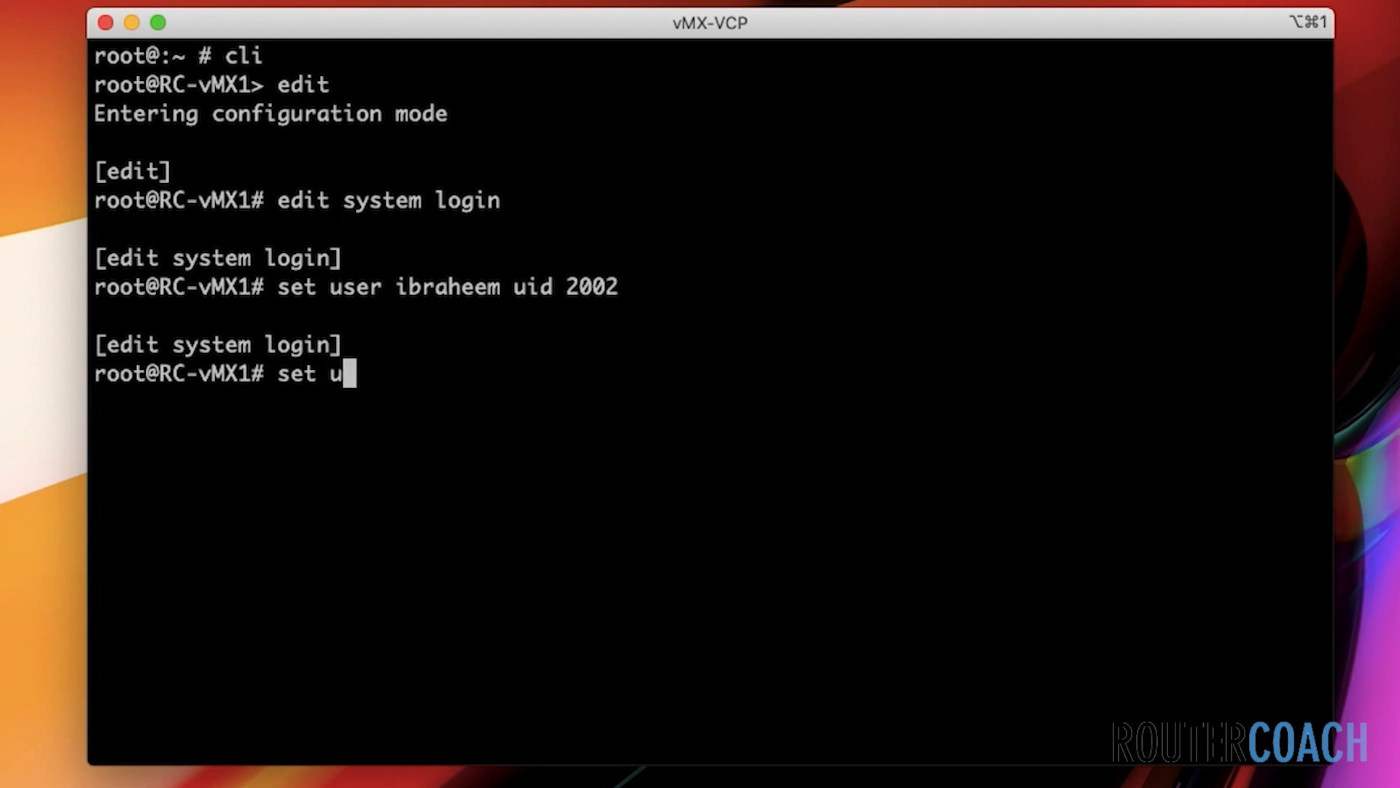
{"action": "type", "text": "ser ibraheem"}
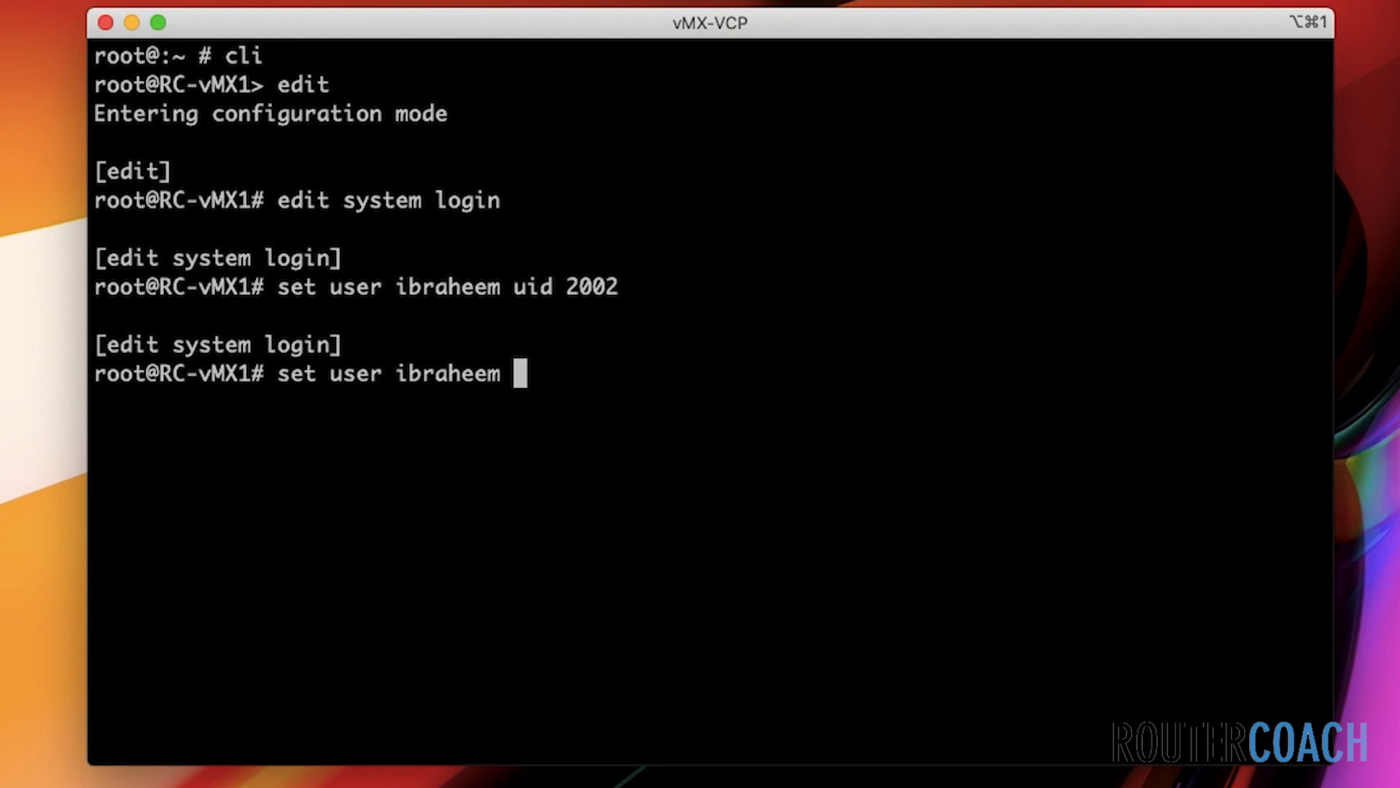
{"action": "type", "text": "class ?"}
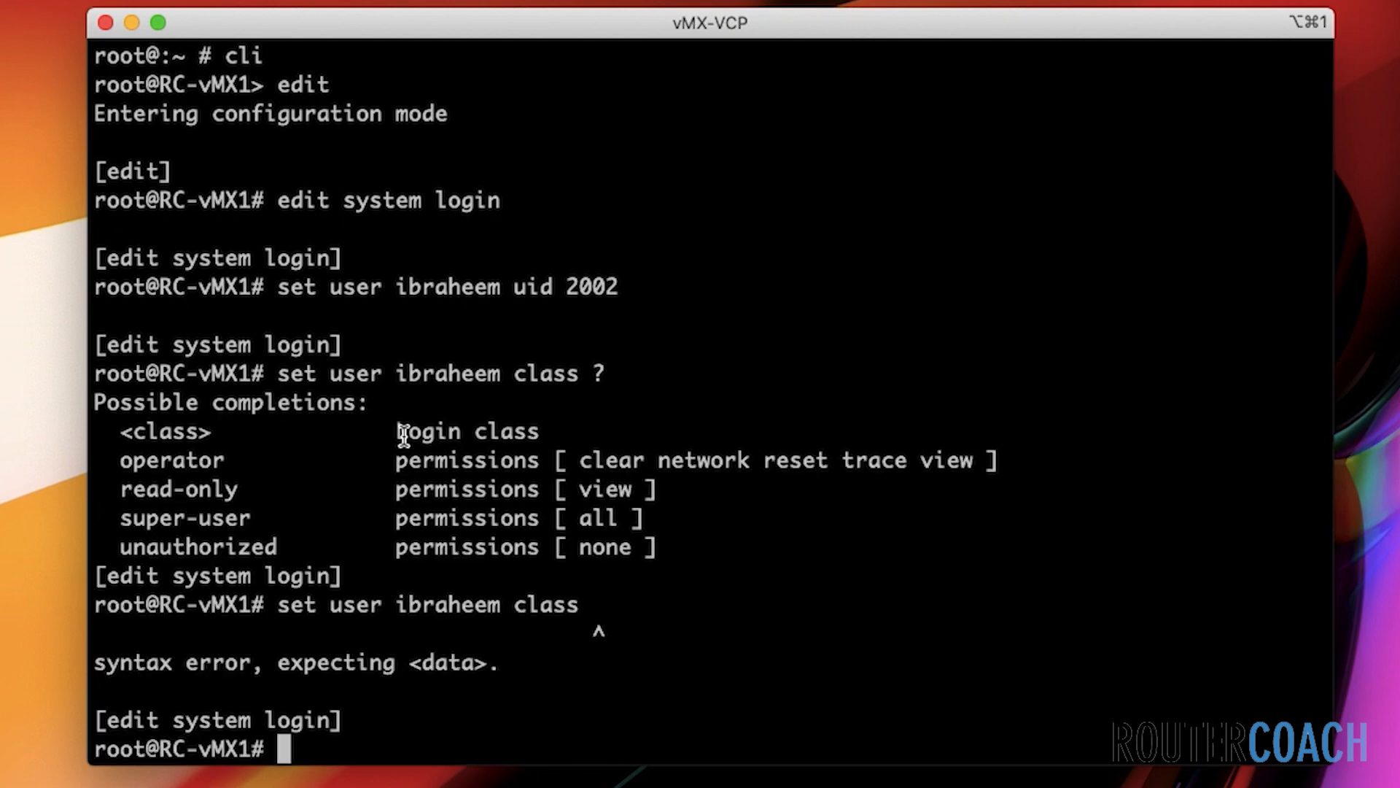
{"action": "double_click", "coordinate": [466, 431]}
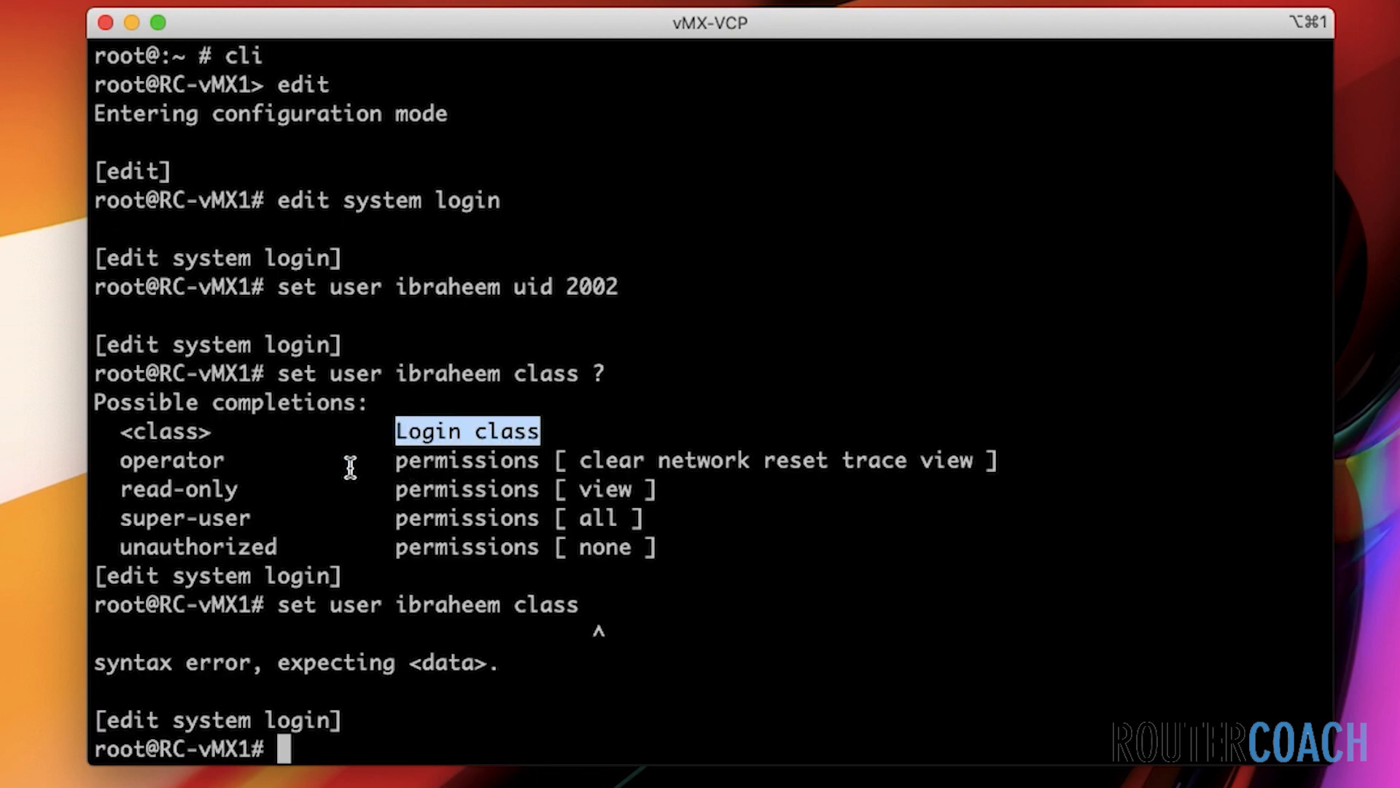
{"action": "mouse_move", "coordinate": [596, 508]}
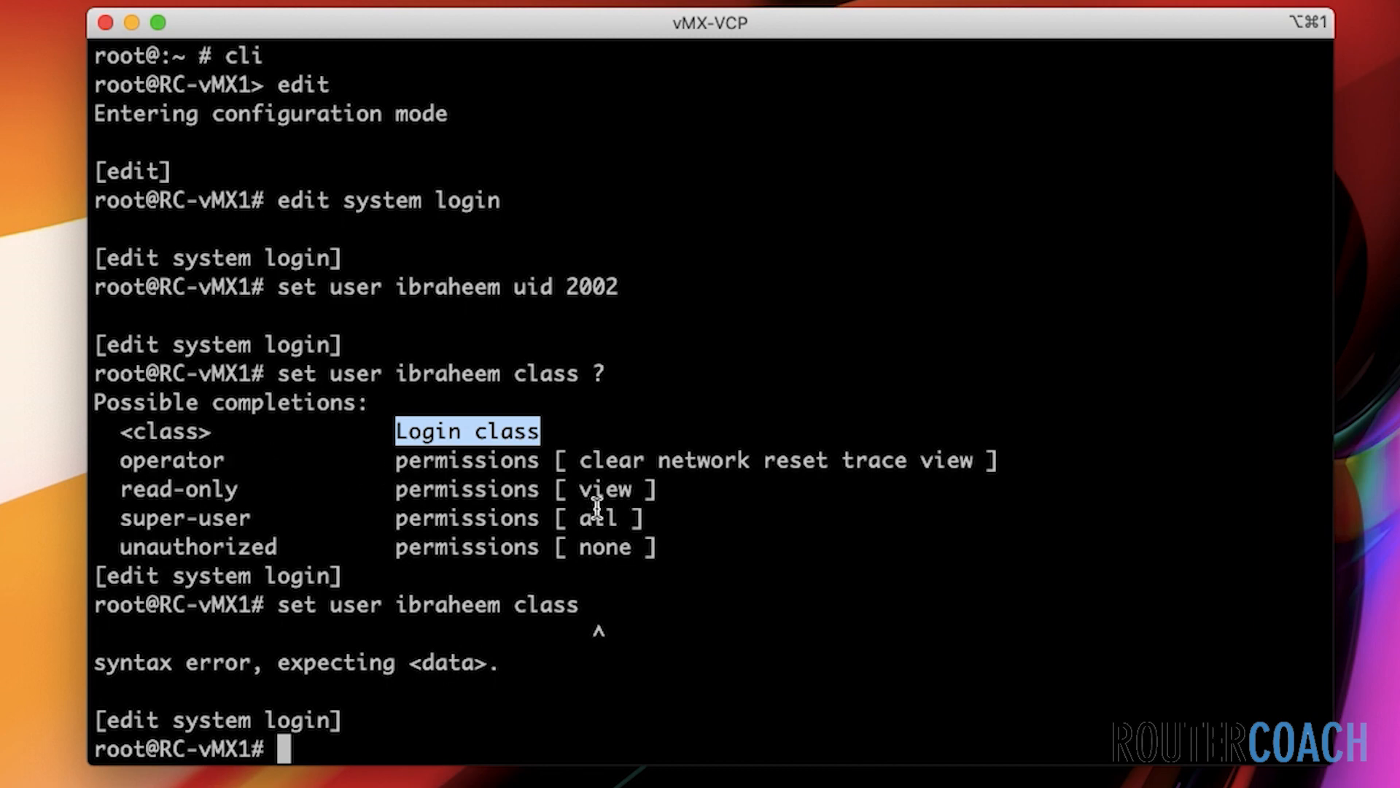
{"action": "mouse_move", "coordinate": [598, 460]}
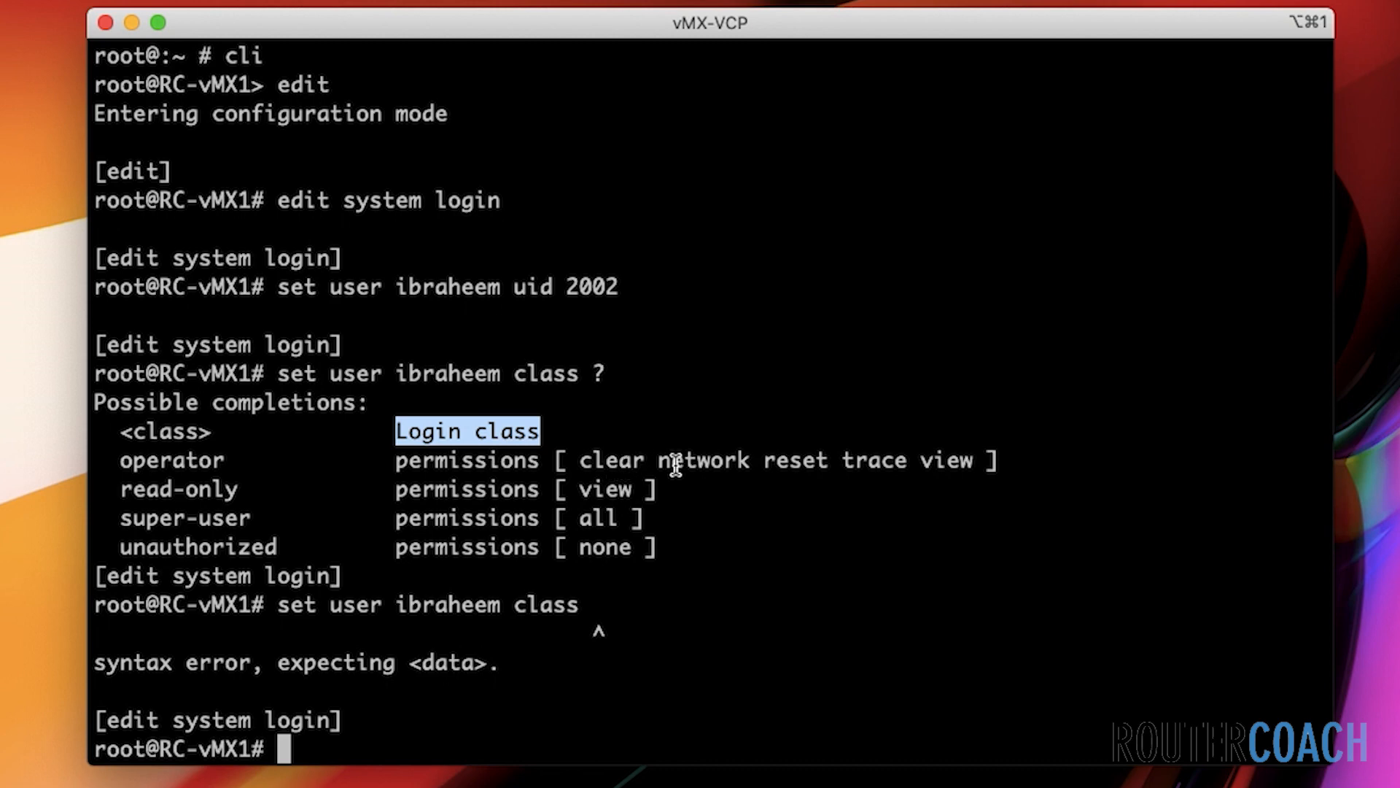
{"action": "mouse_move", "coordinate": [831, 518]}
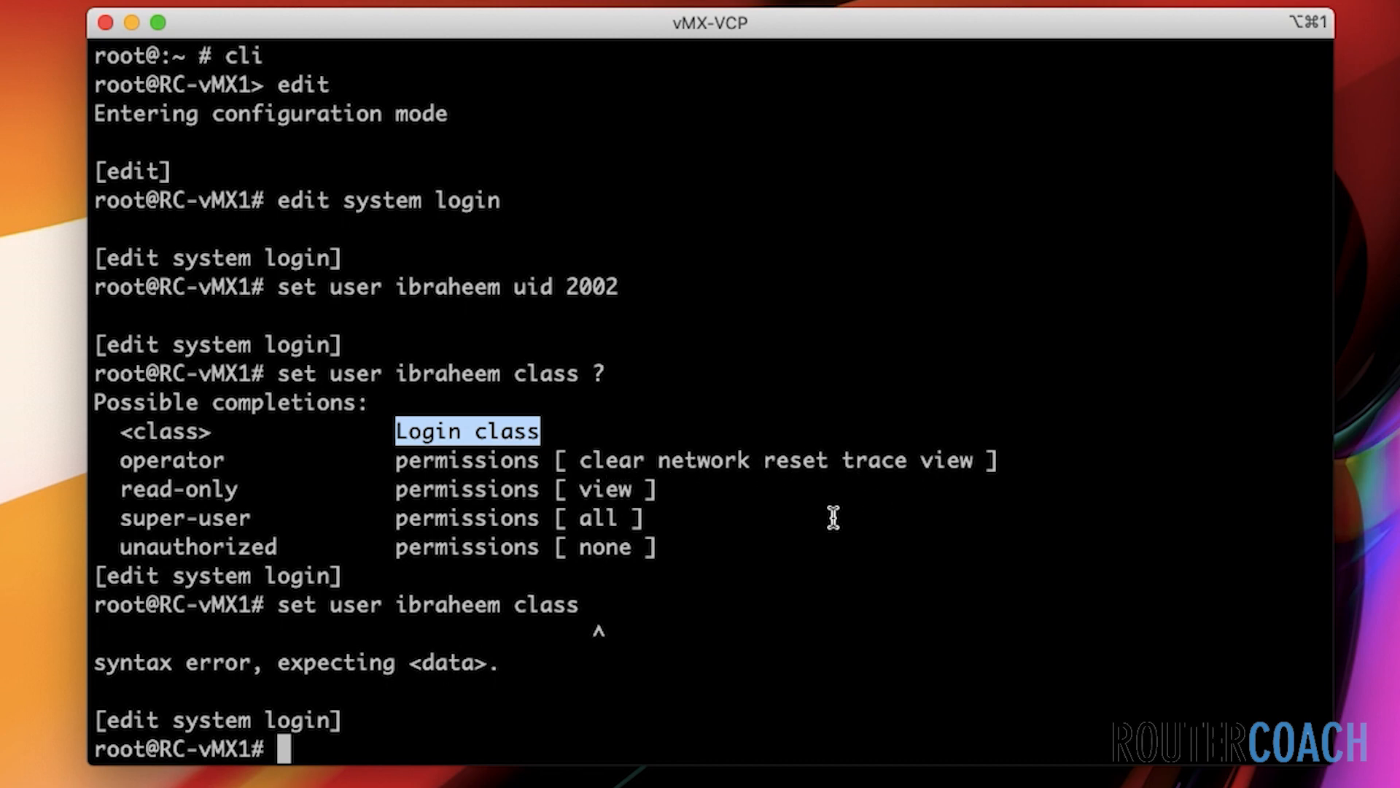
{"action": "mouse_move", "coordinate": [938, 461]}
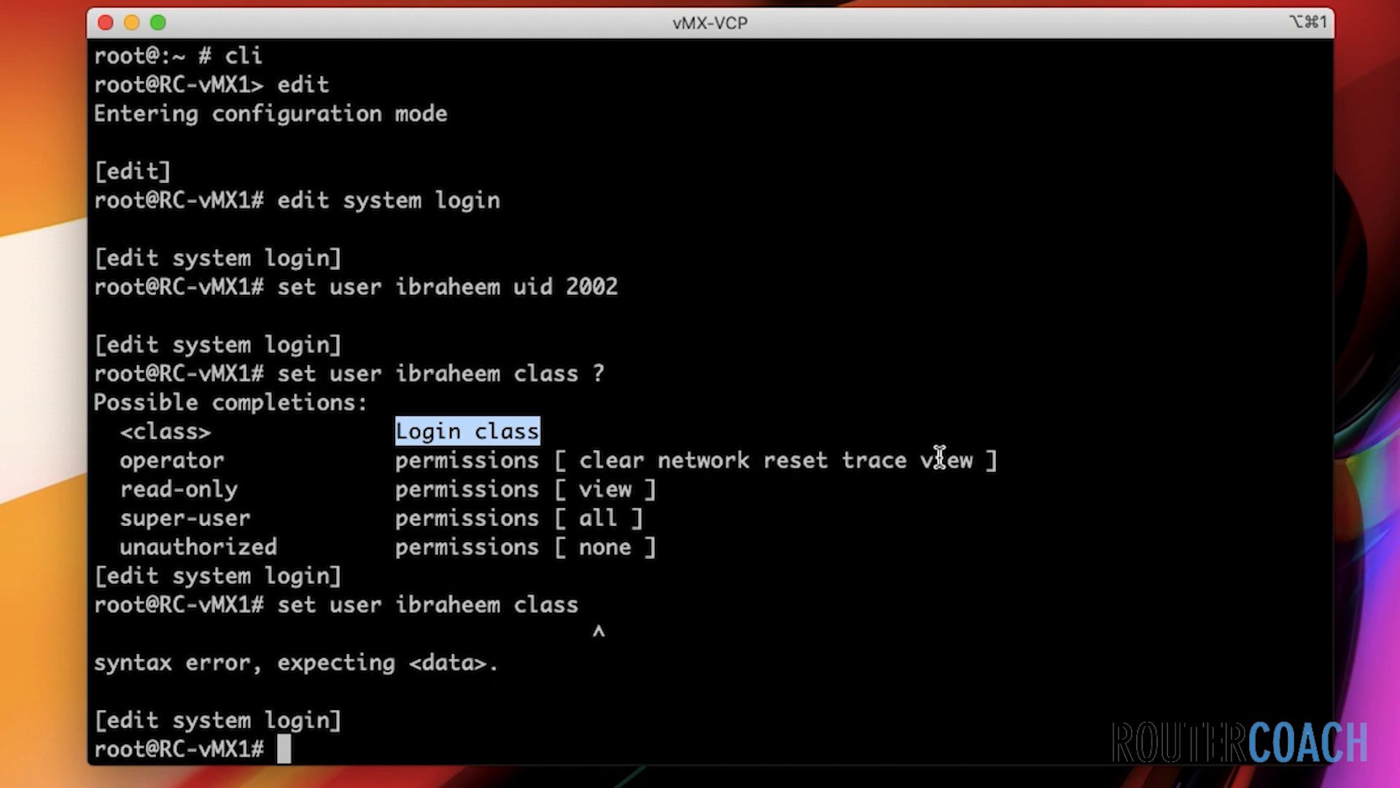
{"action": "mouse_move", "coordinate": [183, 489]}
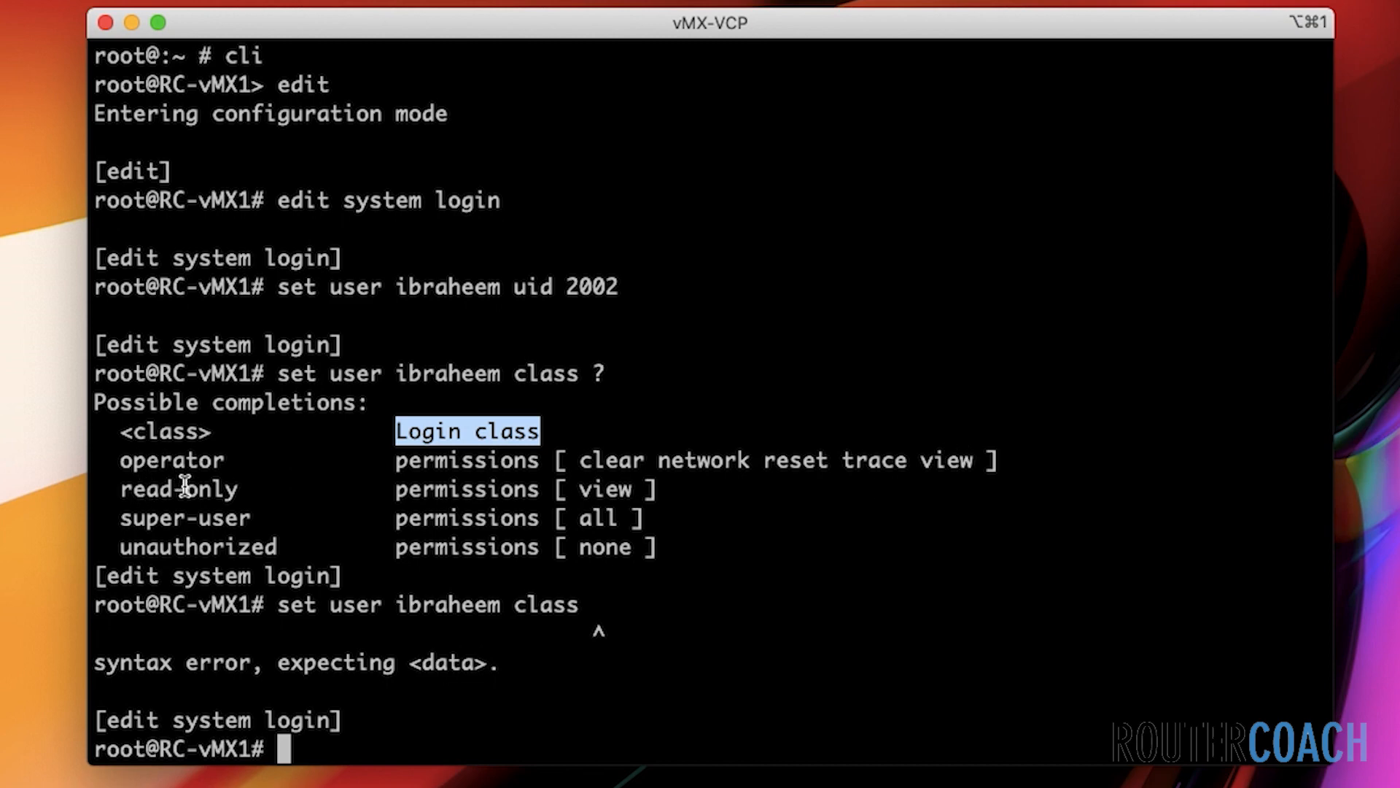
{"action": "mouse_move", "coordinate": [589, 490]}
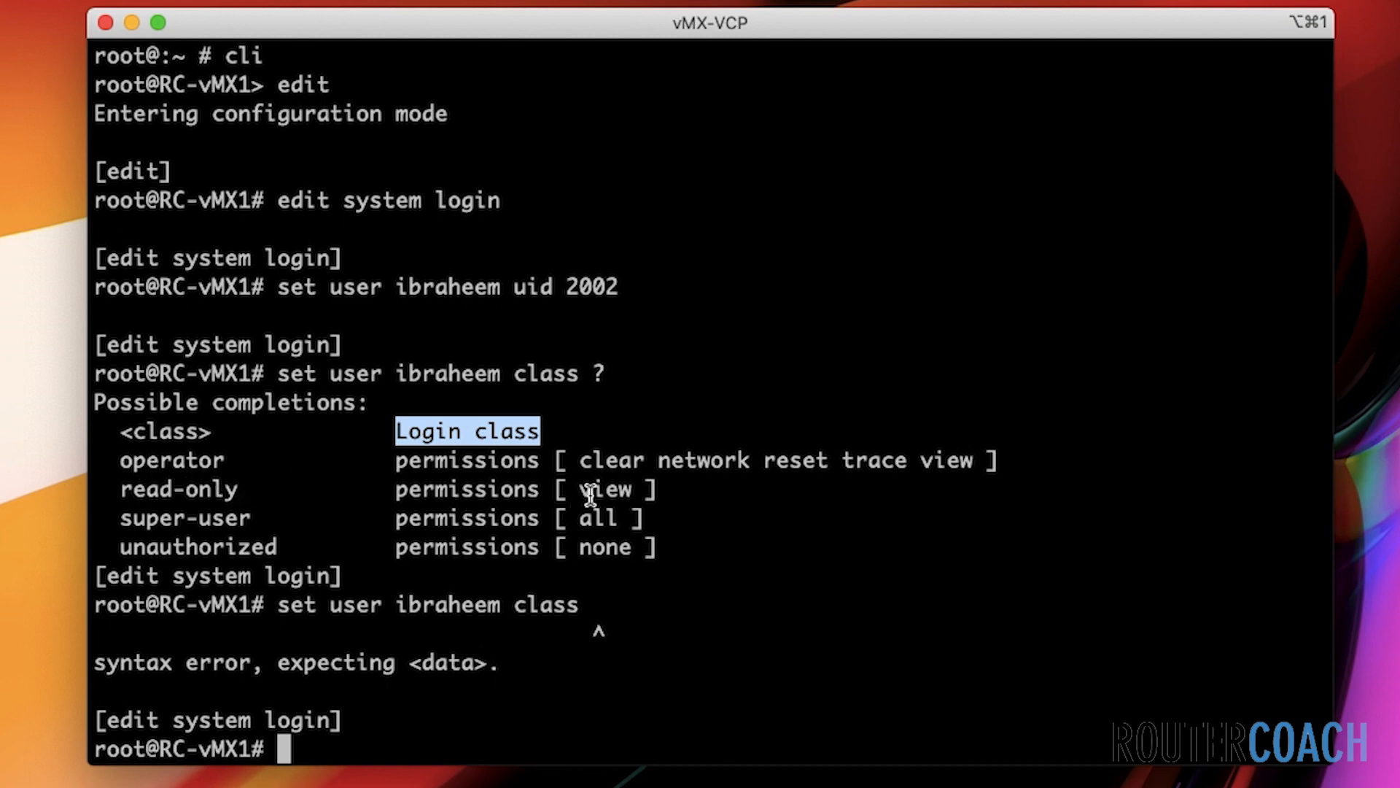
{"action": "mouse_move", "coordinate": [238, 539]}
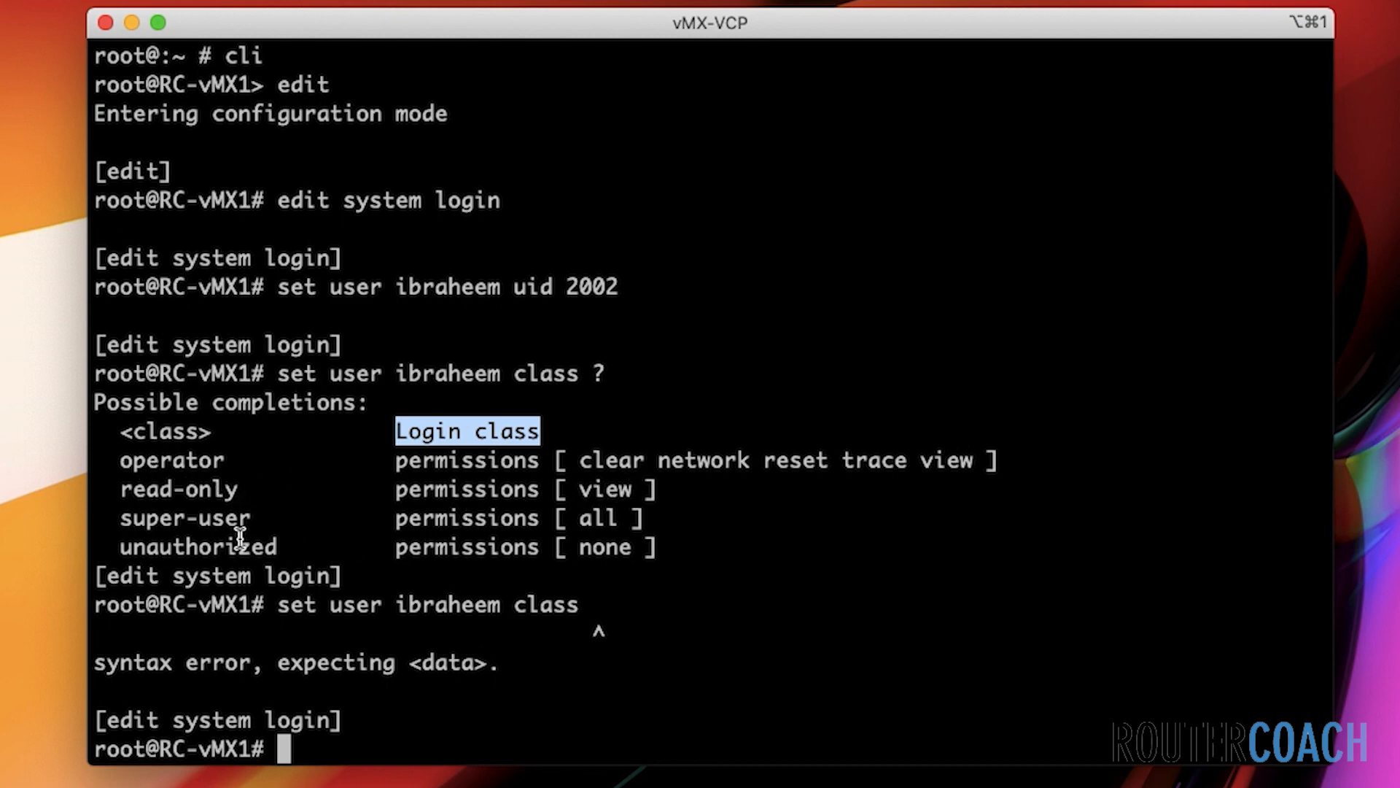
{"action": "mouse_move", "coordinate": [366, 545]}
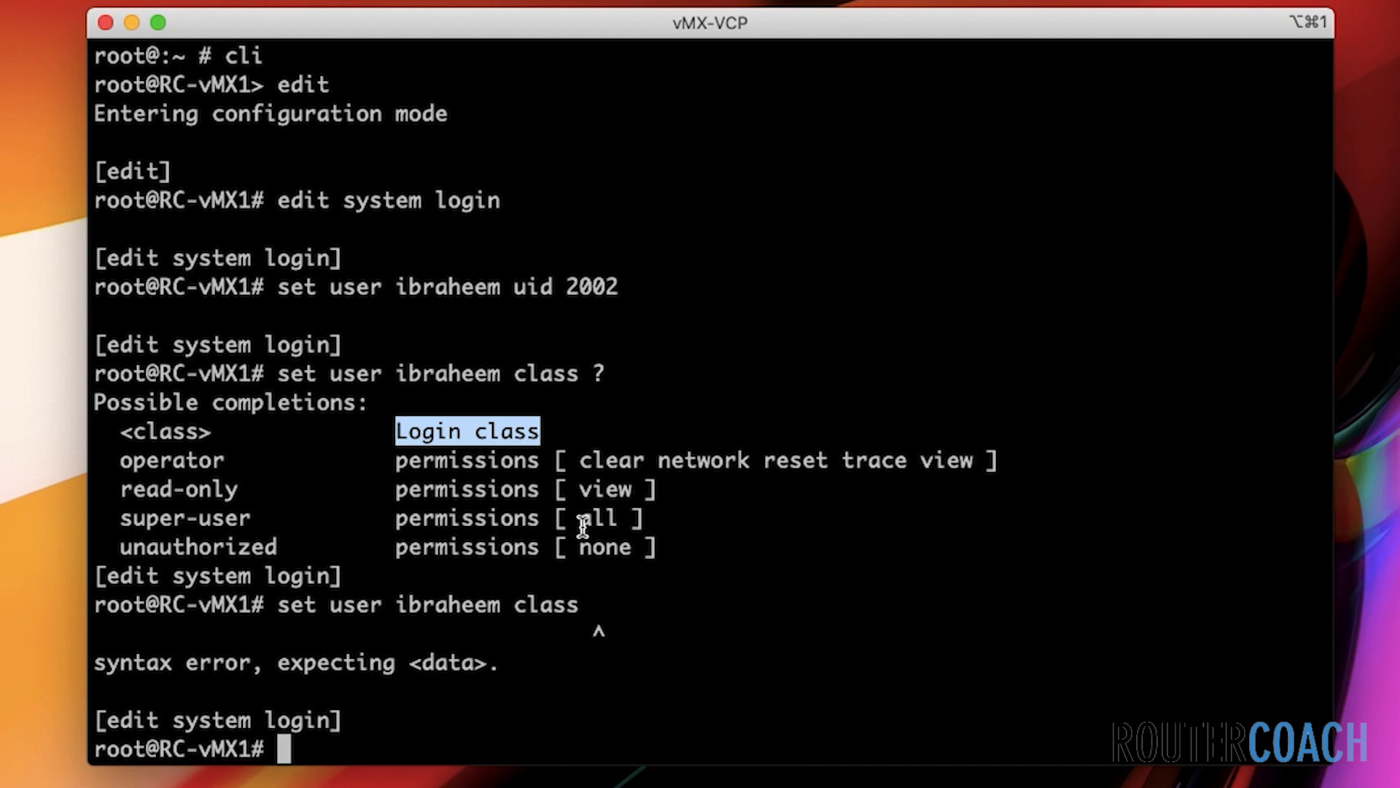
{"action": "mouse_move", "coordinate": [253, 558]}
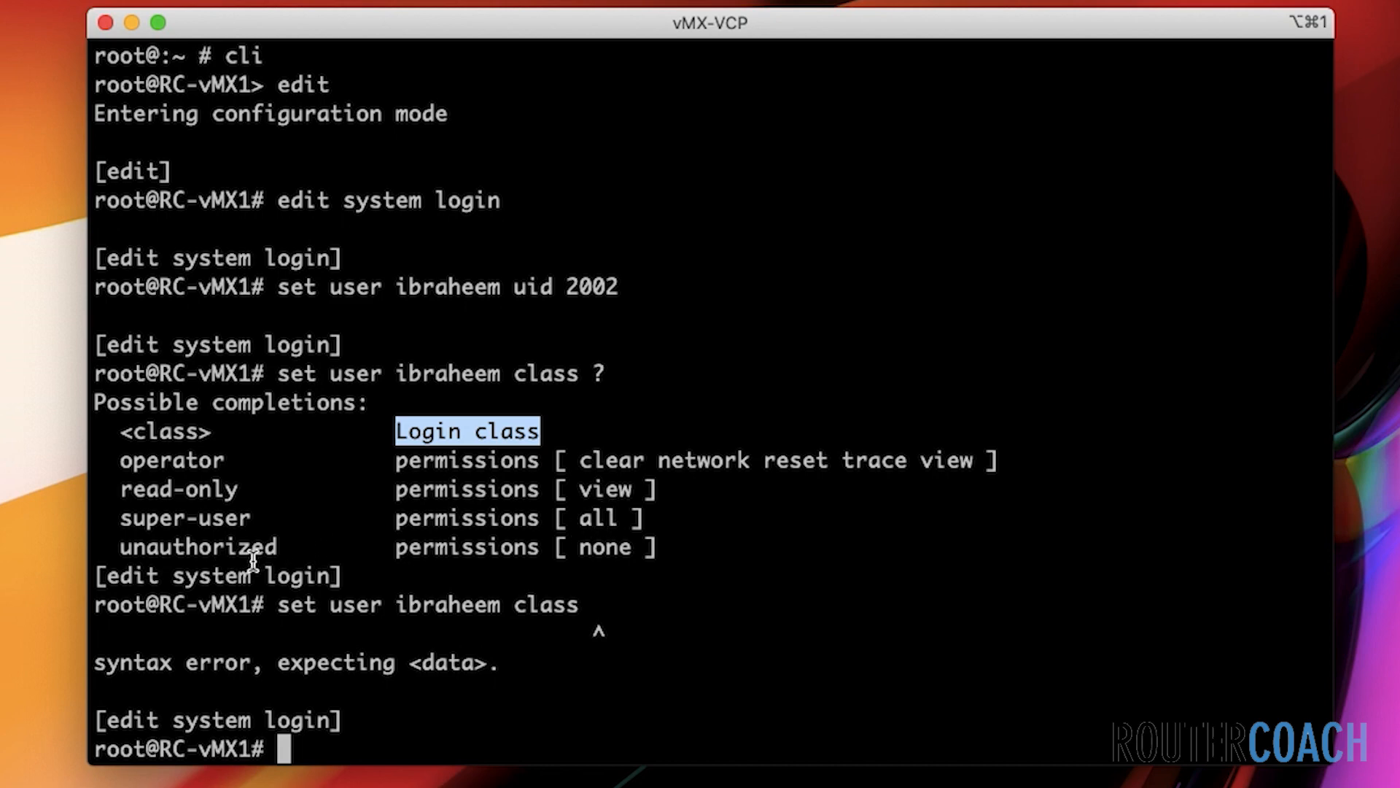
{"action": "mouse_move", "coordinate": [552, 578]}
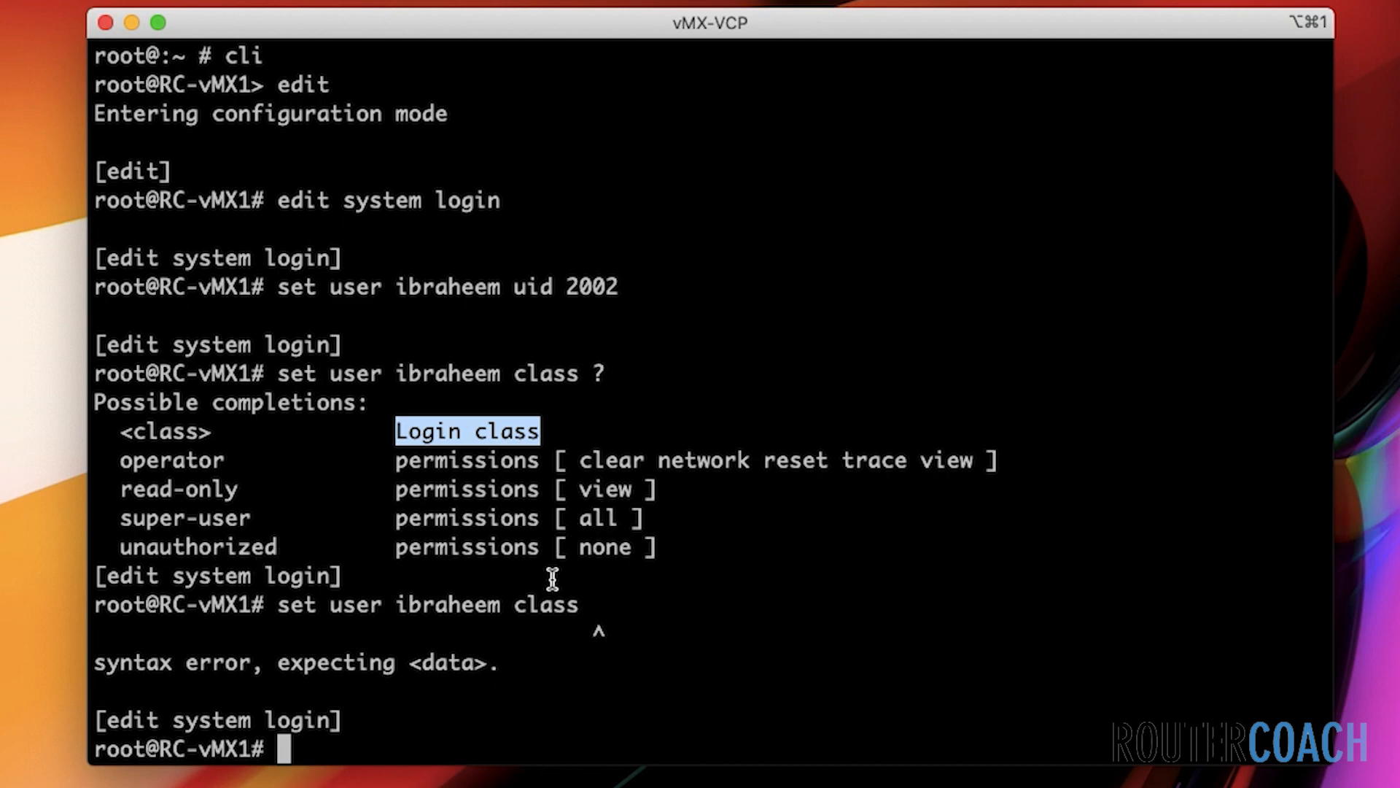
{"action": "mouse_move", "coordinate": [598, 574]}
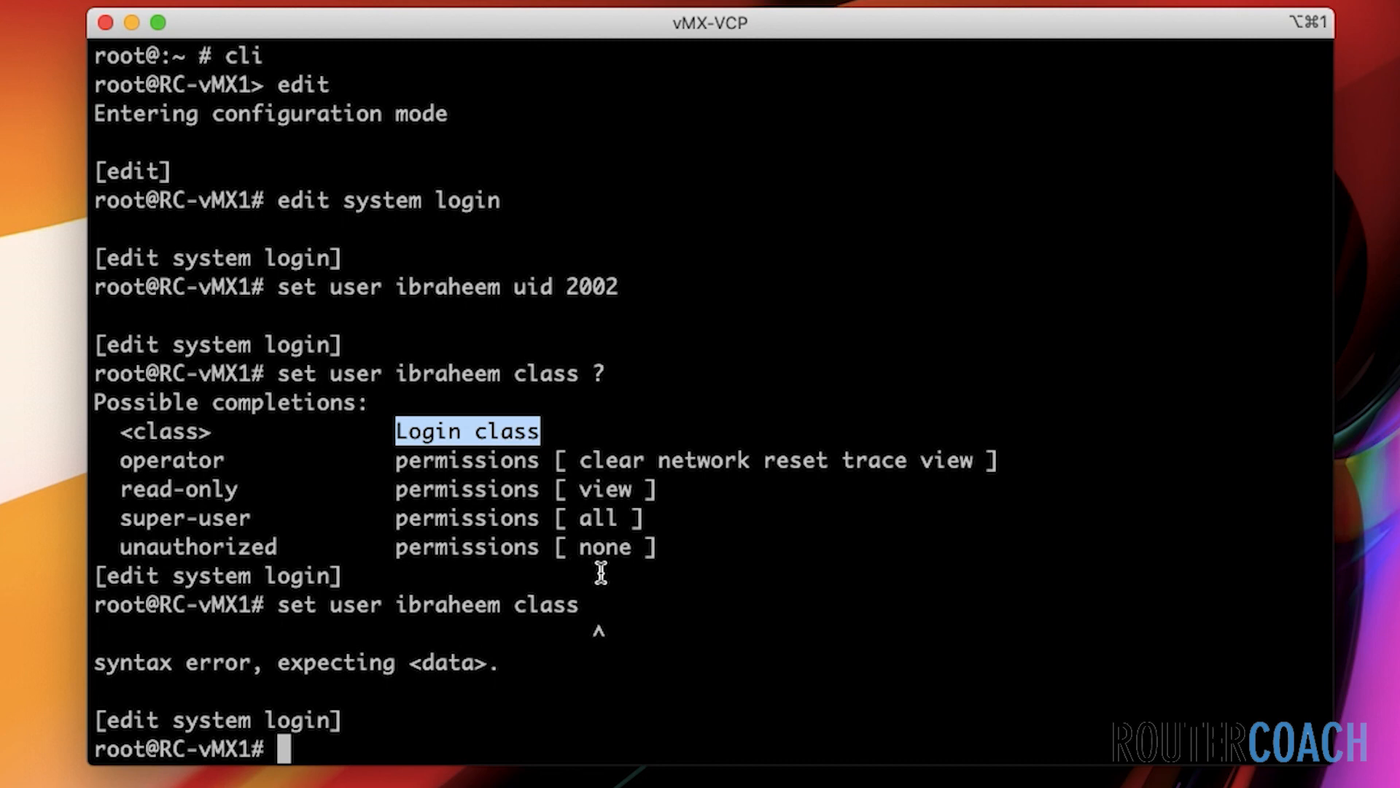
{"action": "type", "text": "set user ibraheem class"}
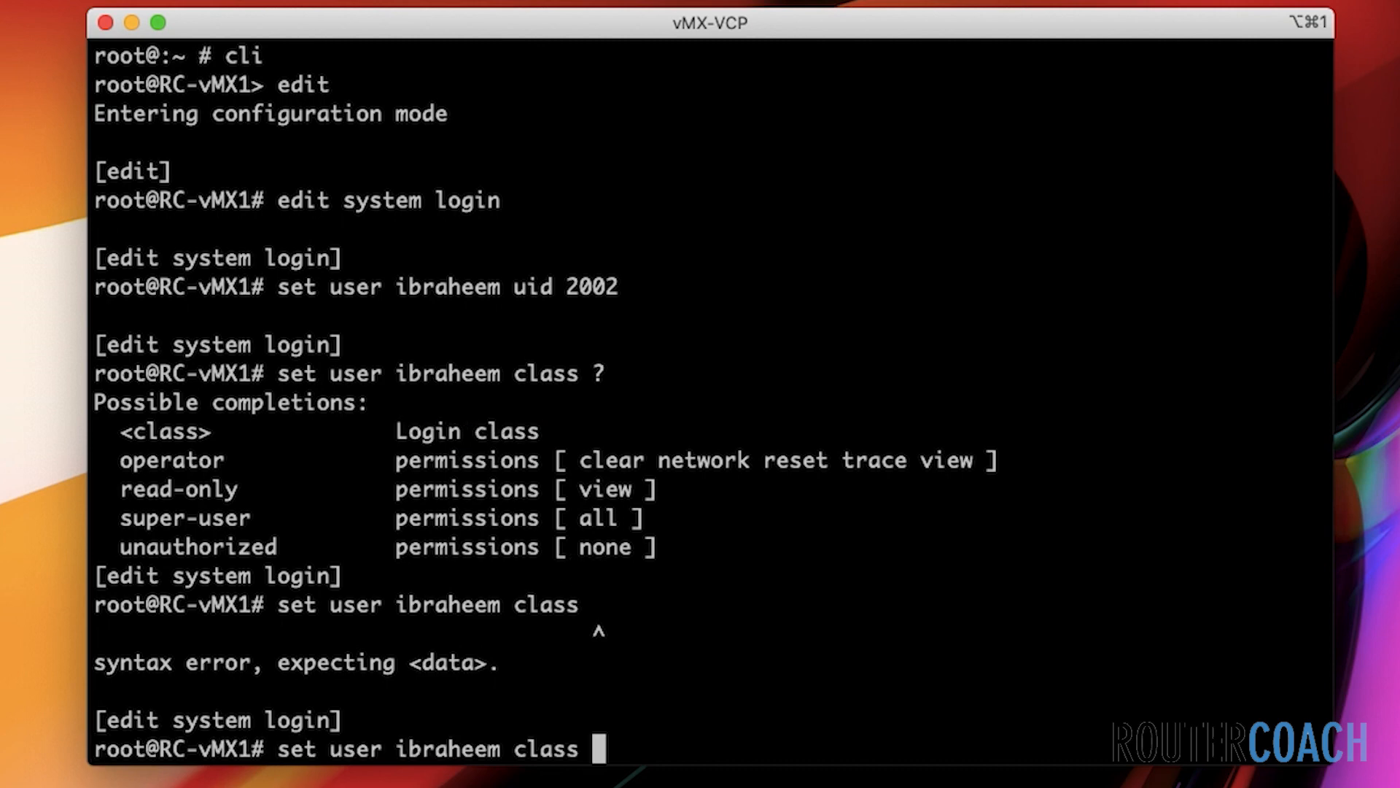
Assign the super-user login class to user ibraheem
{"action": "type", "text": "super-user"}
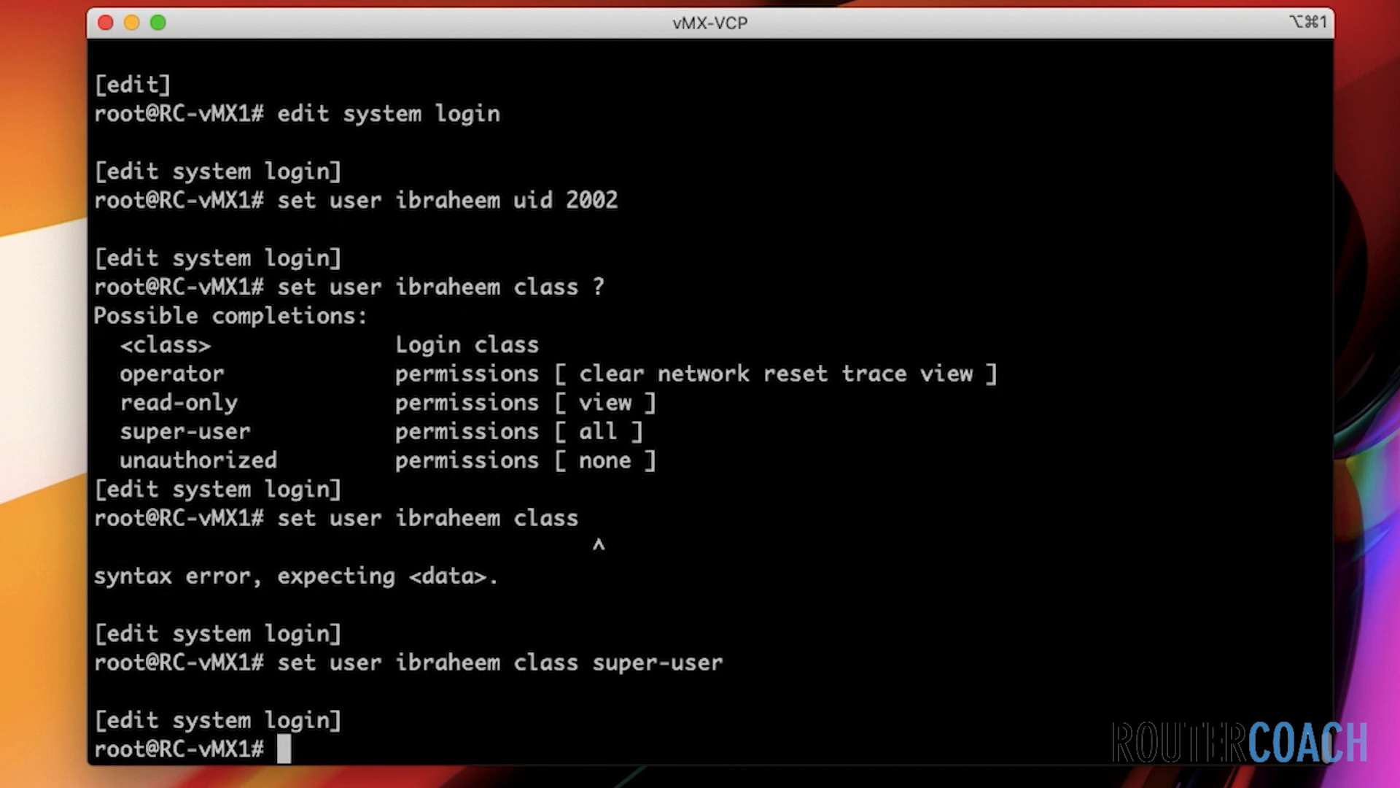
{"action": "type", "text": "s"}
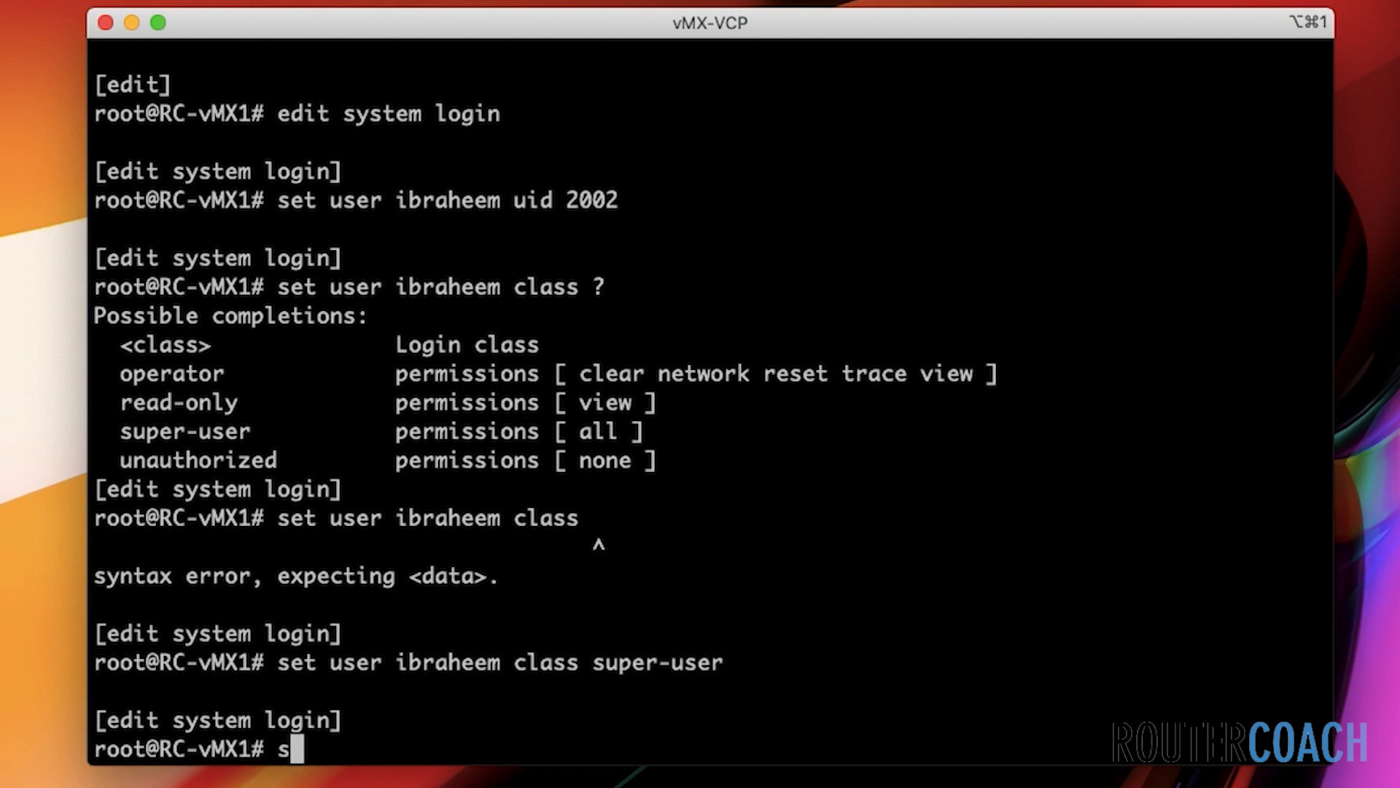
{"action": "type", "text": "et user ibraheem"}
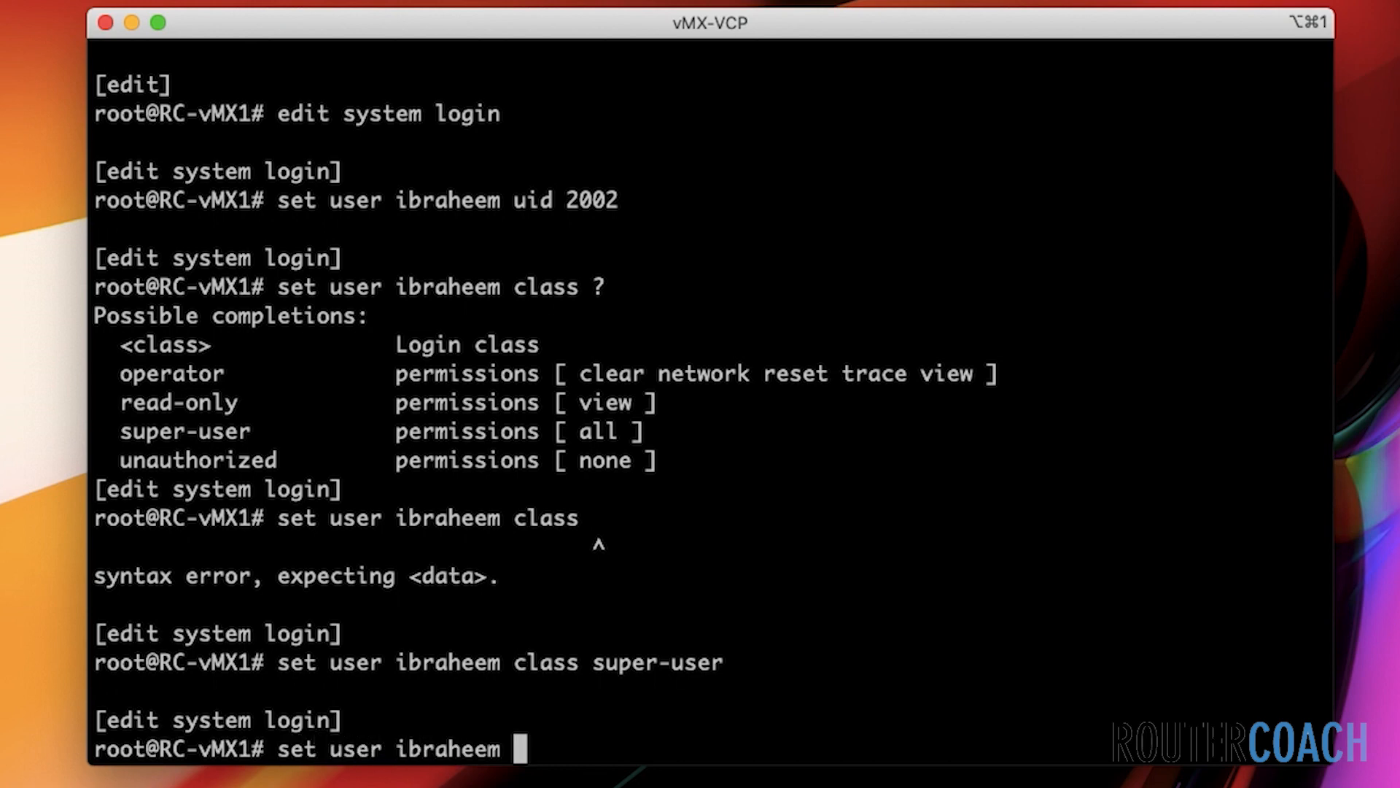
Give user ibraheem a plain-text-password, entered twice and stored encrypted
{"action": "type", "text": "auth"}
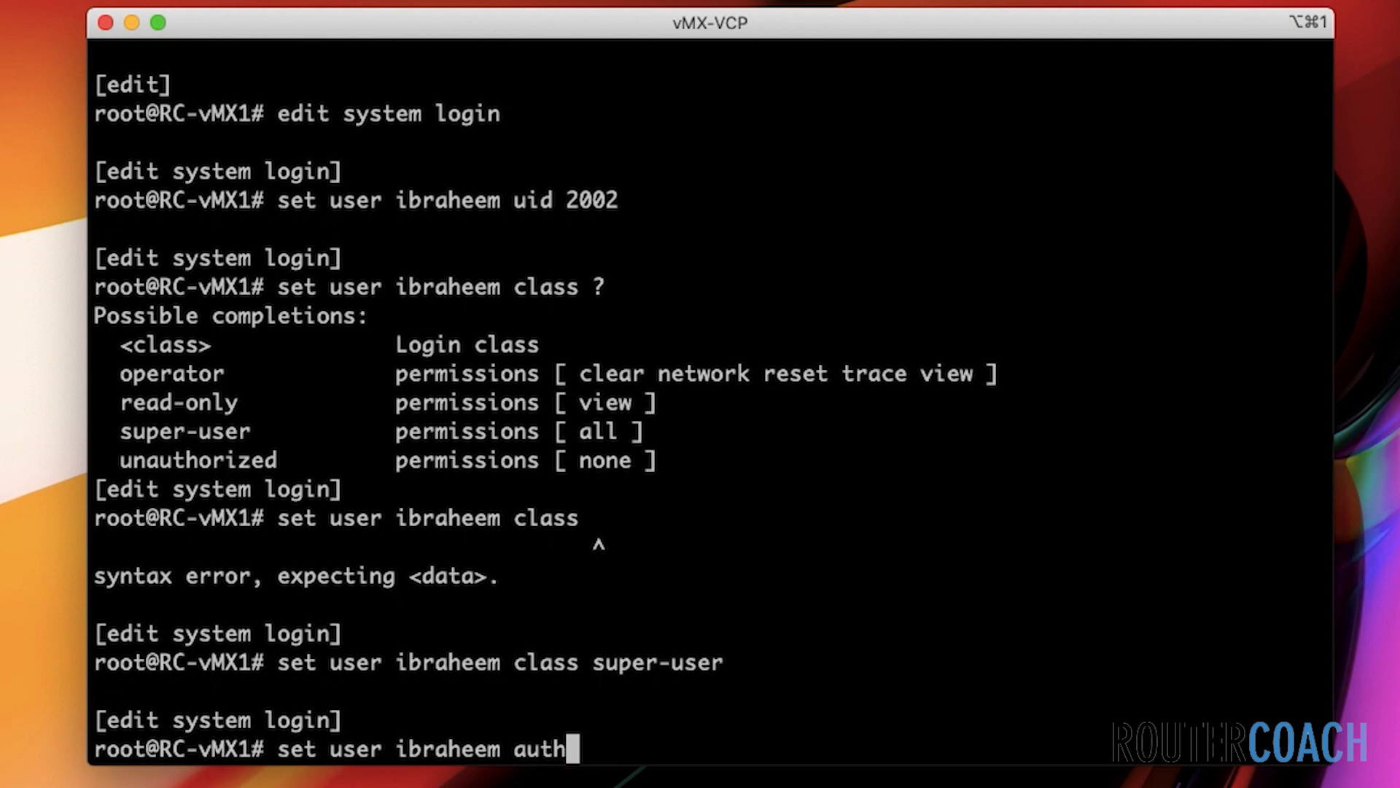
{"action": "type", "text": "entication ?"}
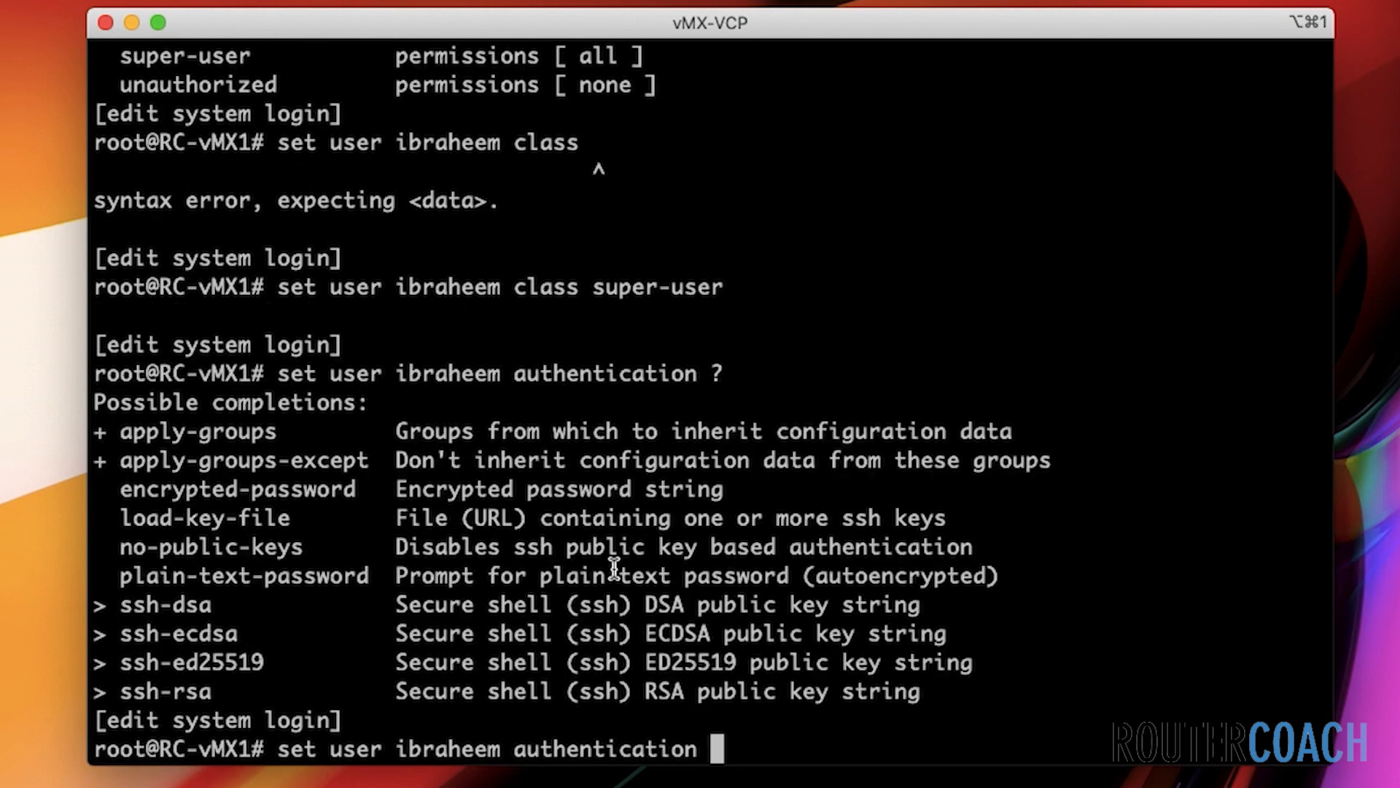
{"action": "mouse_move", "coordinate": [207, 612]}
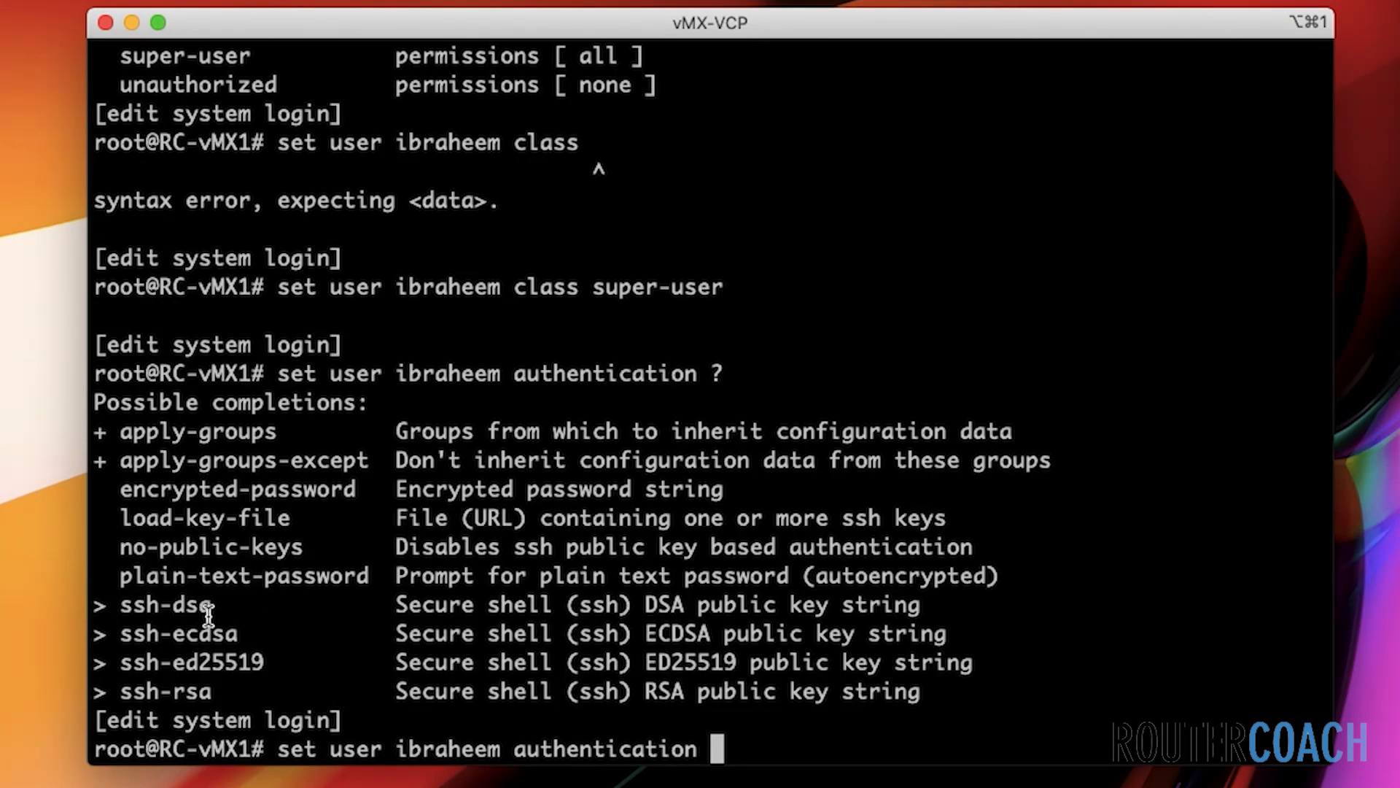
{"action": "mouse_move", "coordinate": [192, 590]}
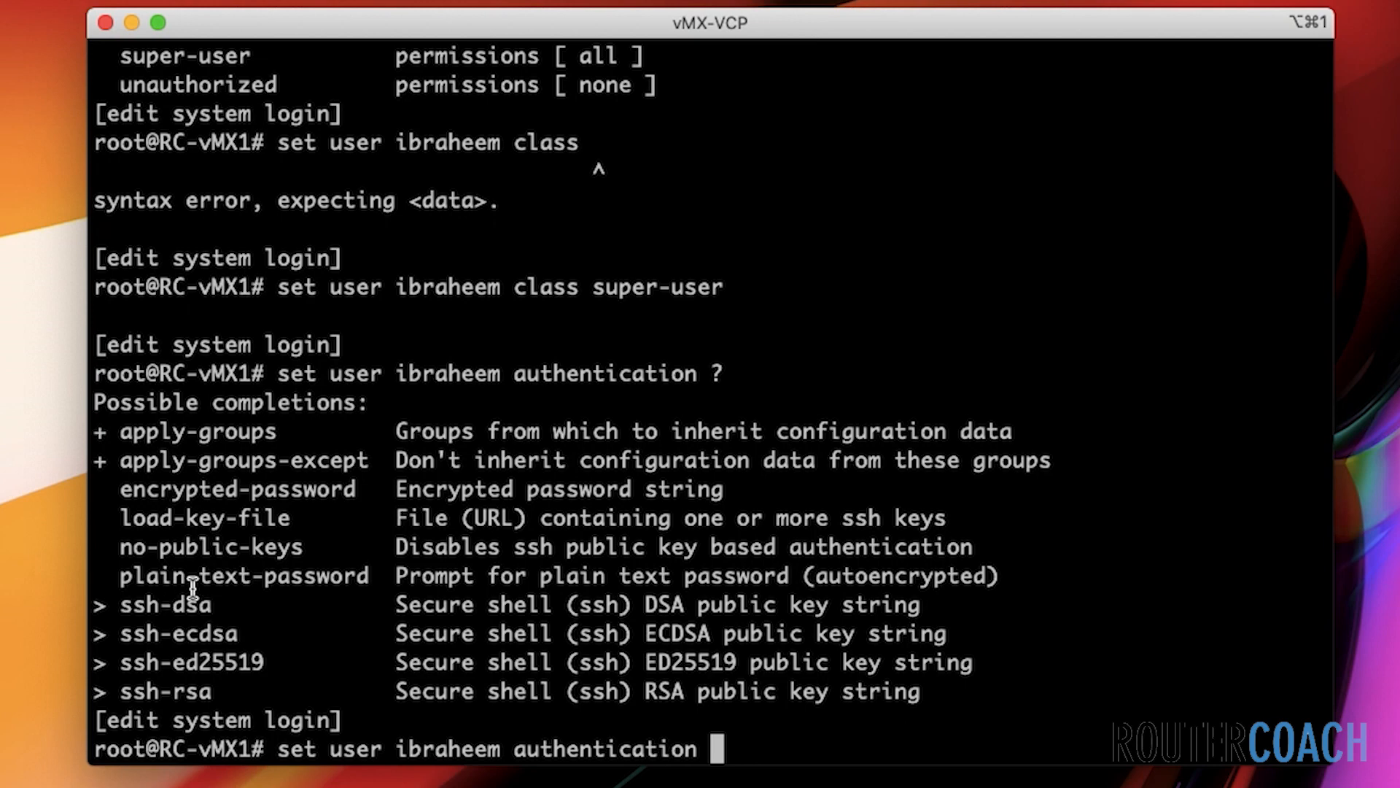
{"action": "type", "text": "plain-text-password"}
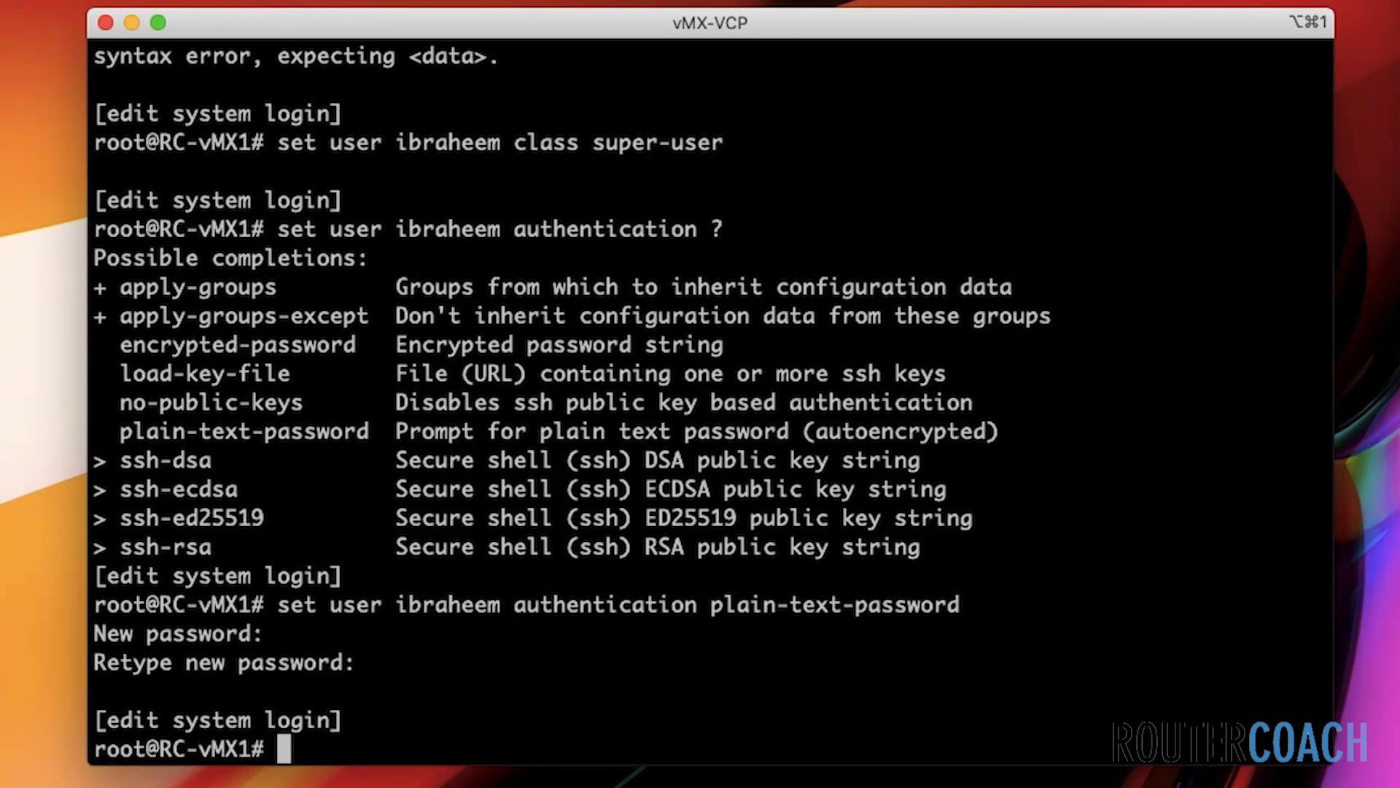
{"action": "type", "text": "set"}
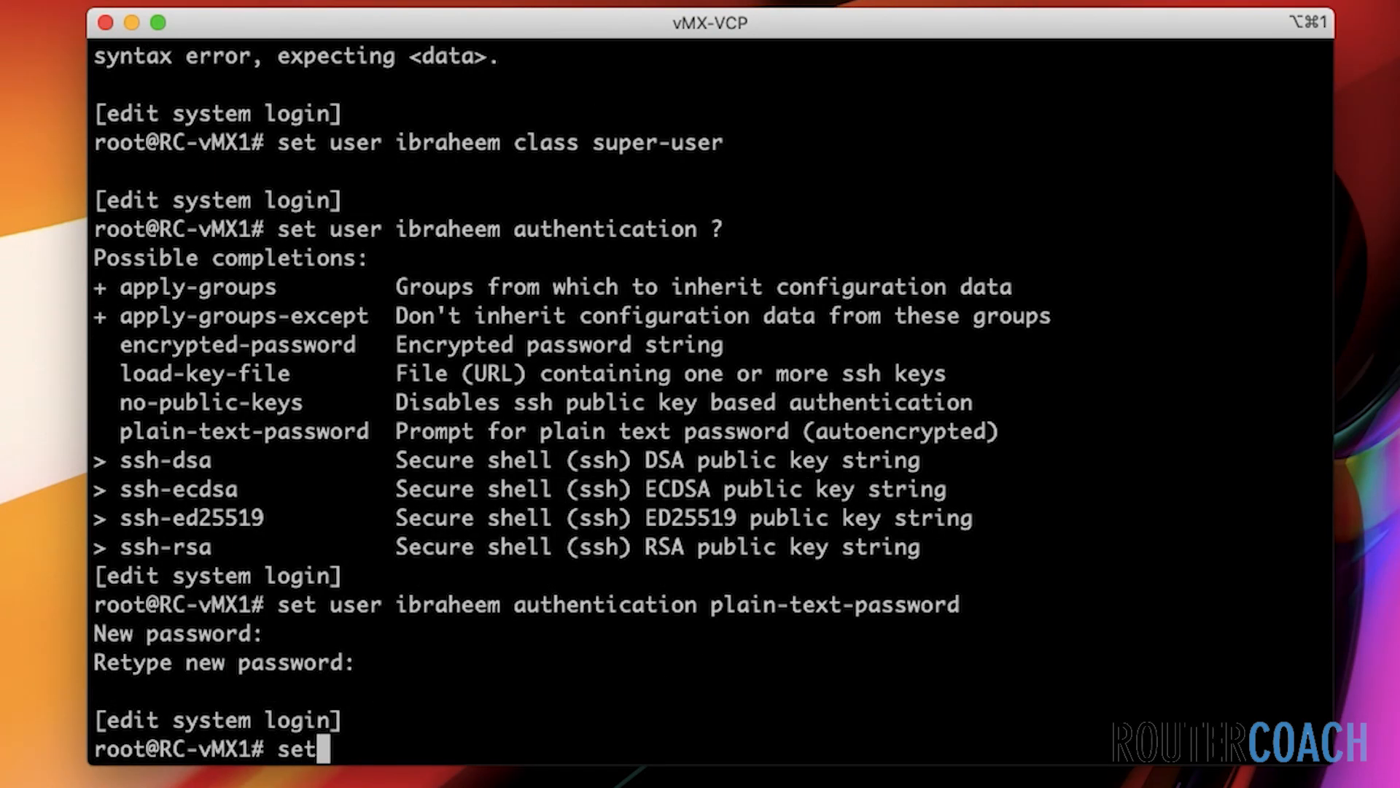
{"action": "type", "text": "us"}
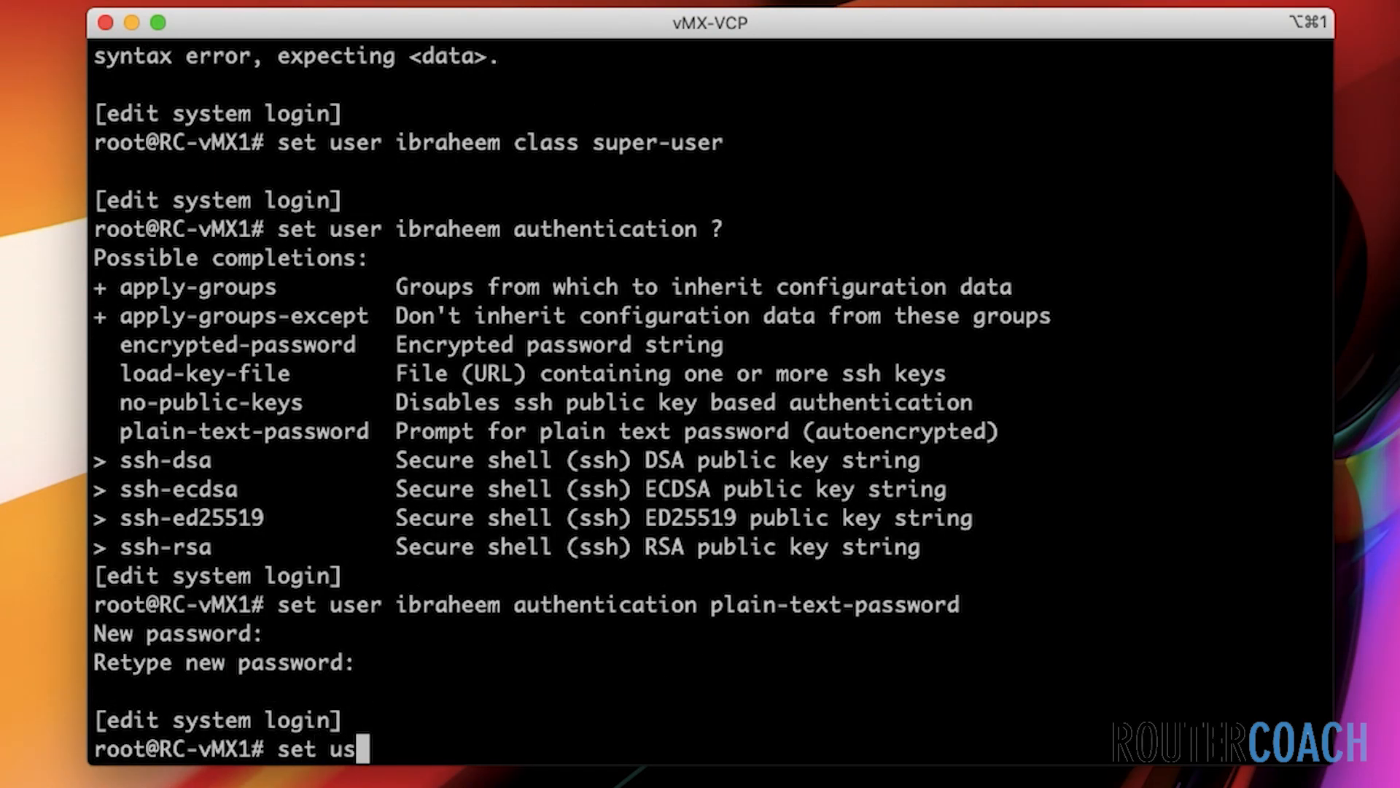
{"action": "type", "text": "er ib"}
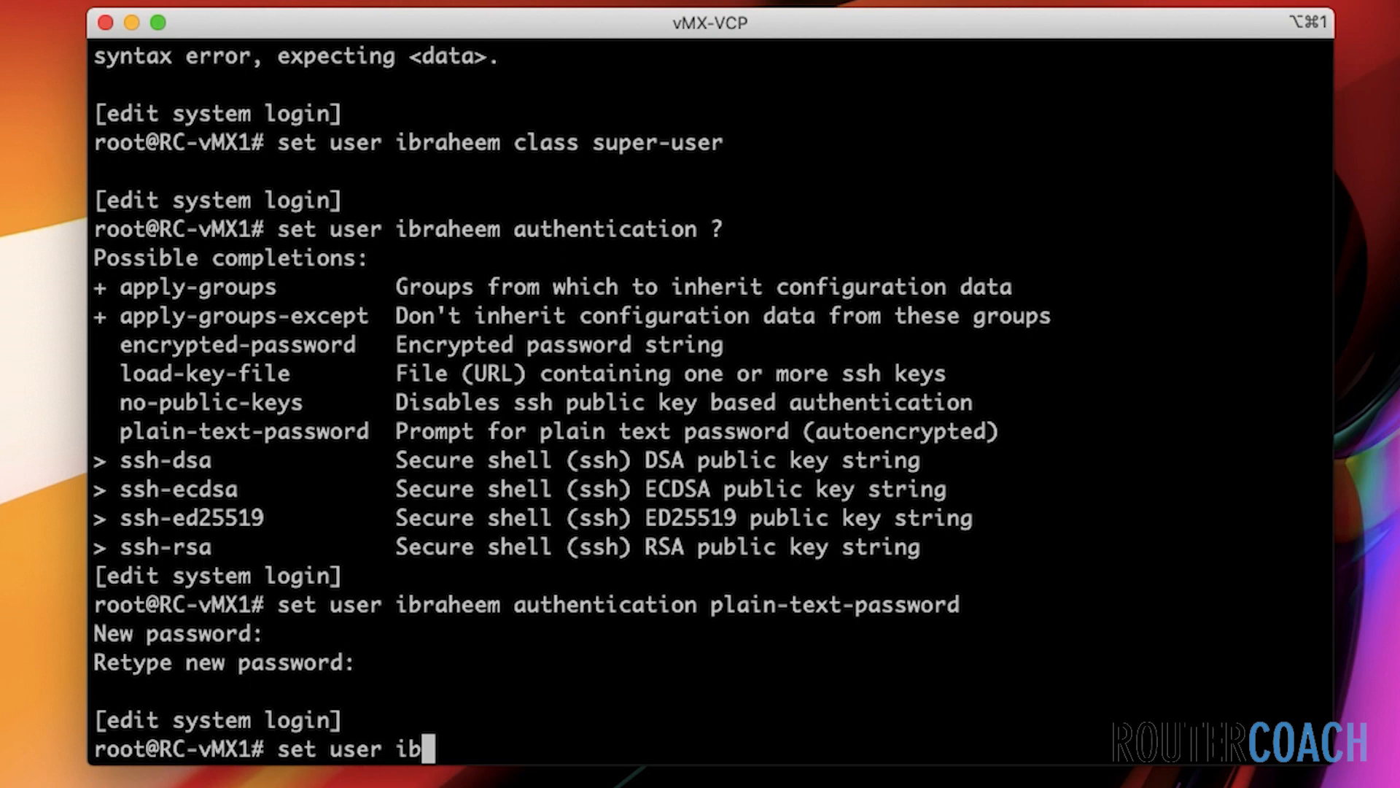
{"action": "type", "text": "raheem"}
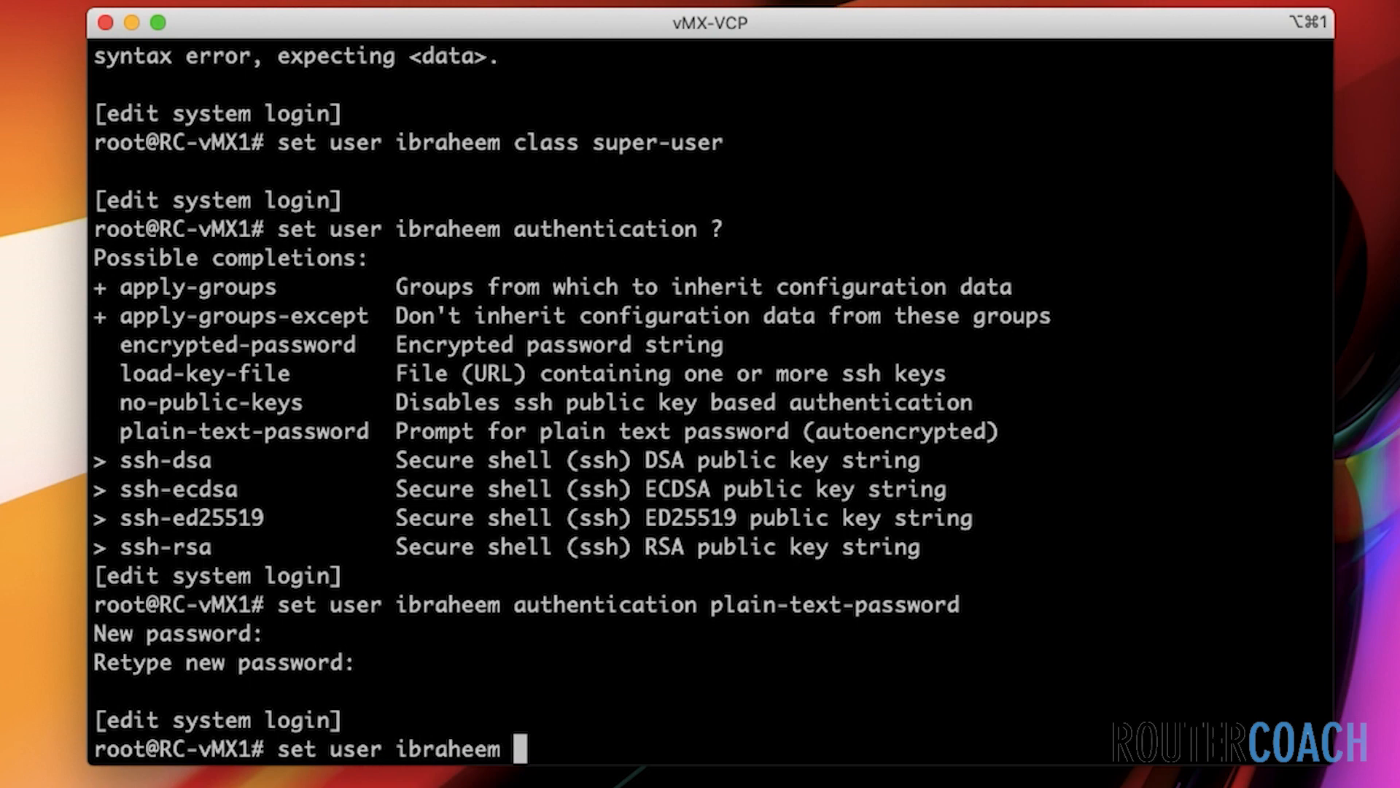
{"action": "key", "text": "BackSpace"}
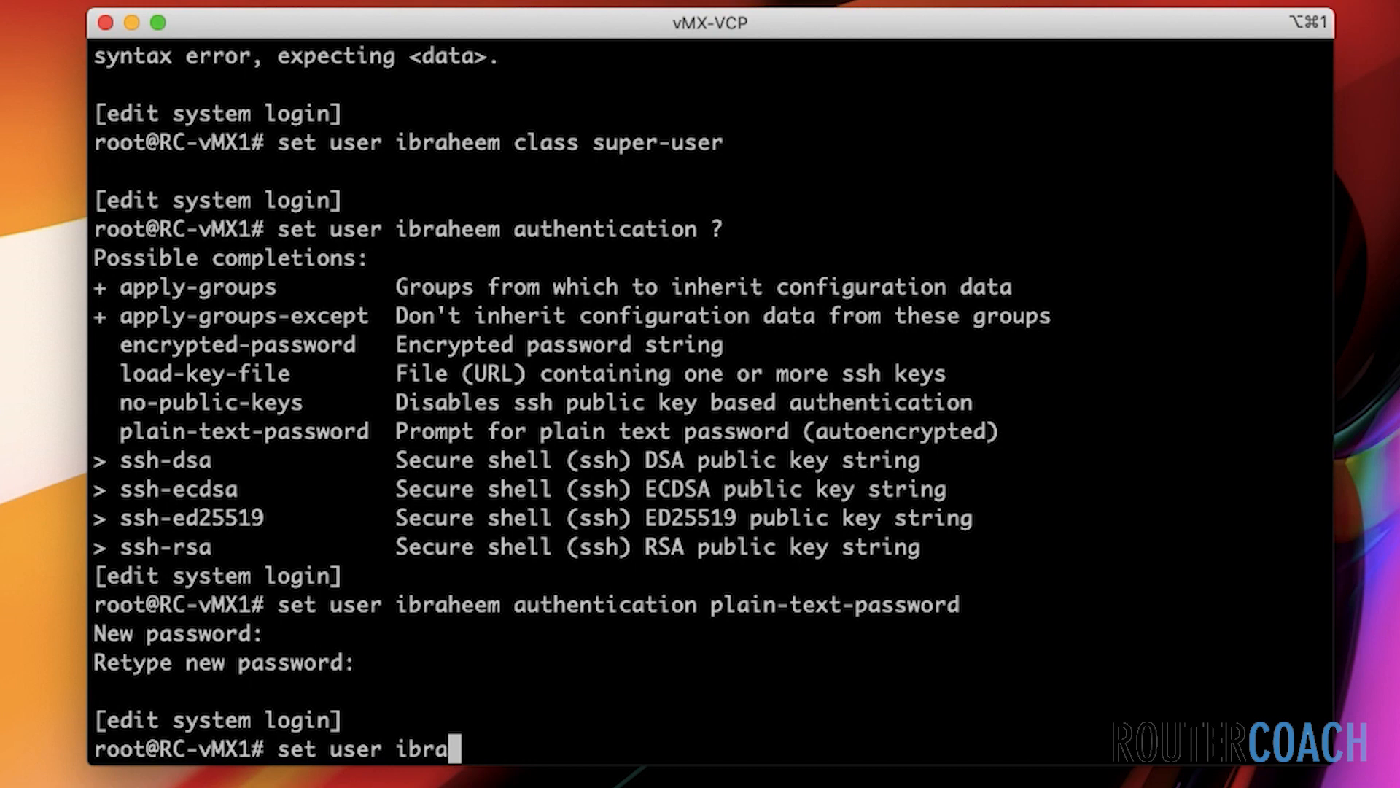
{"action": "key", "text": "backspace"}
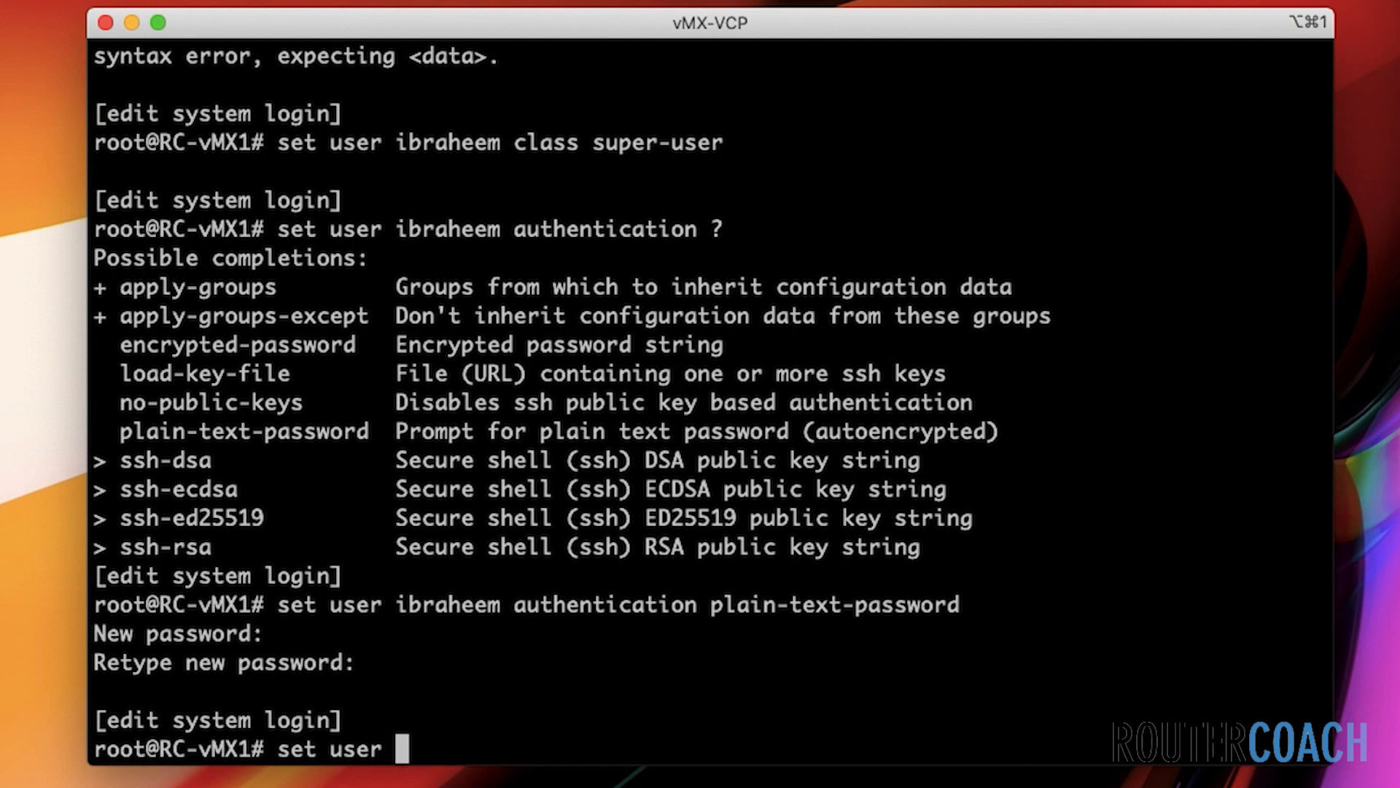
{"action": "type", "text": "ib"}
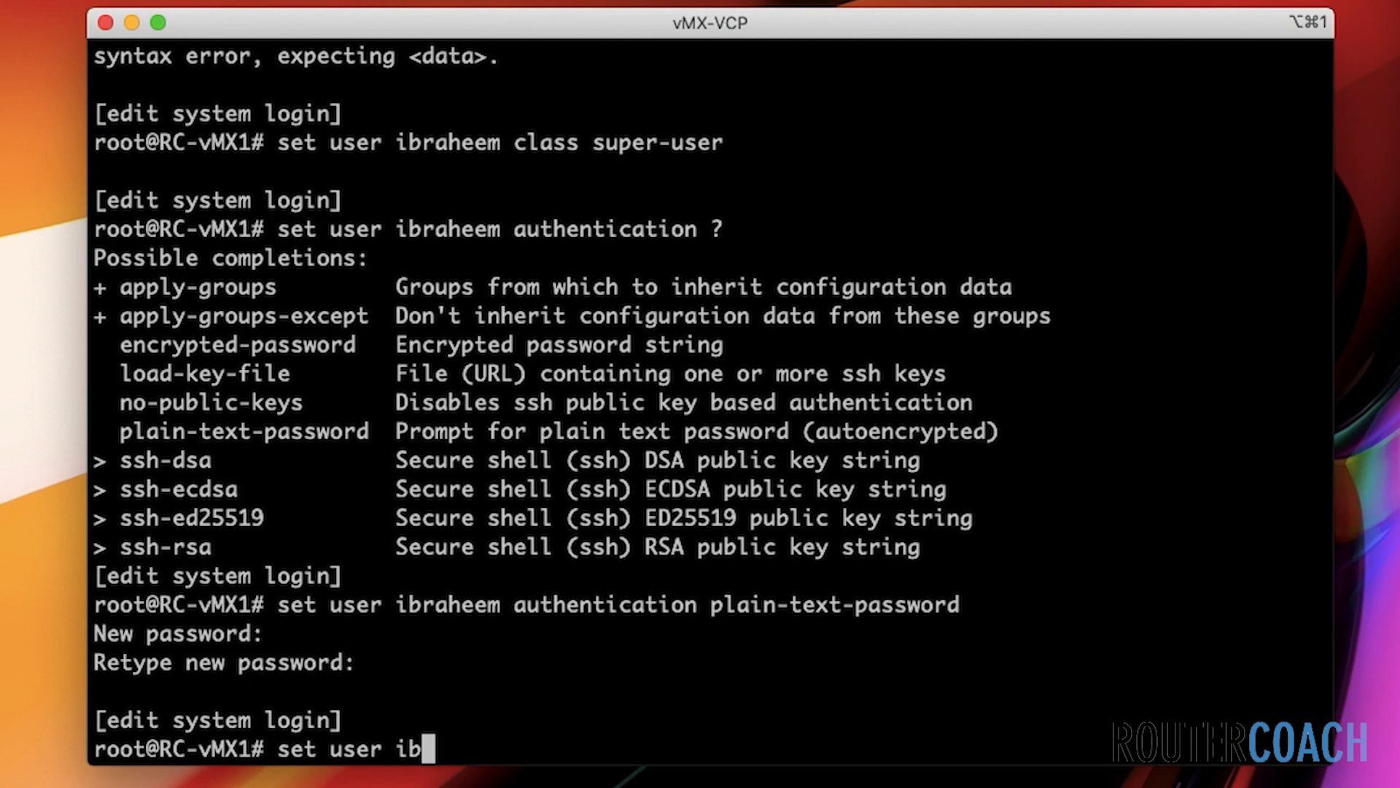
{"action": "type", "text": "raheem"}
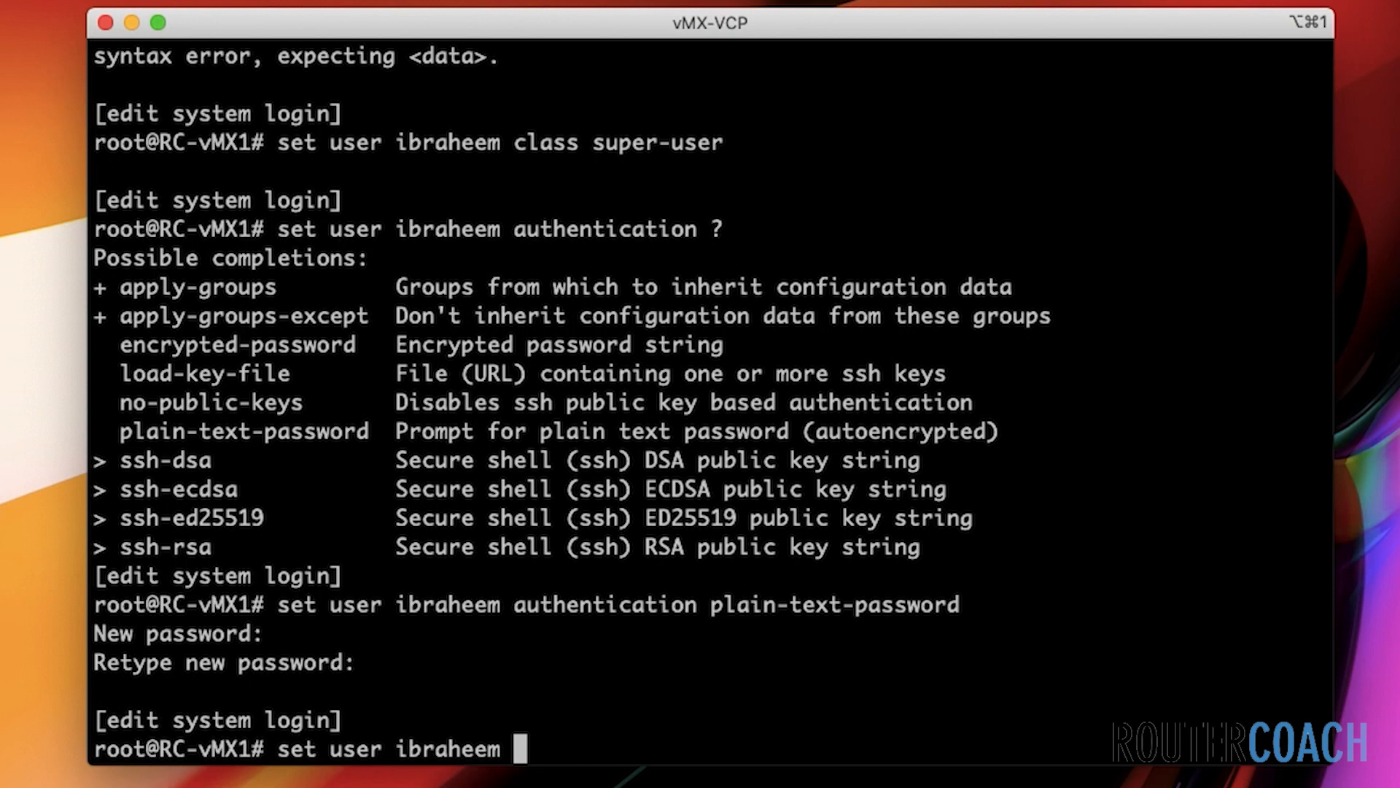
{"action": "type", "text": "authentication"}
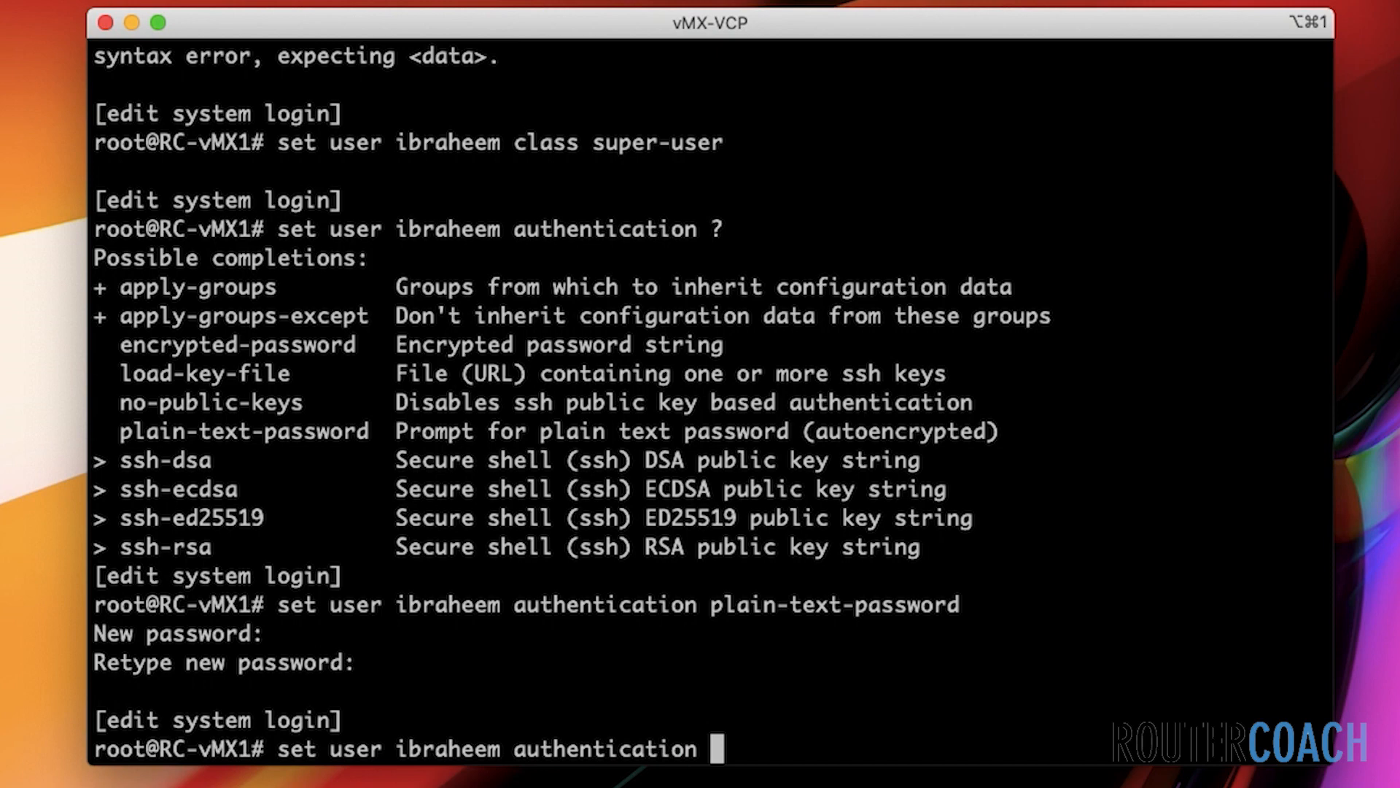
{"action": "key", "text": "BackSpace"}
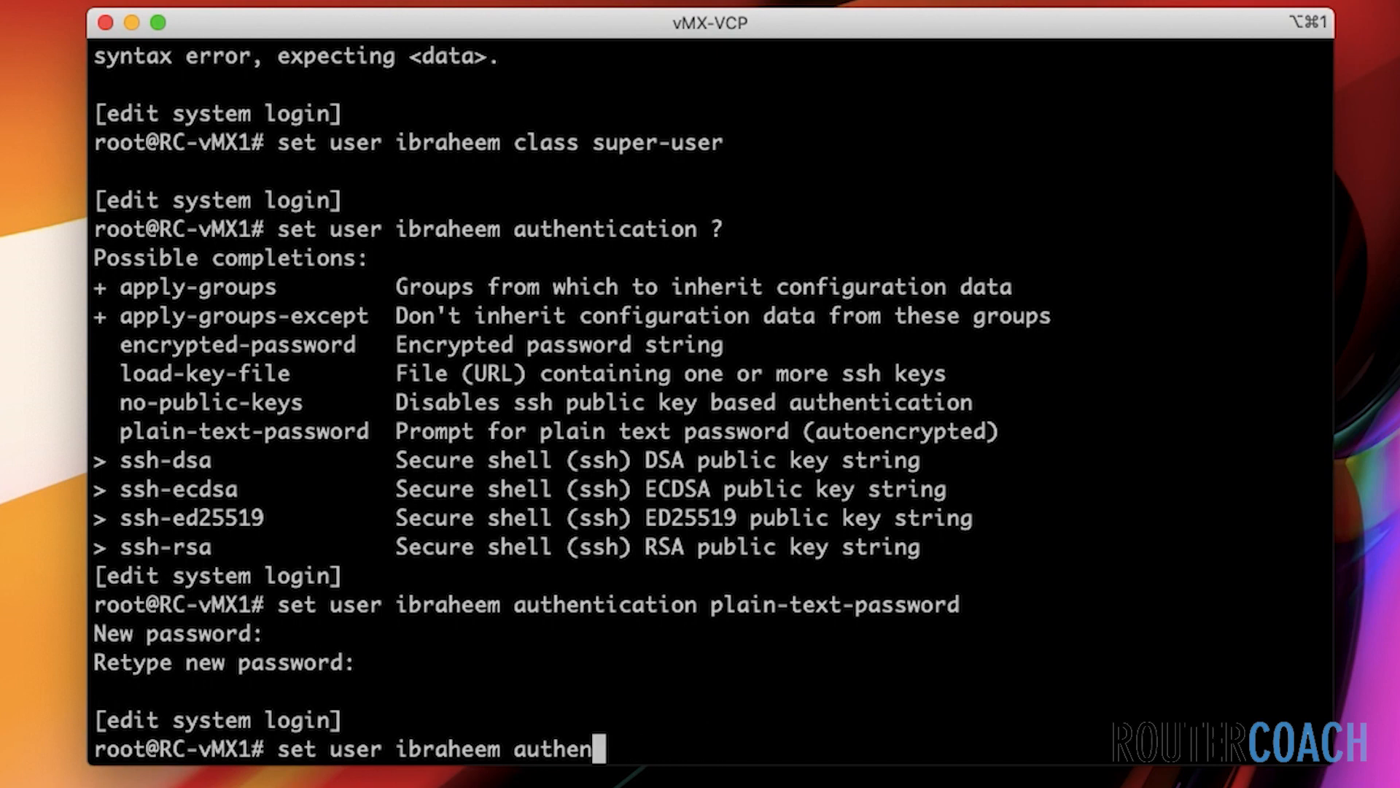
{"action": "key", "text": "BackSpace"}
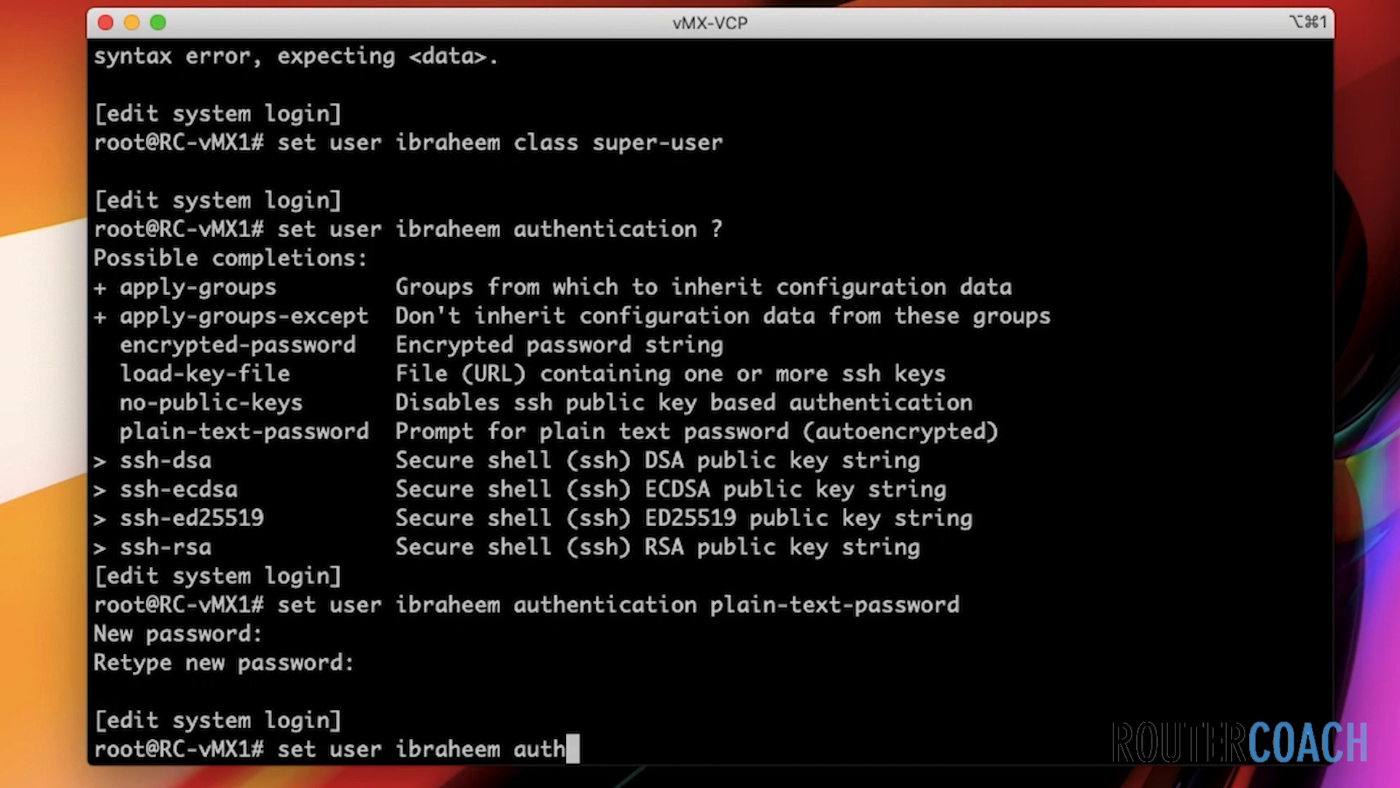
{"action": "key", "text": "Backspace"}
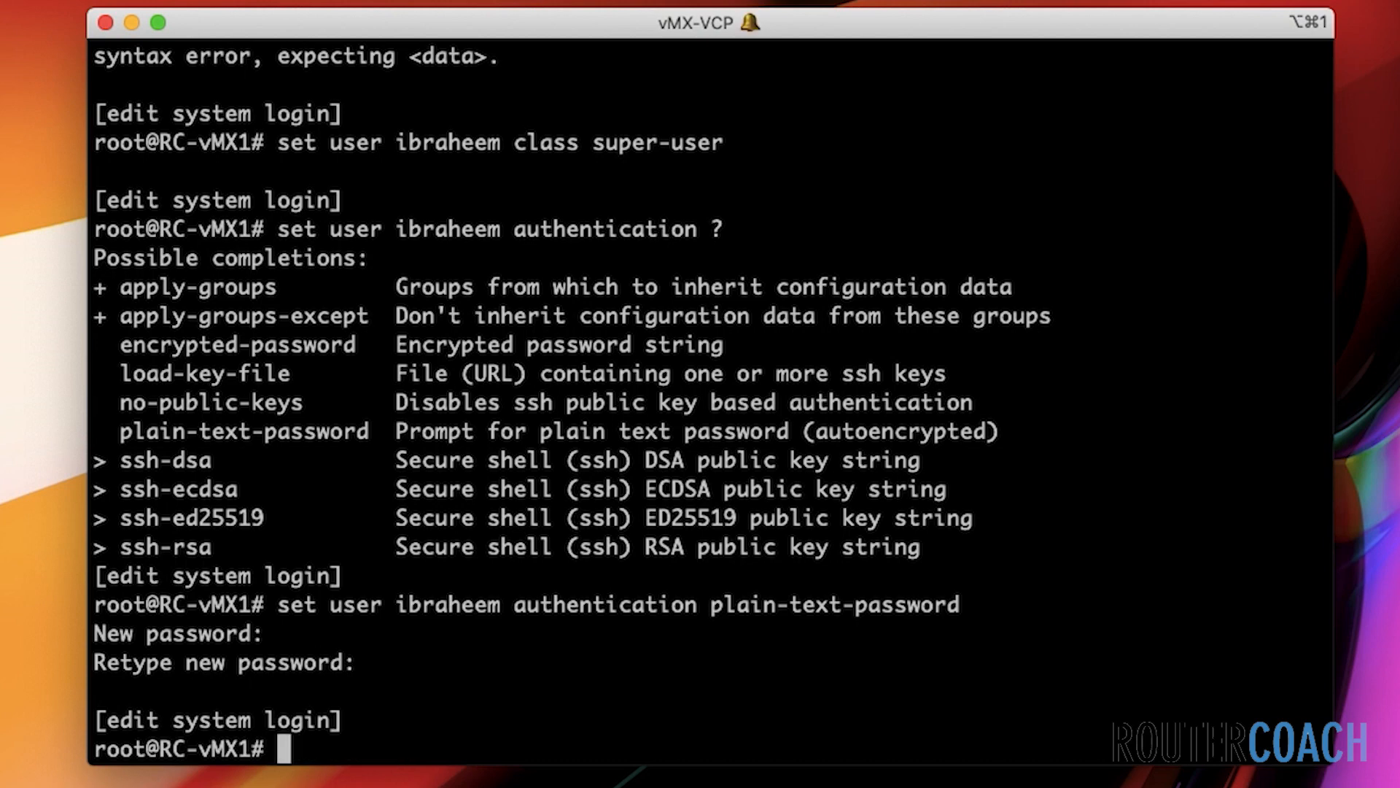
List the pipe options available for the show command with 'show | ?'
{"action": "type", "text": "s"}
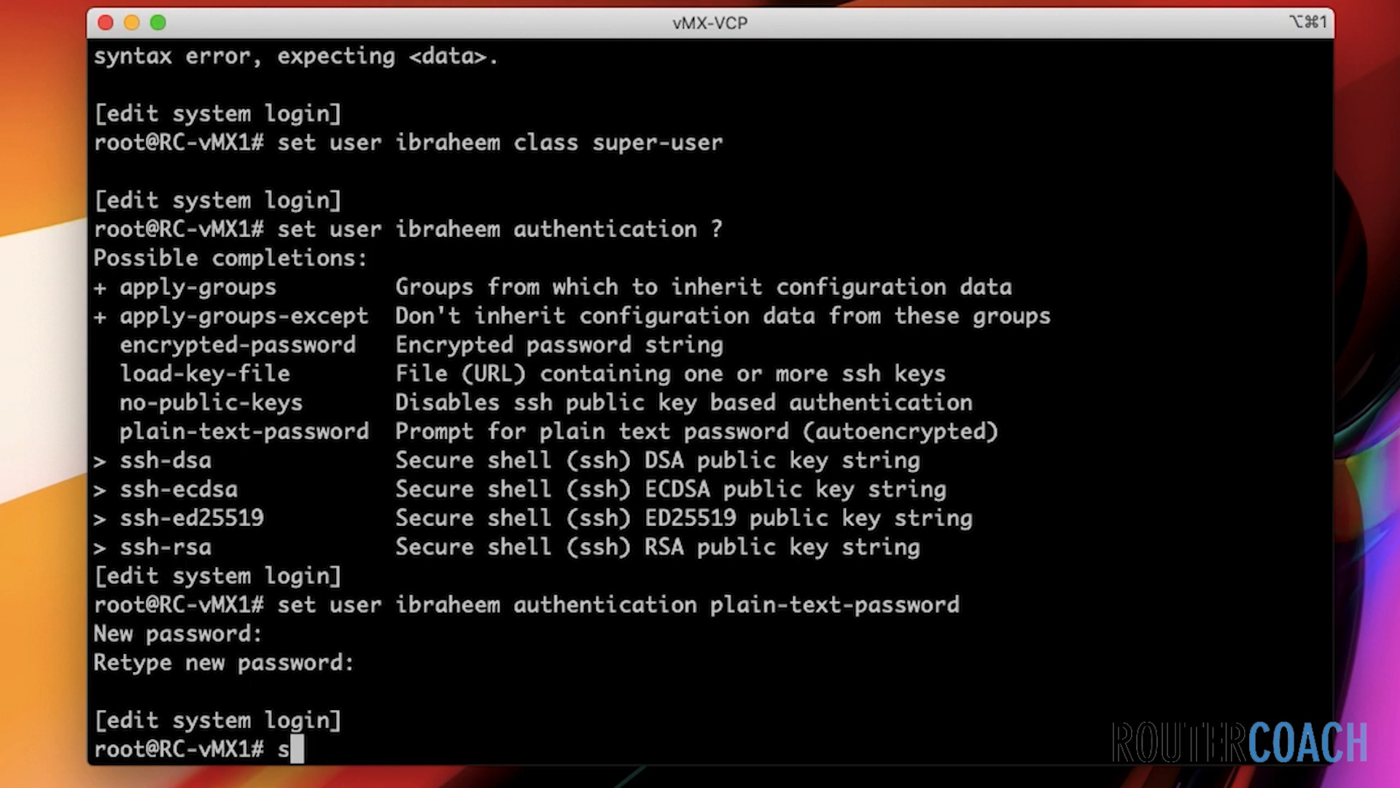
{"action": "type", "text": "how"}
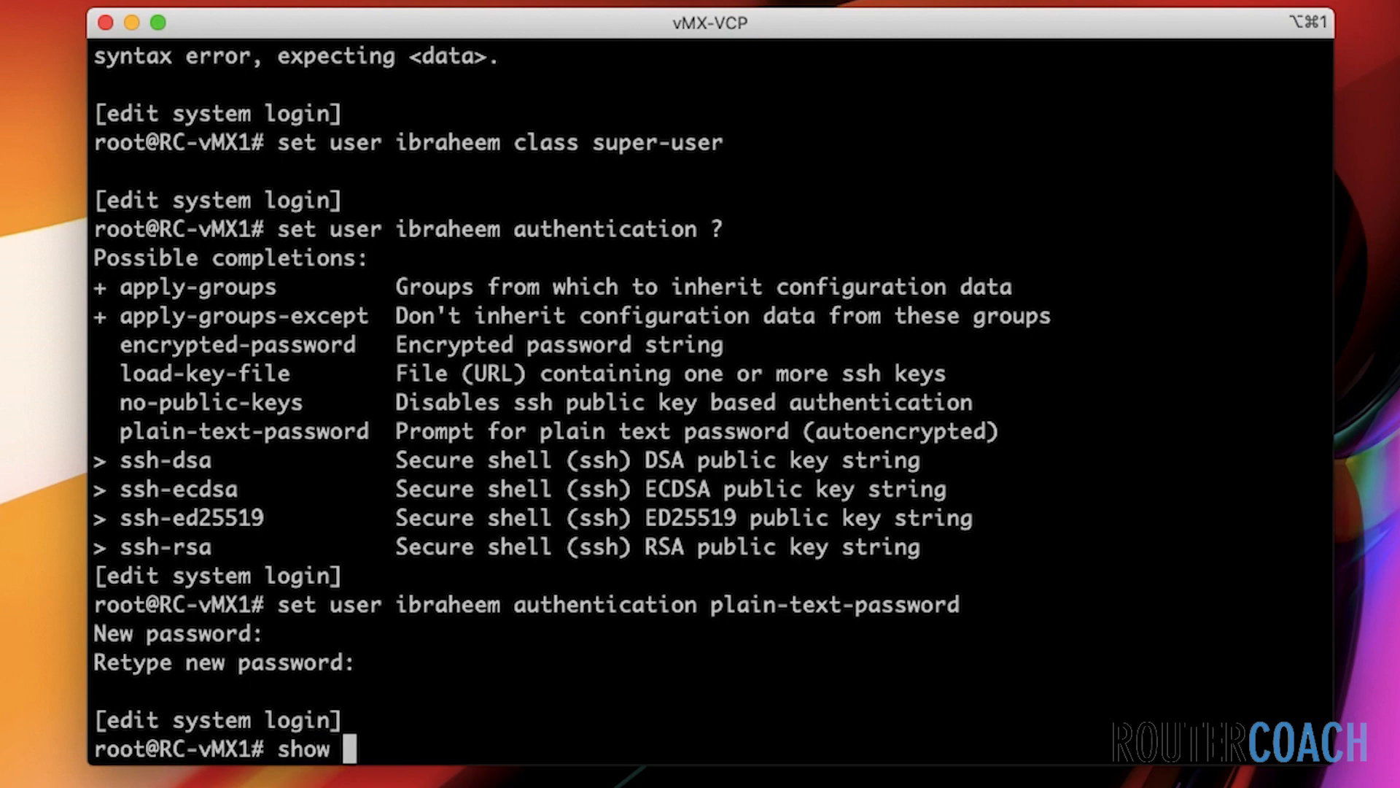
{"action": "type", "text": "|"}
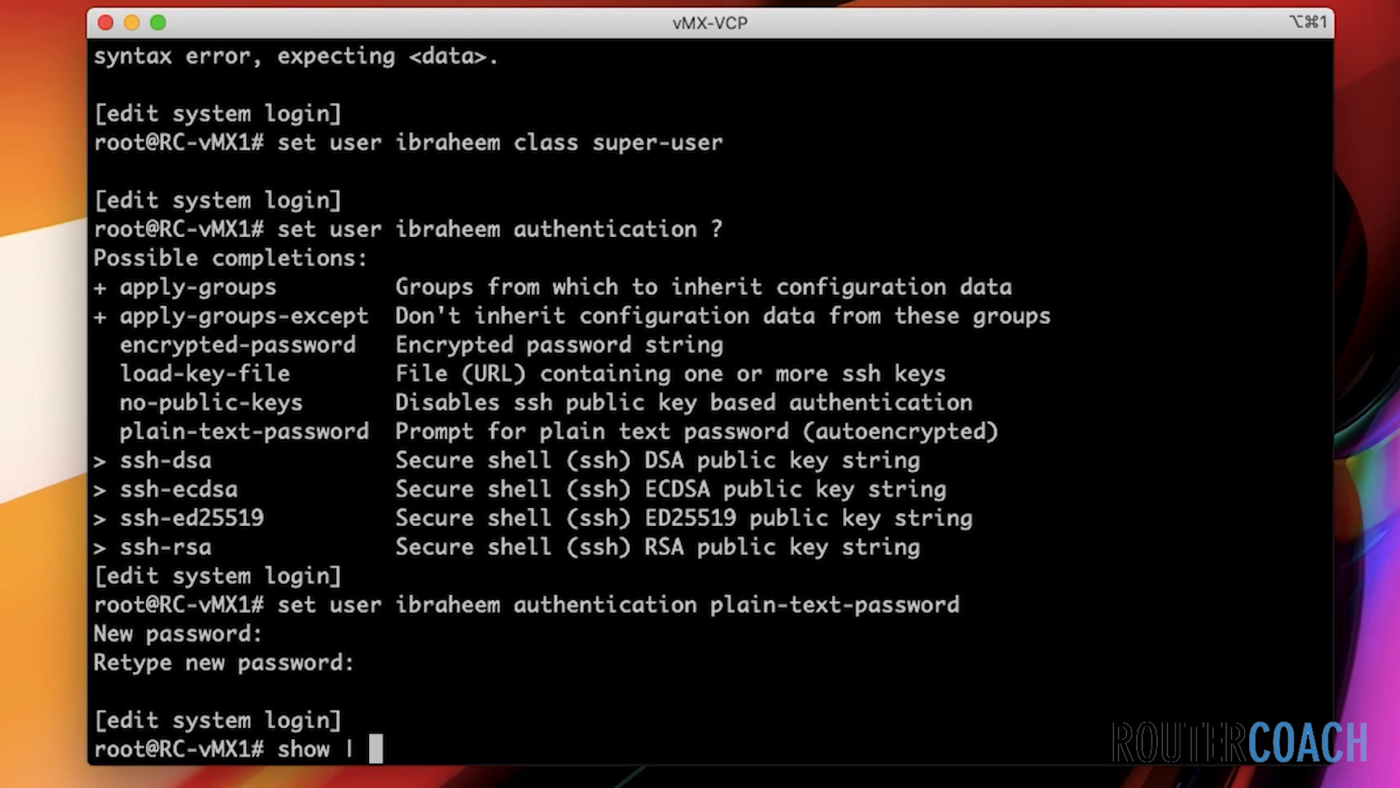
{"action": "type", "text": "?"}
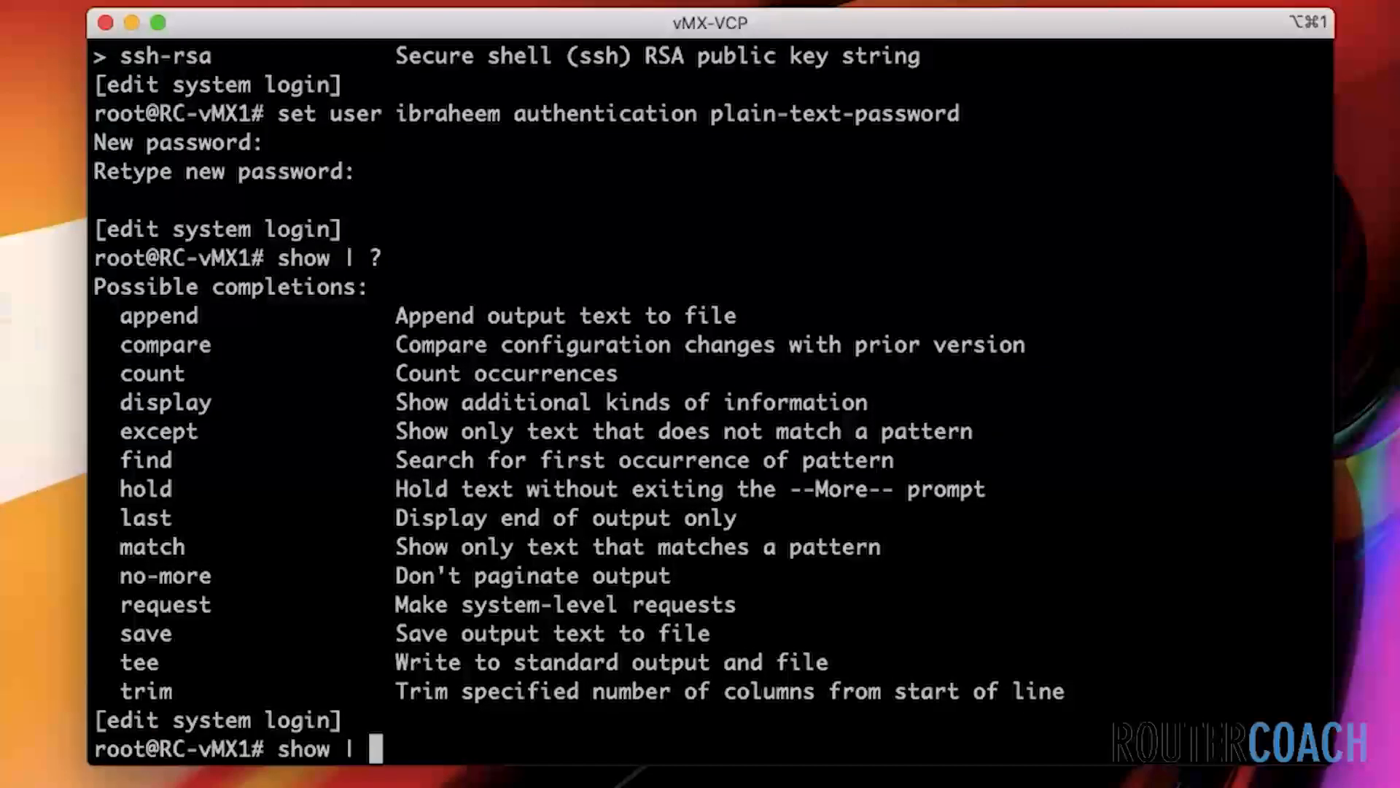
{"action": "mouse_move", "coordinate": [226, 667]}
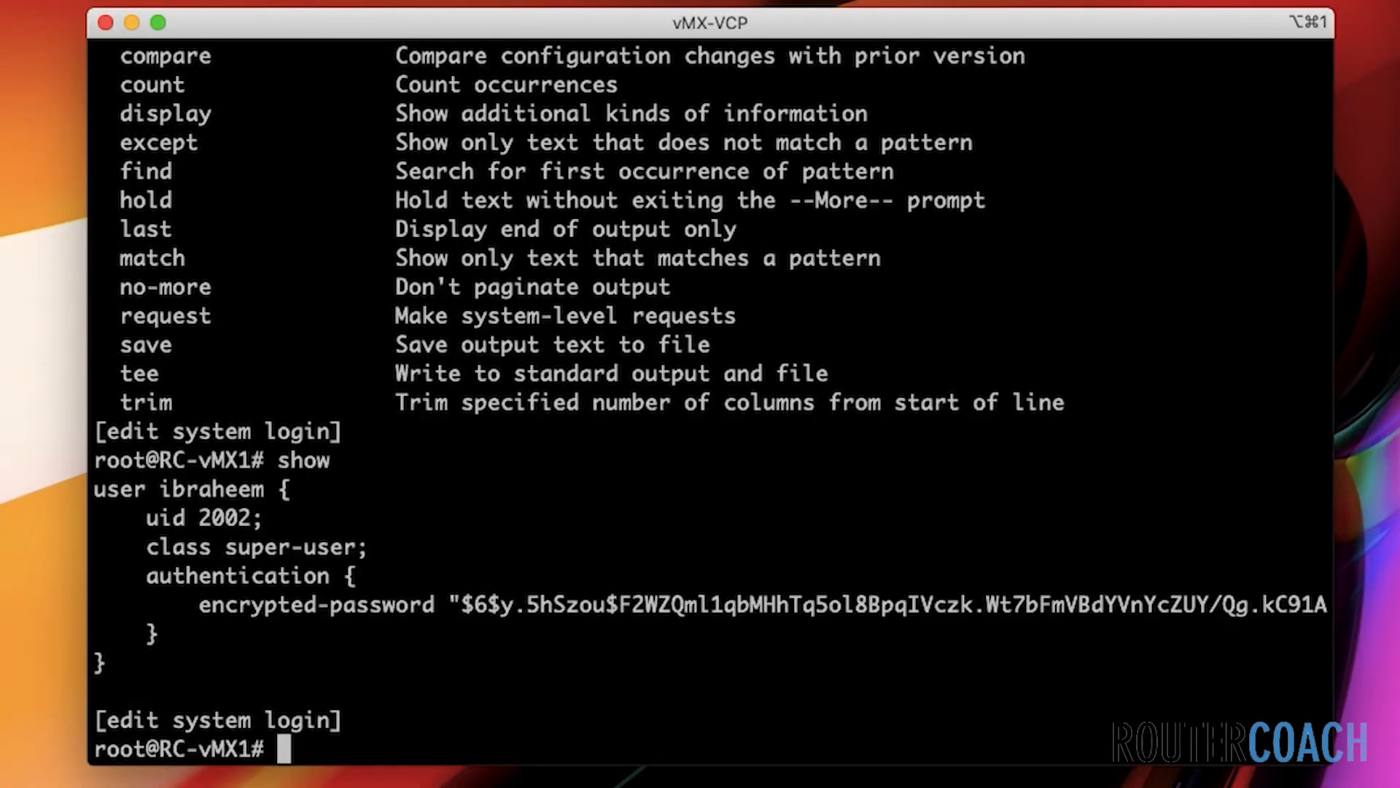
{"action": "type", "text": "top show"}
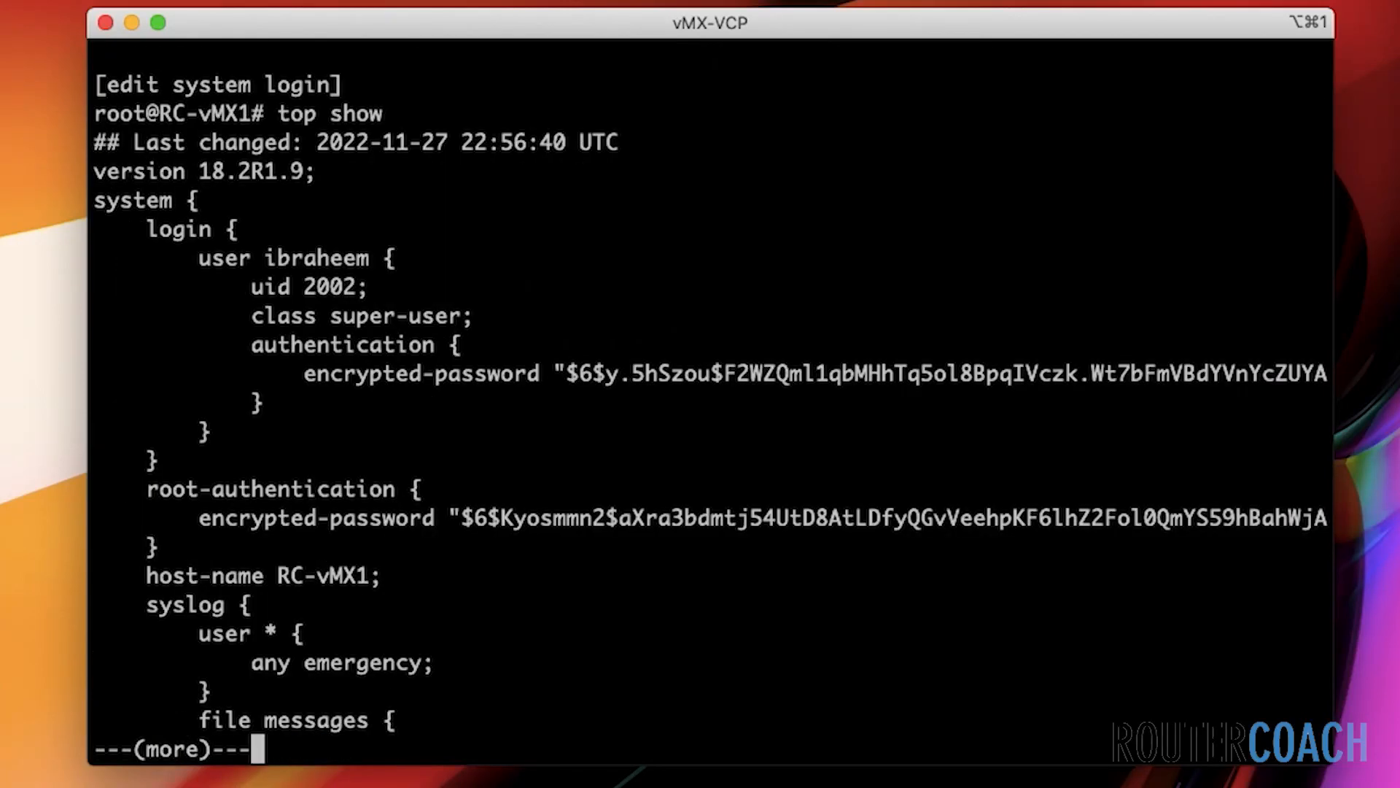
{"action": "key", "text": "space"}
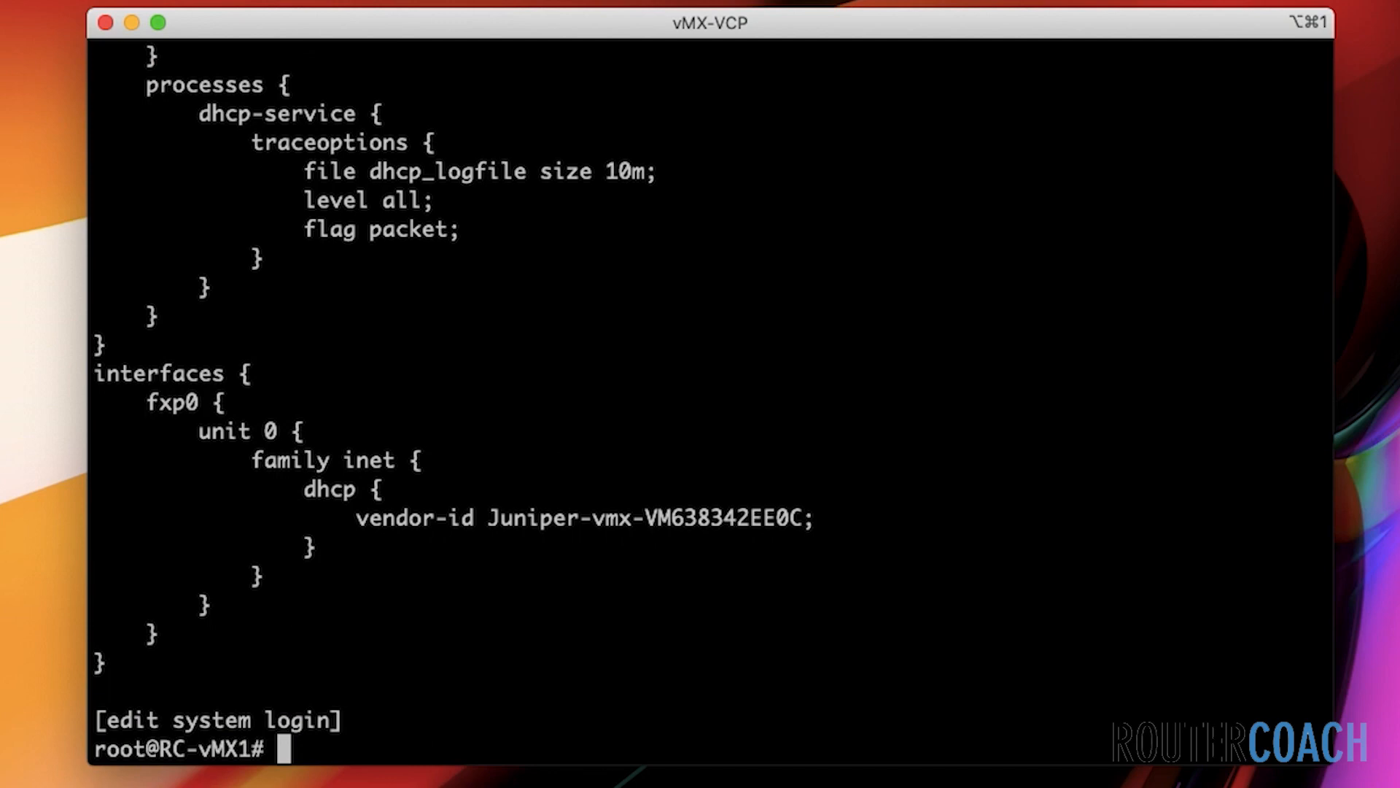
{"action": "type", "text": "show"}
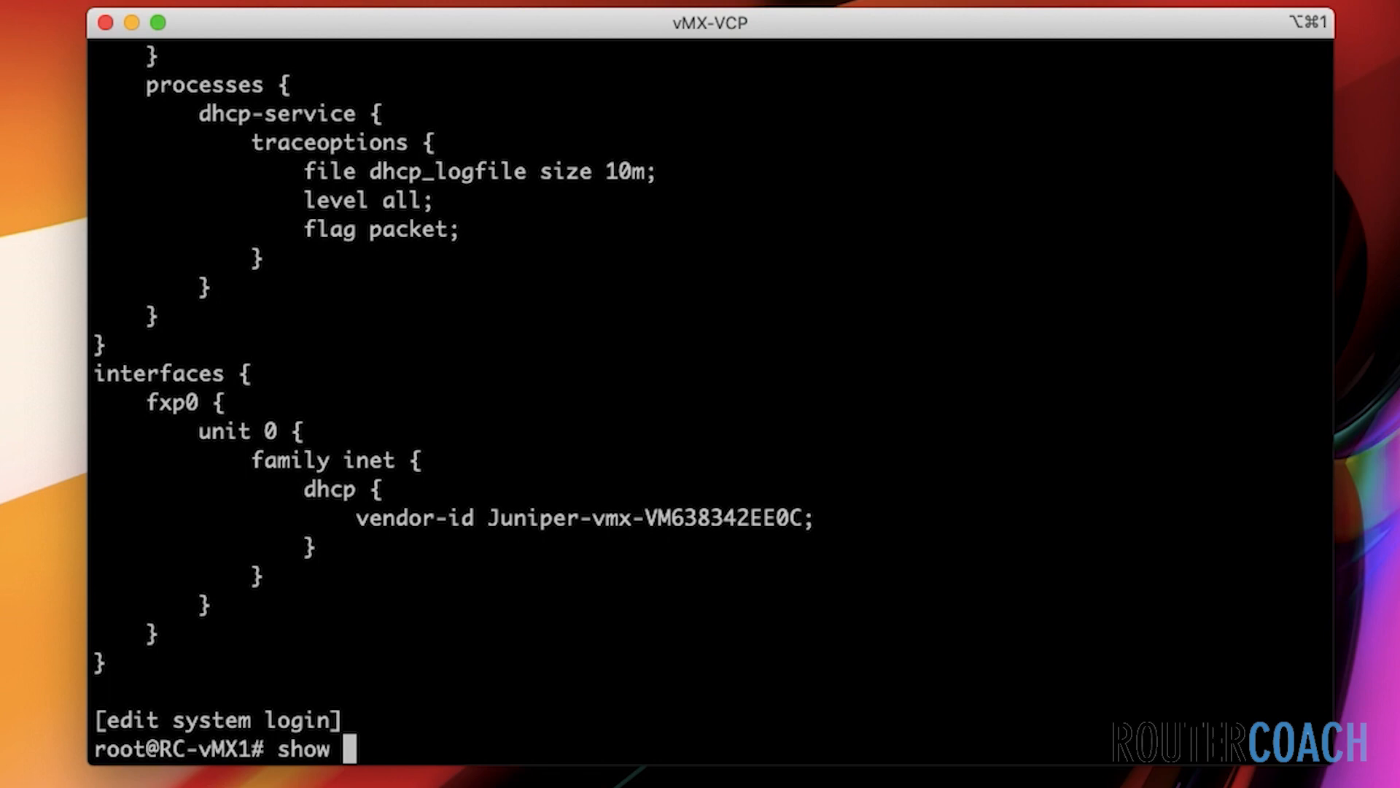
Run 'show | compare' to confirm only super-user account ibraheem is being added
{"action": "type", "text": "| c"}
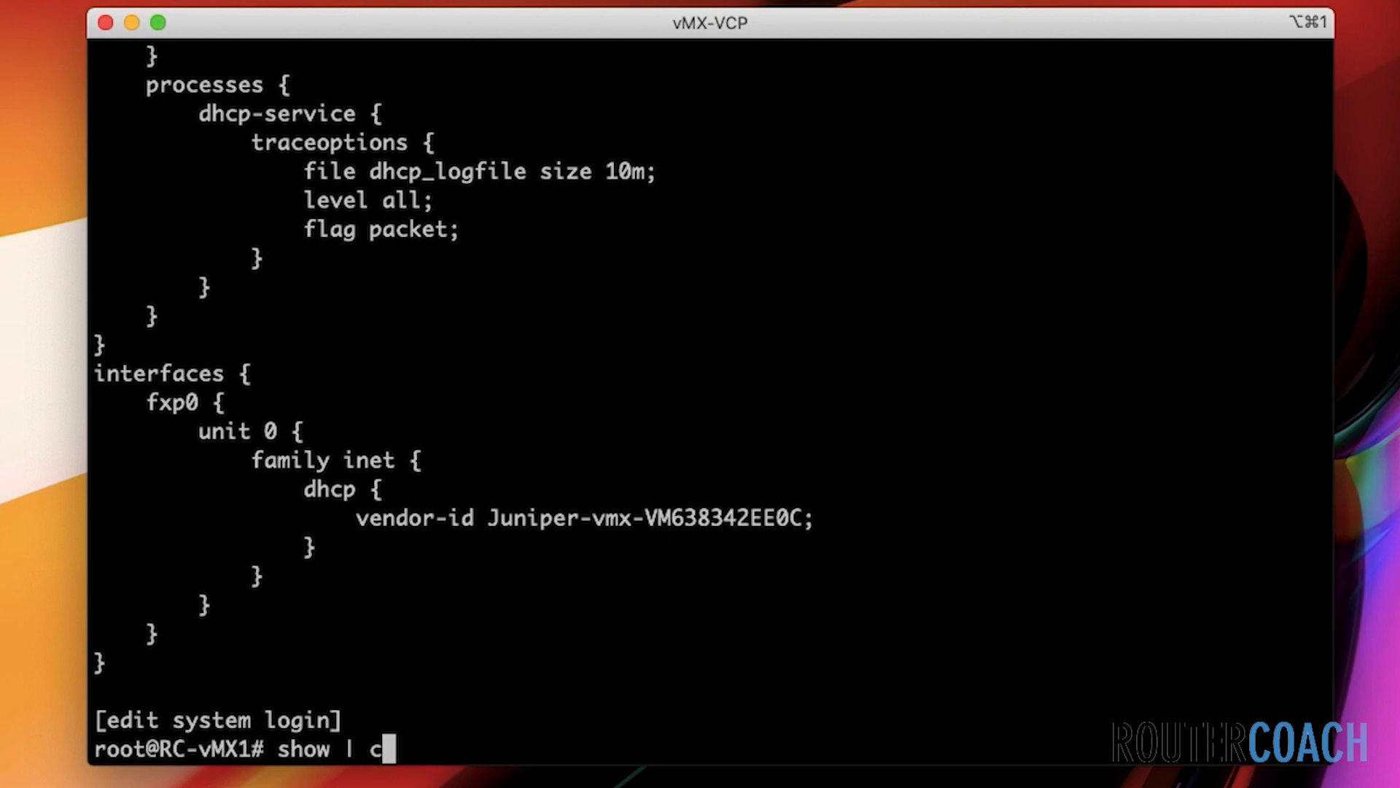
{"action": "type", "text": "ompare"}
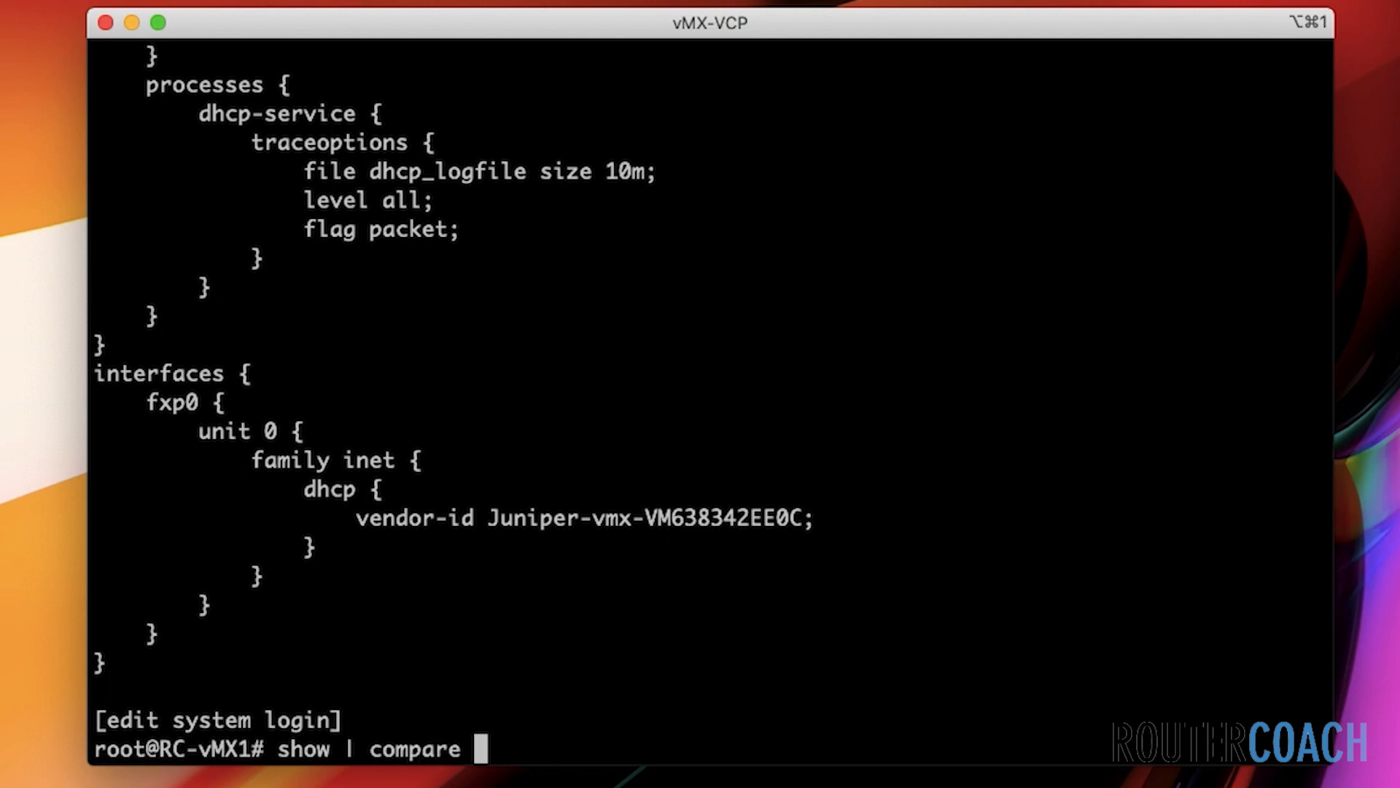
{"action": "key", "text": "Backspace"}
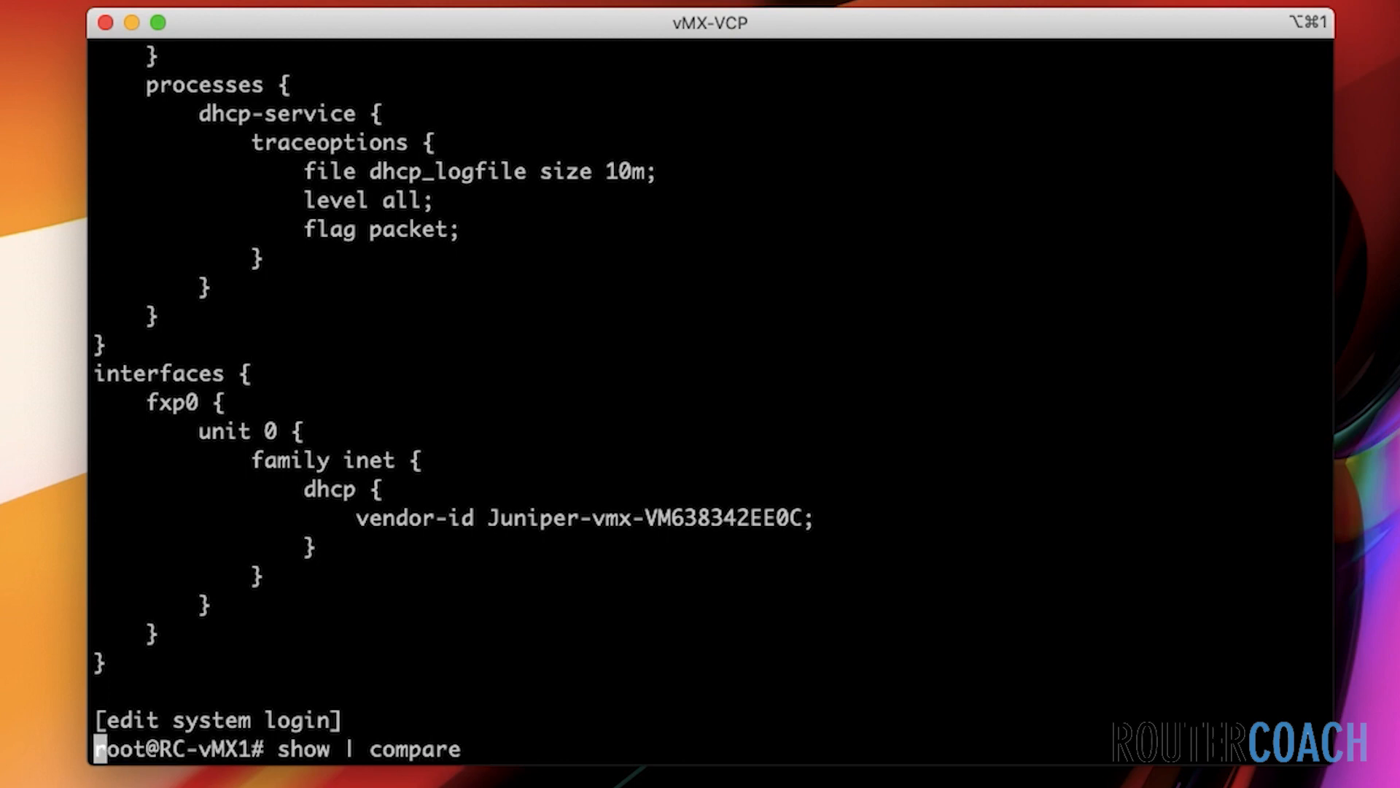
{"action": "key", "text": "Return"}
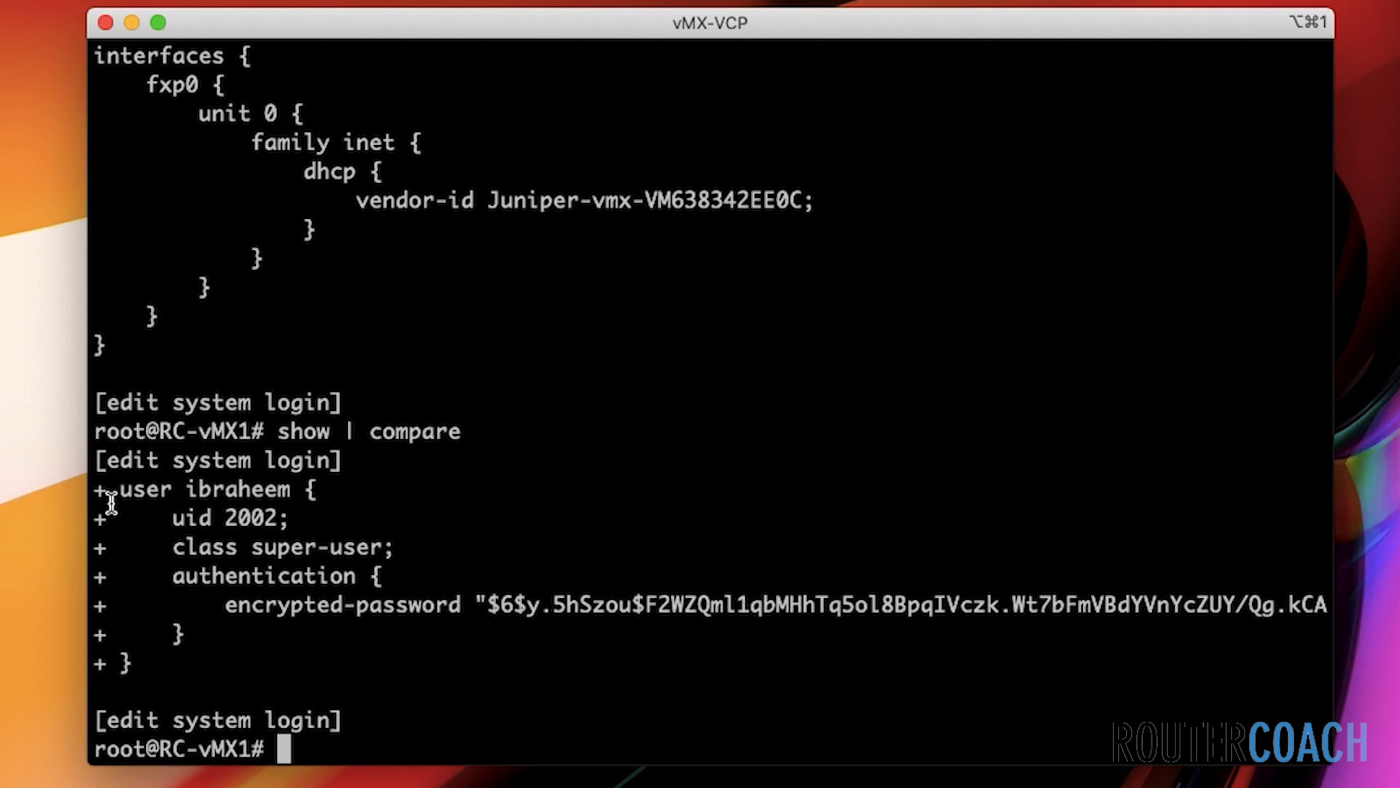
{"action": "mouse_move", "coordinate": [176, 481]}
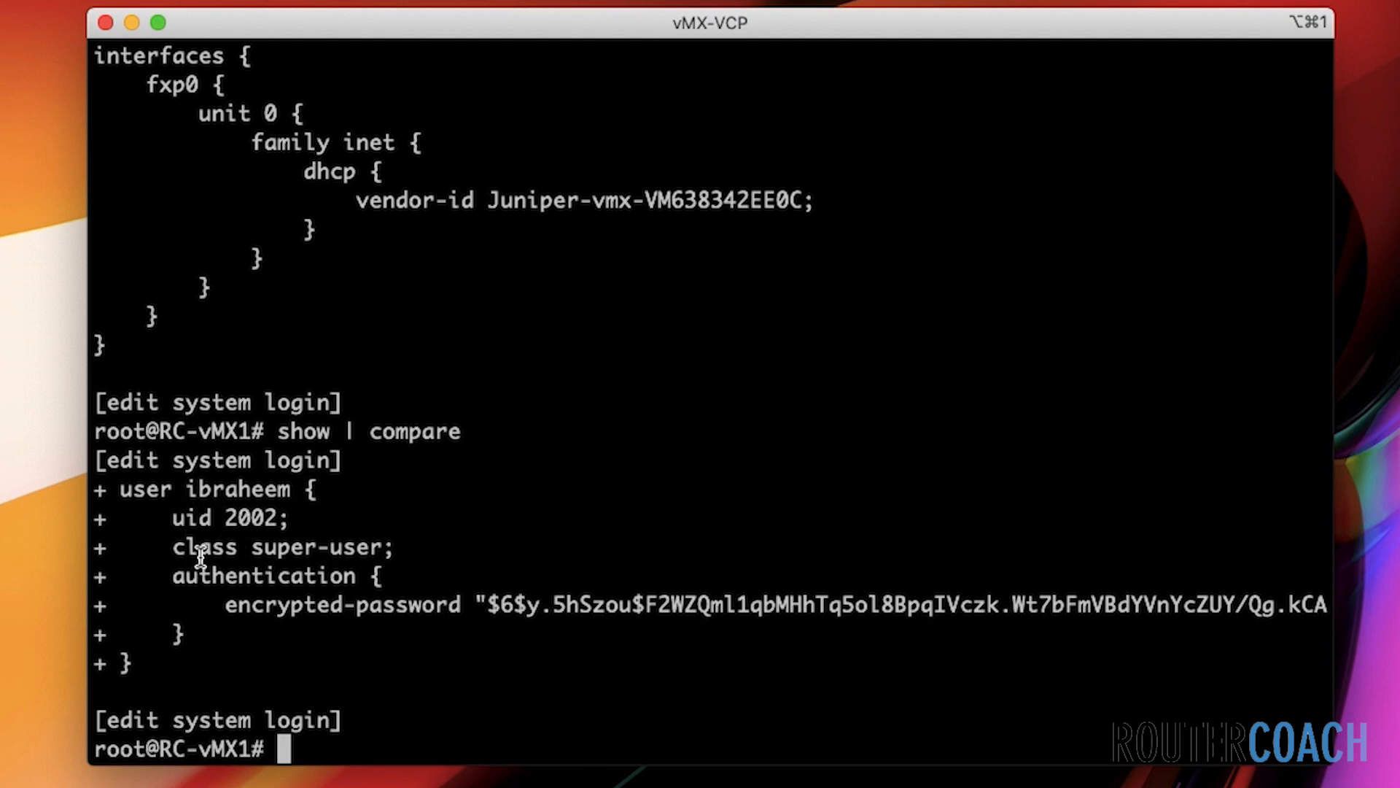
{"action": "mouse_move", "coordinate": [266, 588]}
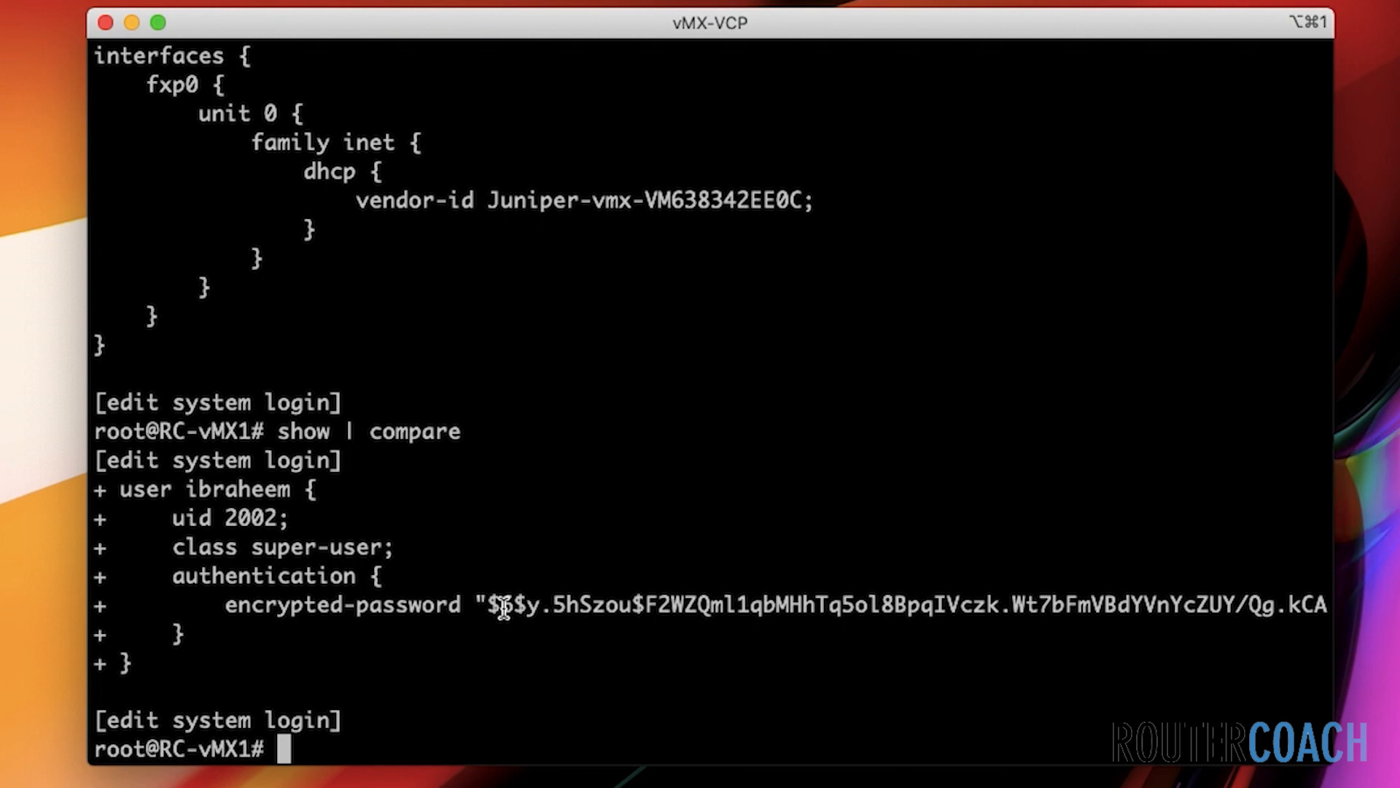
{"action": "type", "text": "comm"}
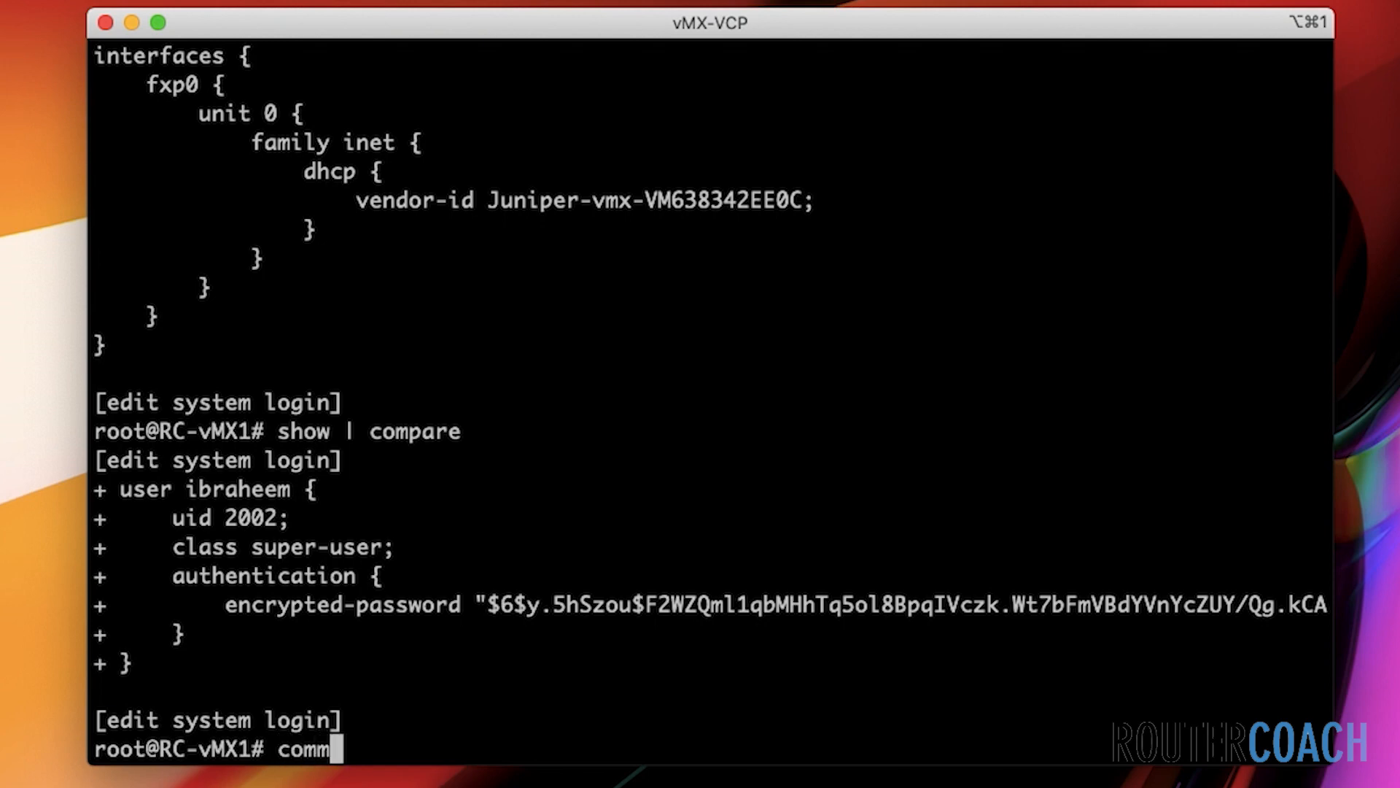
{"action": "type", "text": "it"}
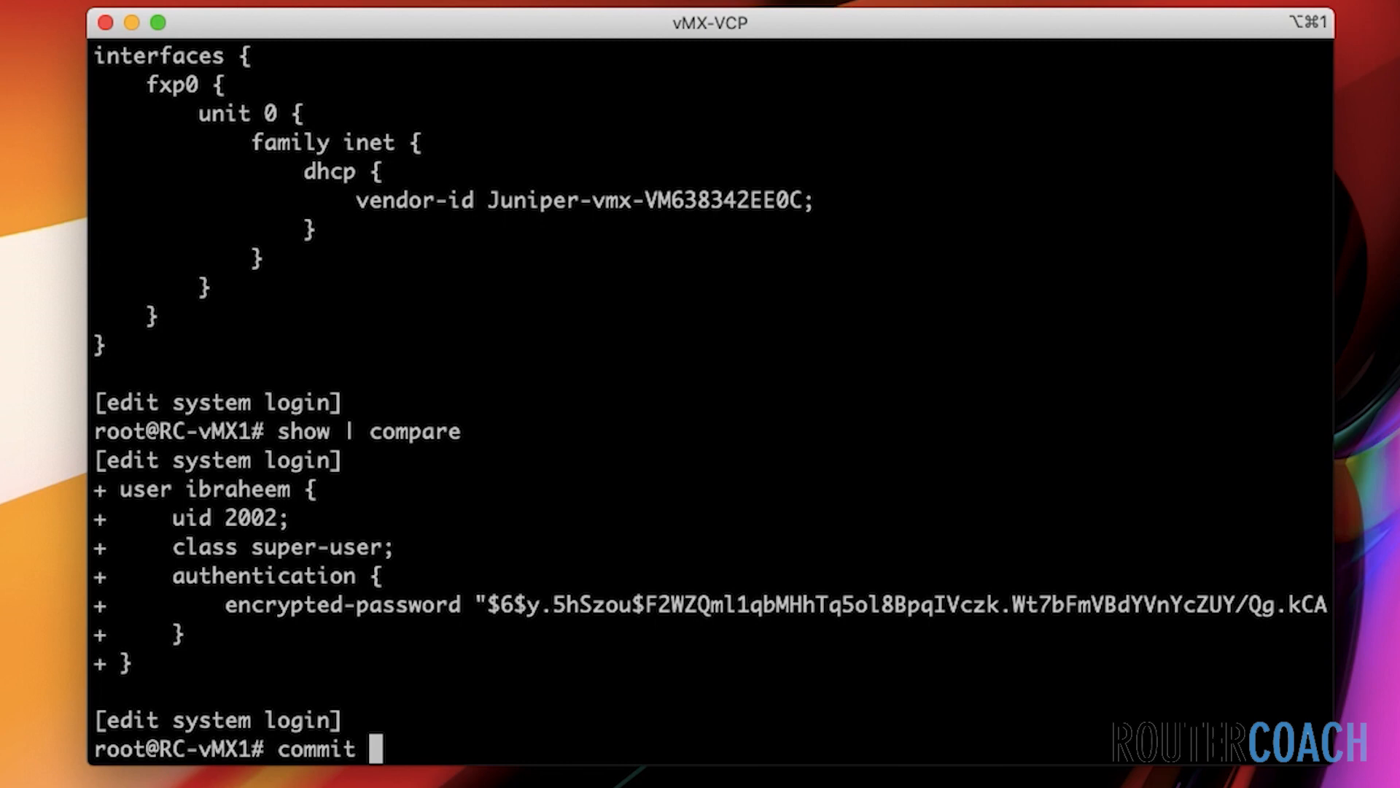
{"action": "key", "text": "Return"}
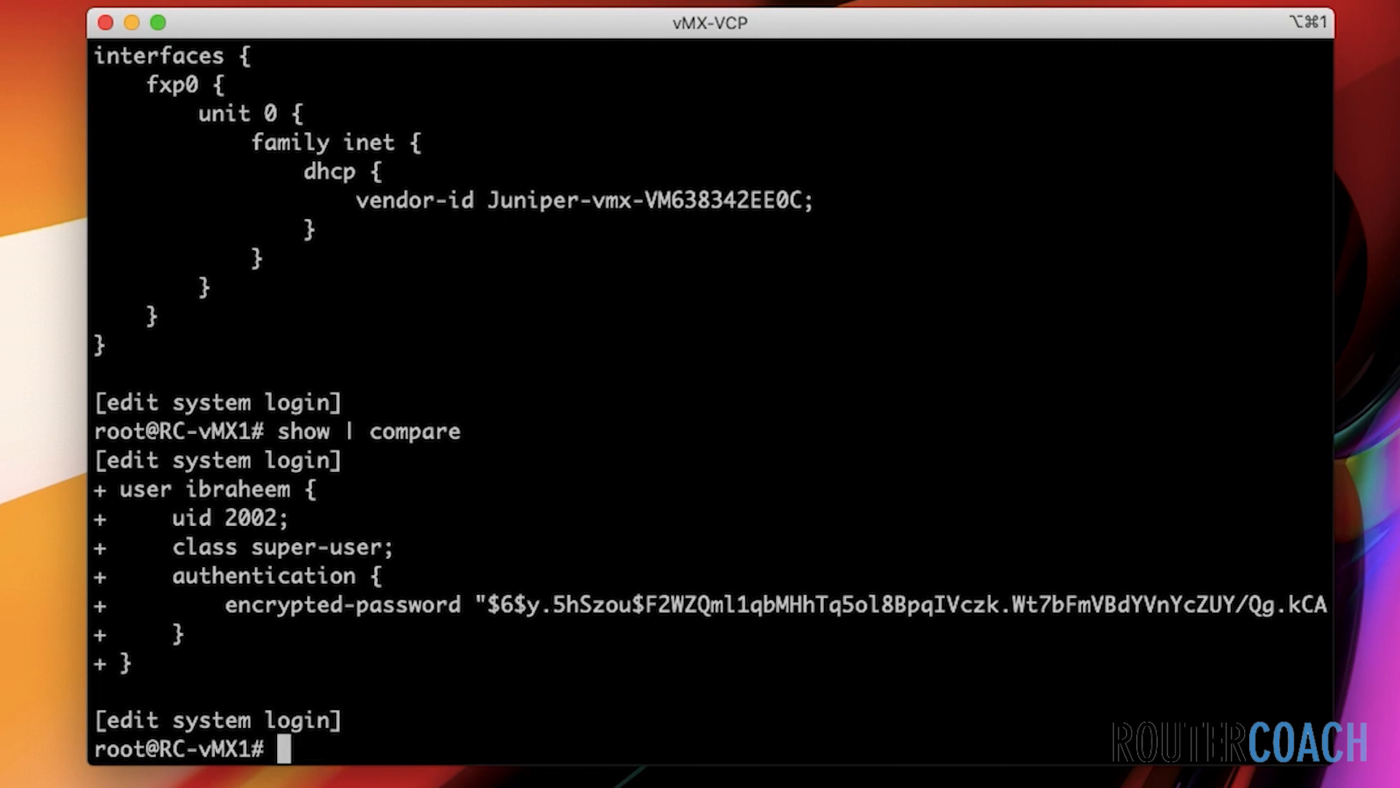
{"action": "type", "text": "roll"}
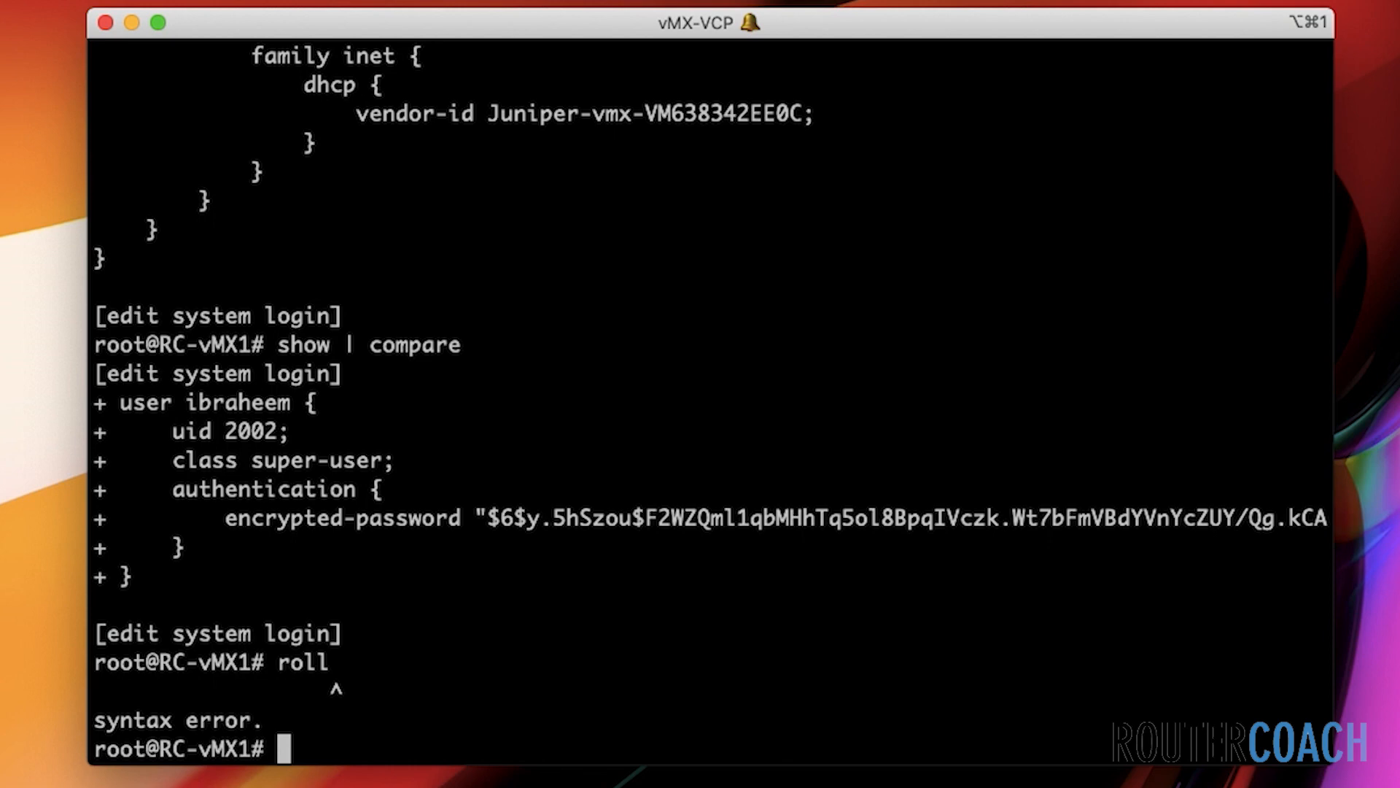
{"action": "type", "text": "commit"}
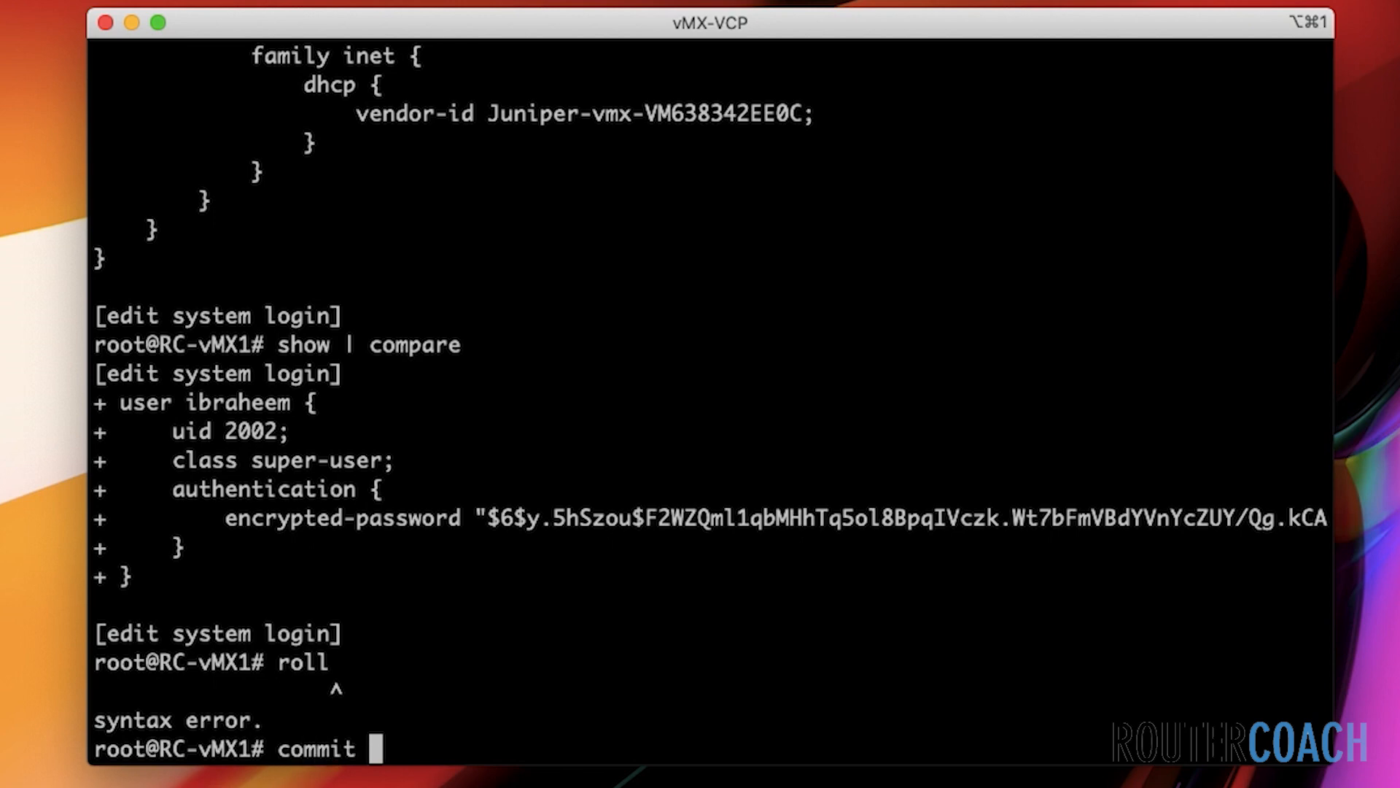
List the commit completion options and add the comment keyword
{"action": "type", "text": "?"}
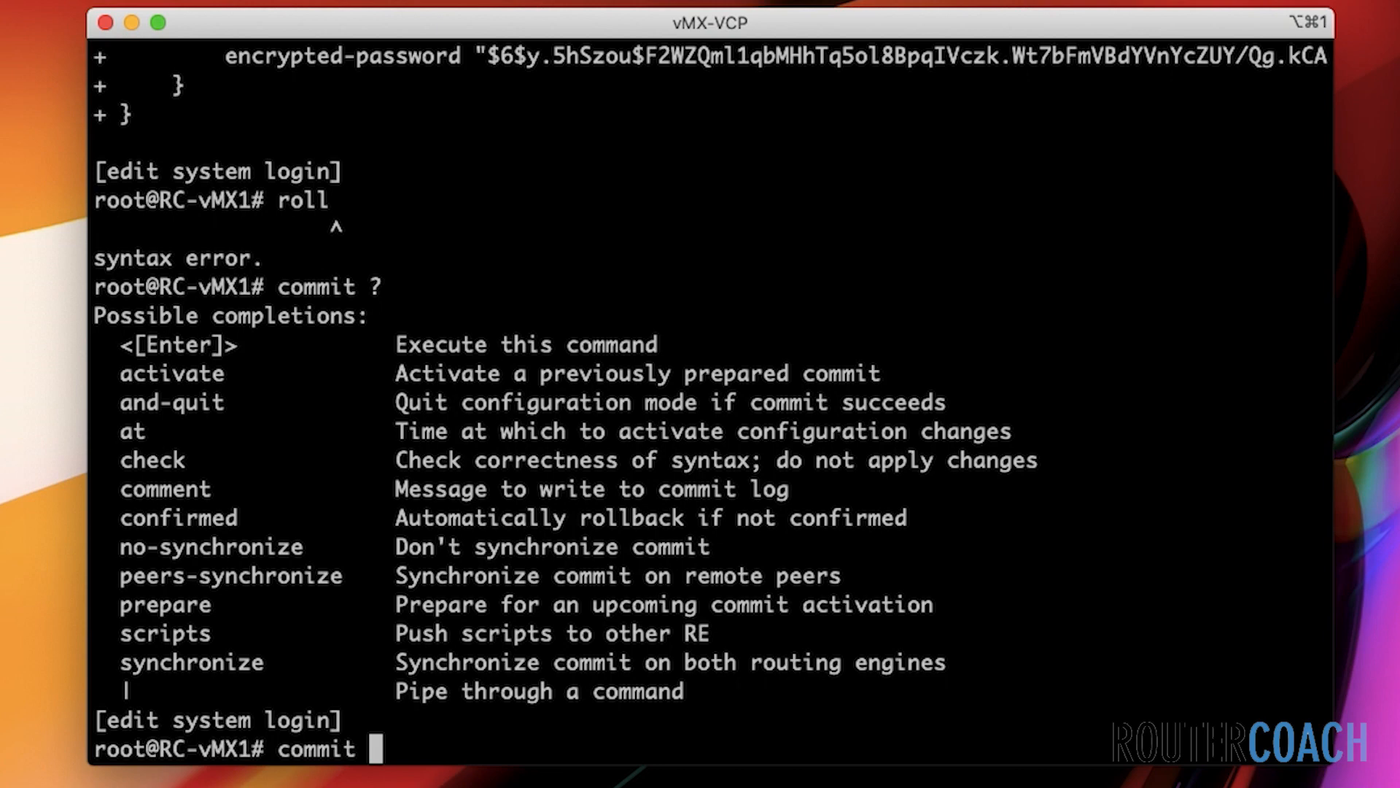
{"action": "type", "text": "comment"}
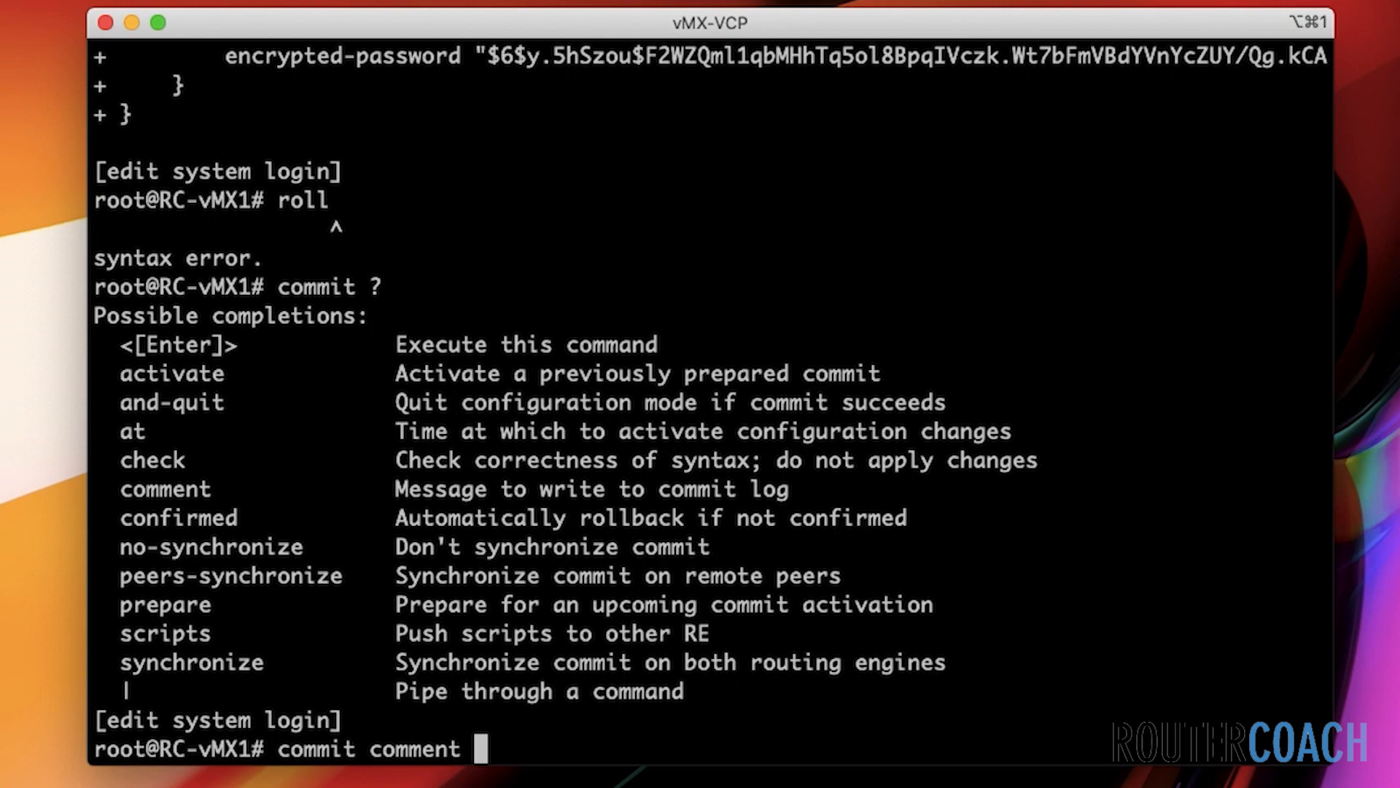
Commit with comment "created user ibraheem" and return to the top hierarchy
{"action": "type", "text": "\""}
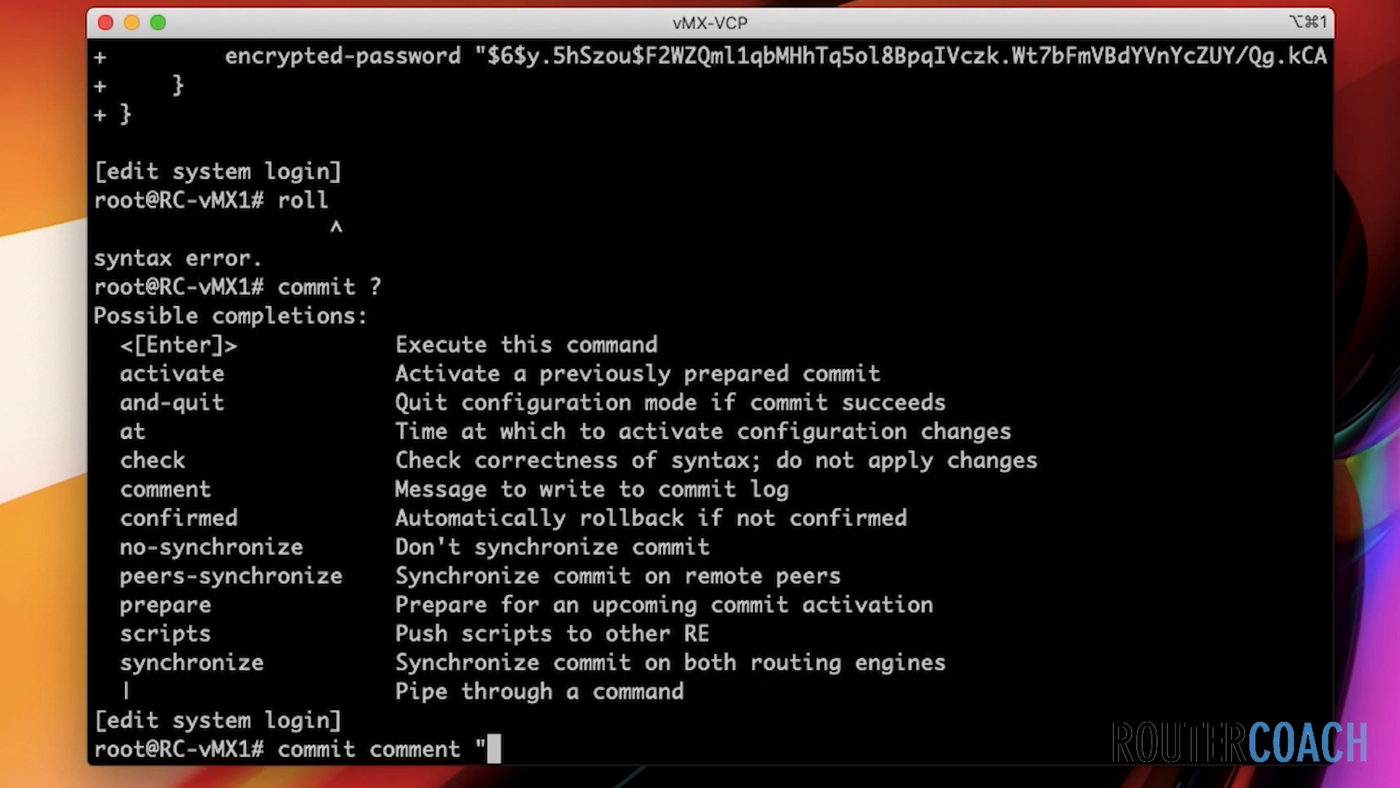
{"action": "type", "text": "cr"}
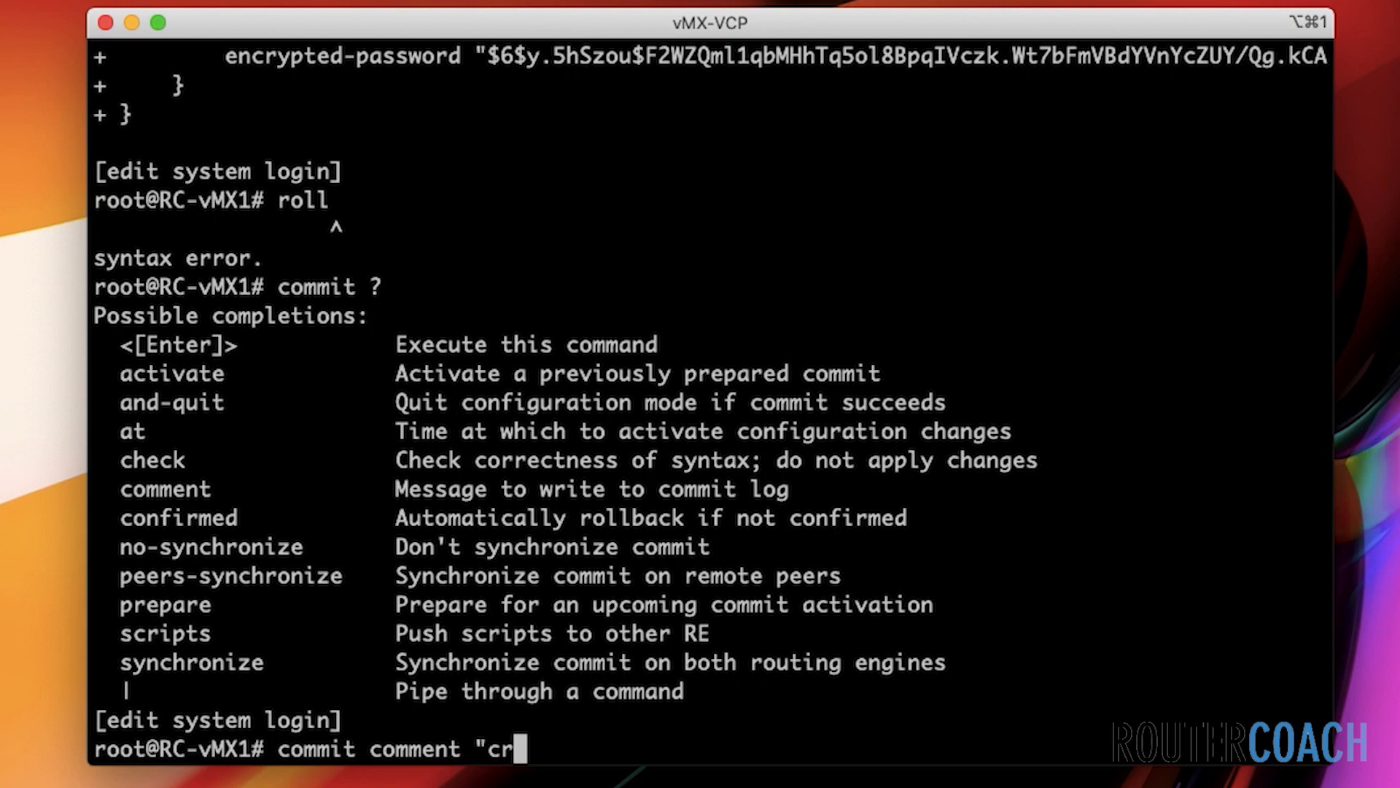
{"action": "type", "text": "eated user ibraheem"}
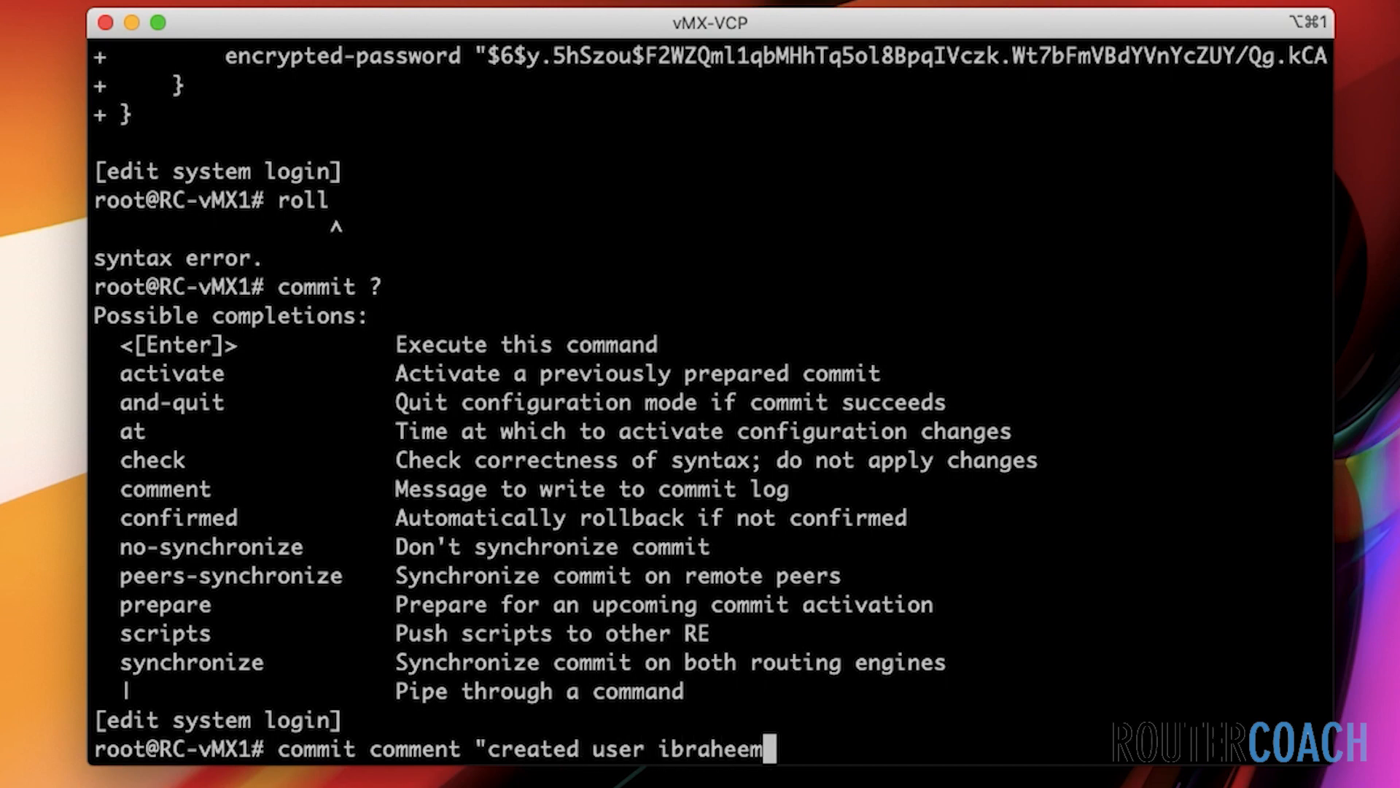
{"action": "type", "text": "\""}
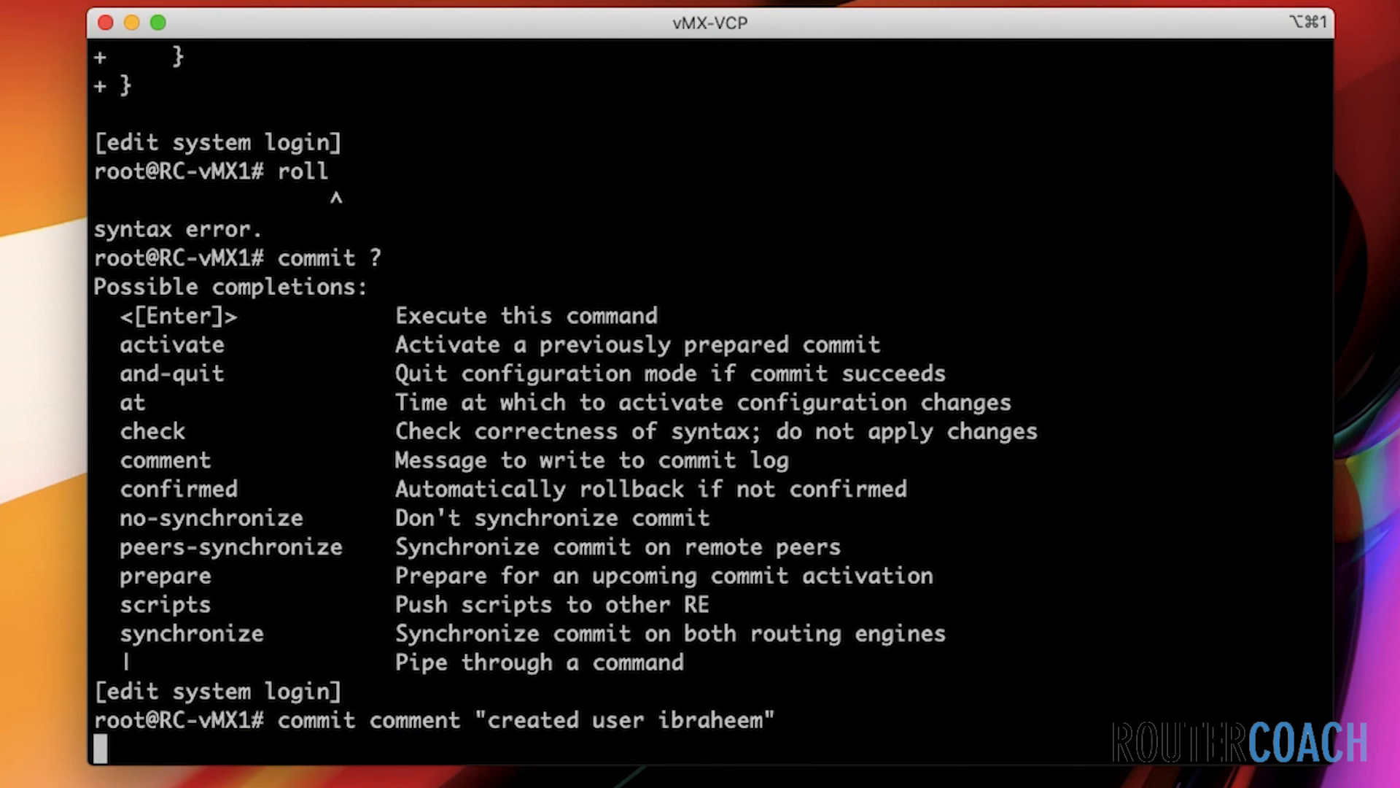
{"action": "key", "text": "Return"}
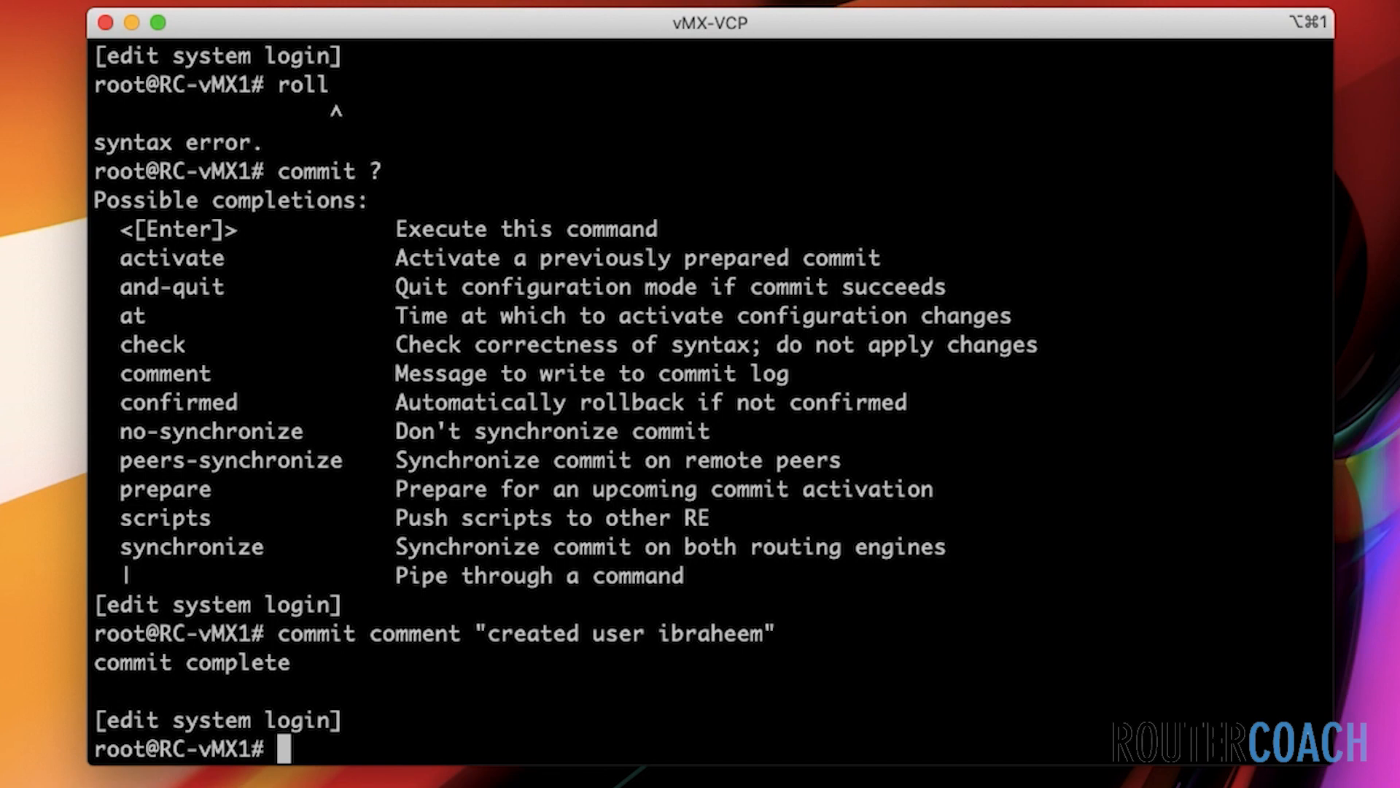
{"action": "type", "text": "top"}
{"action": "type", "text": "run"}
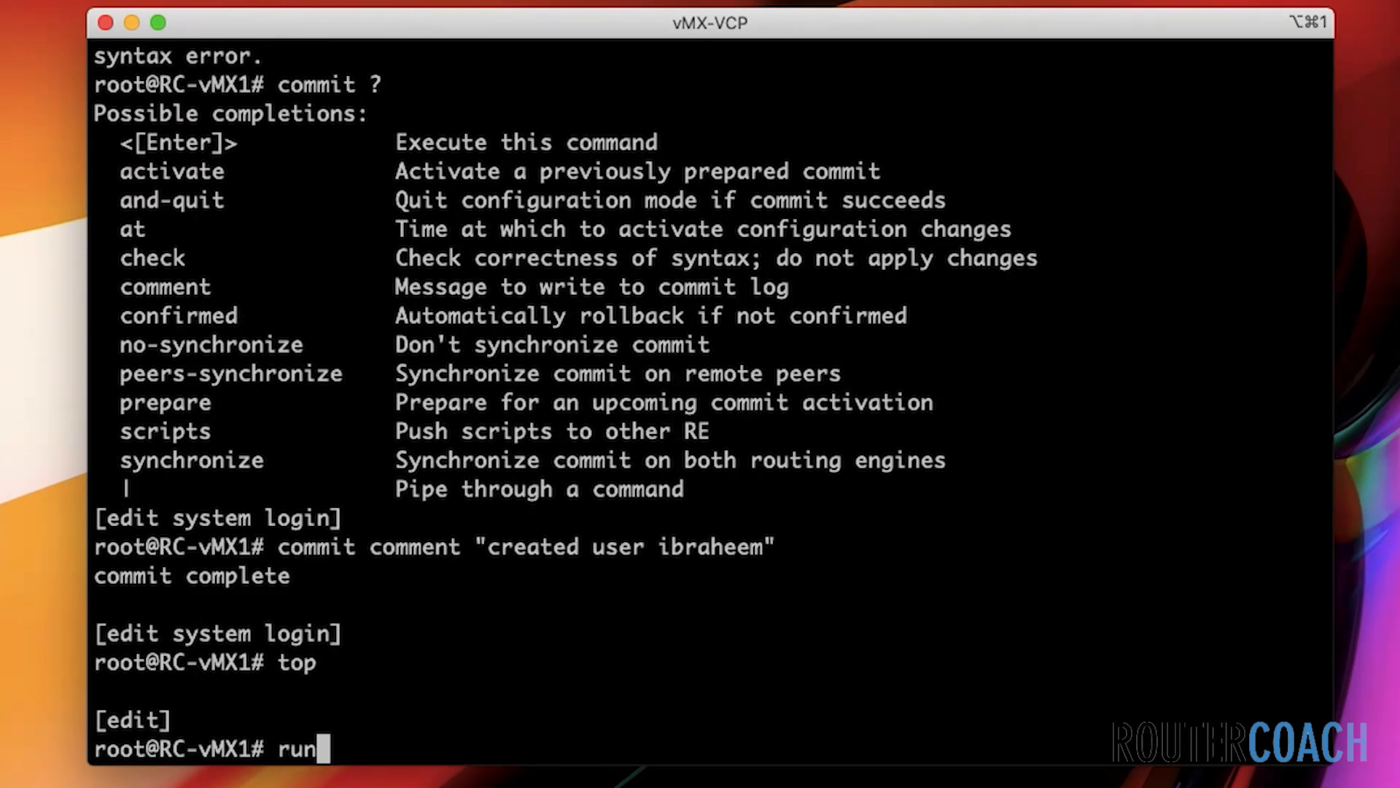
Run 'show system commit' to see the latest commit commented 'created user ibraheem'
{"action": "type", "text": "show system c"}
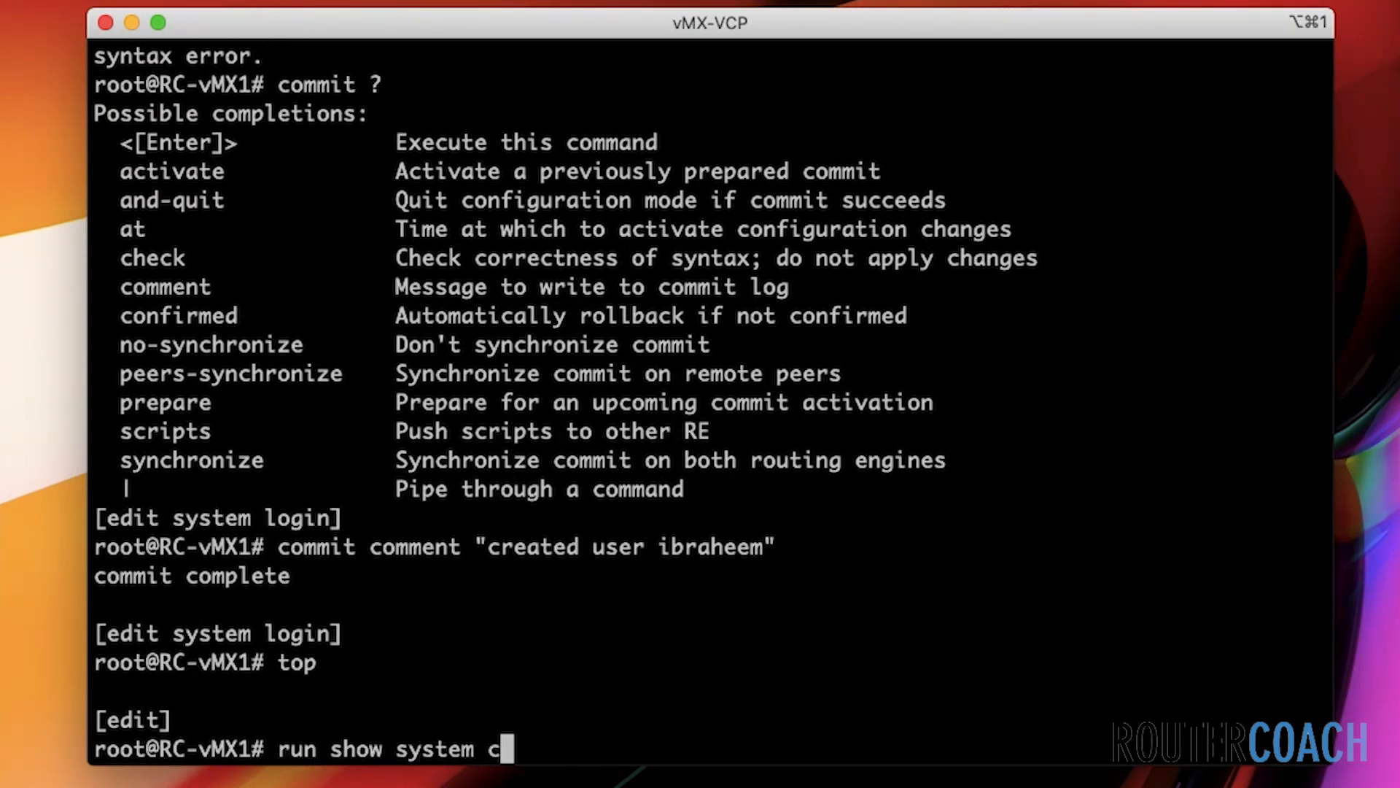
{"action": "key", "text": "Return"}
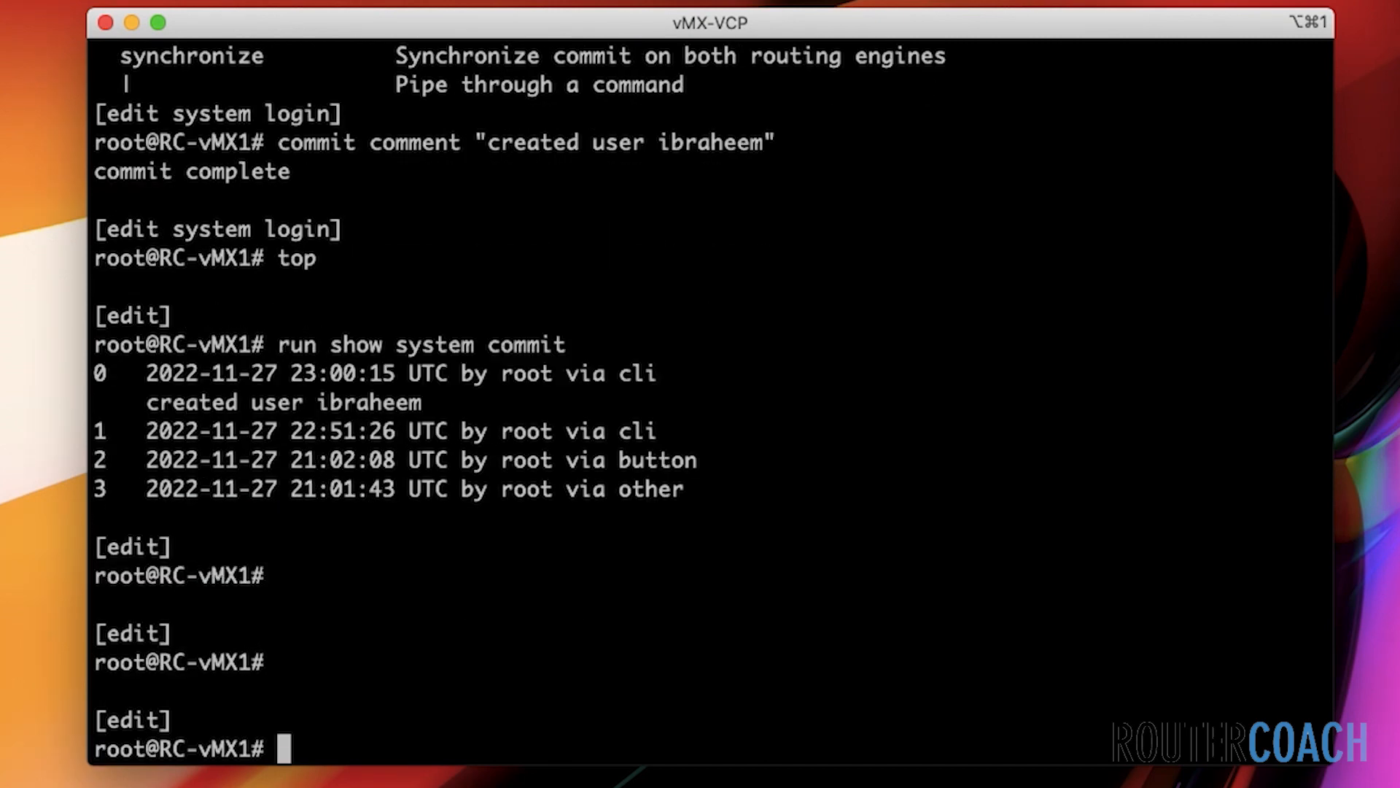
{"action": "type", "text": "run show system commit"}
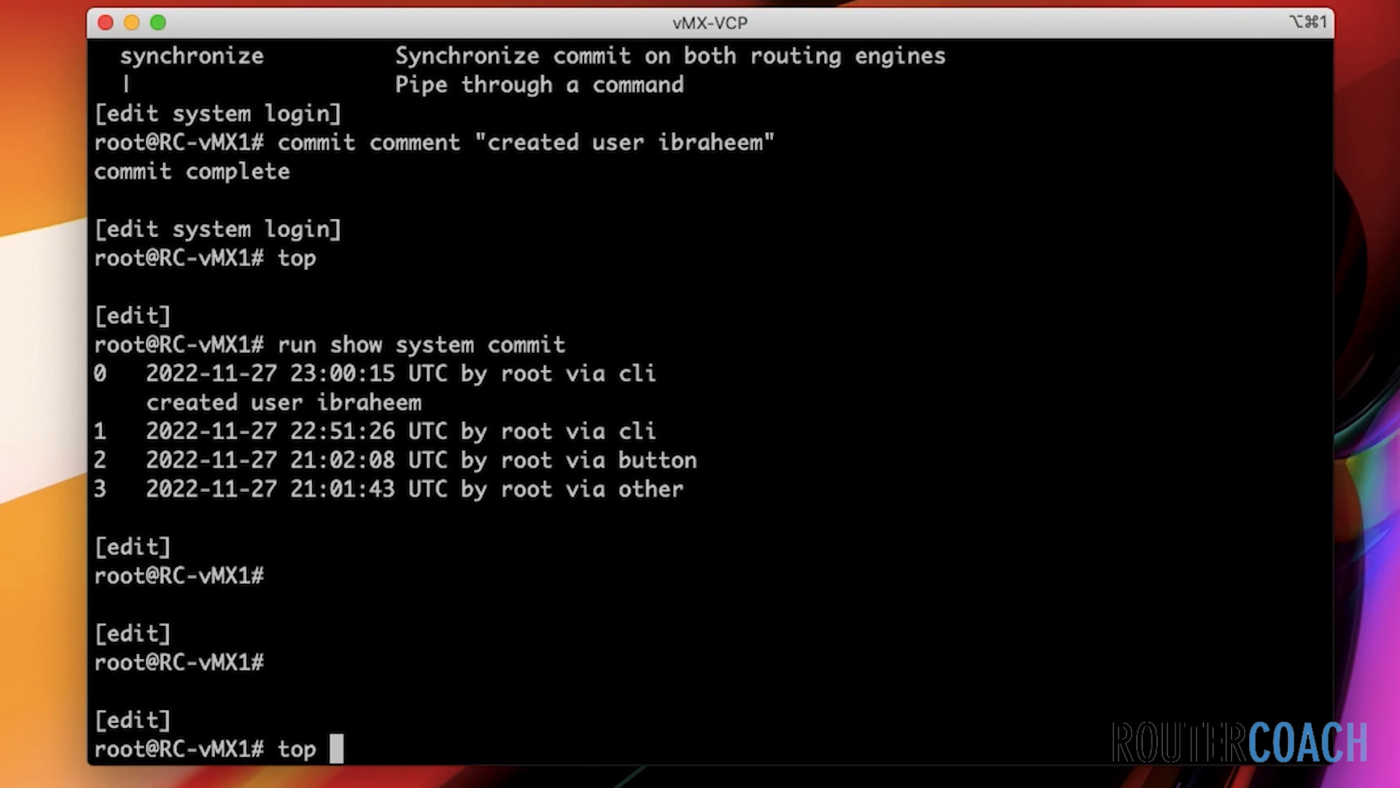
{"action": "key", "text": "ctrl+u"}
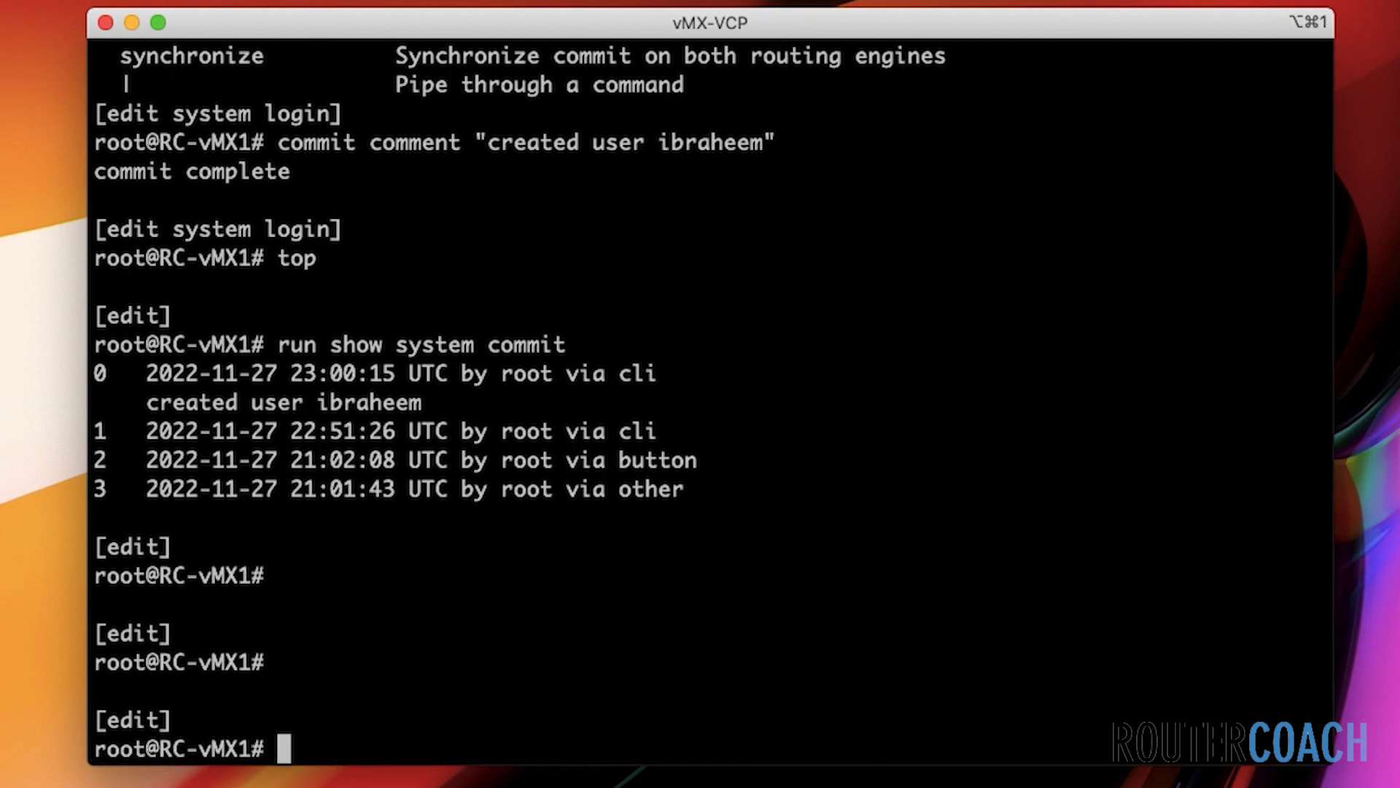